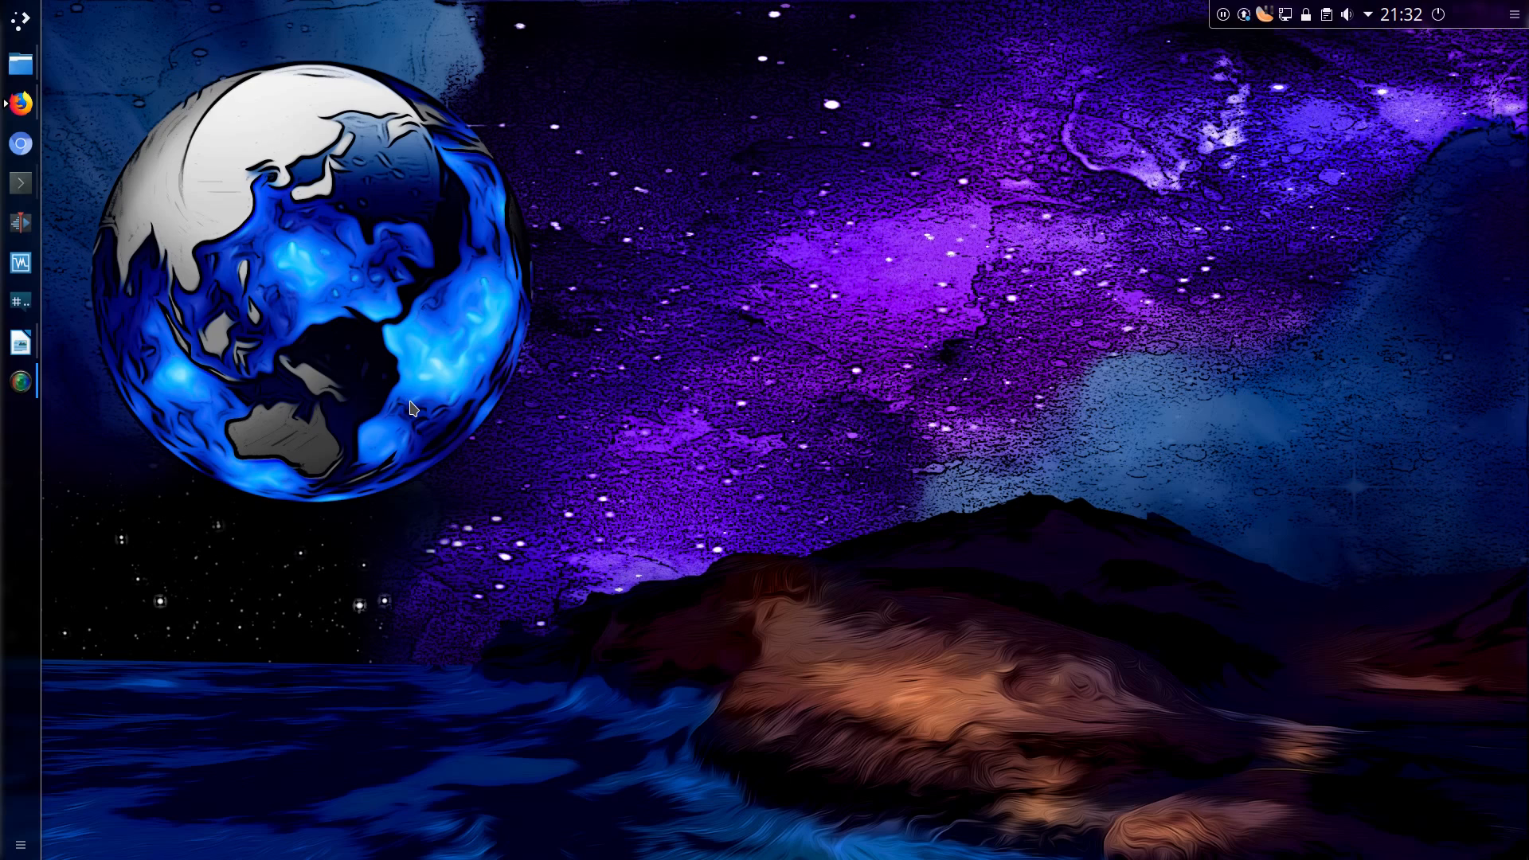
pyautogui.moveTo(127, 232)
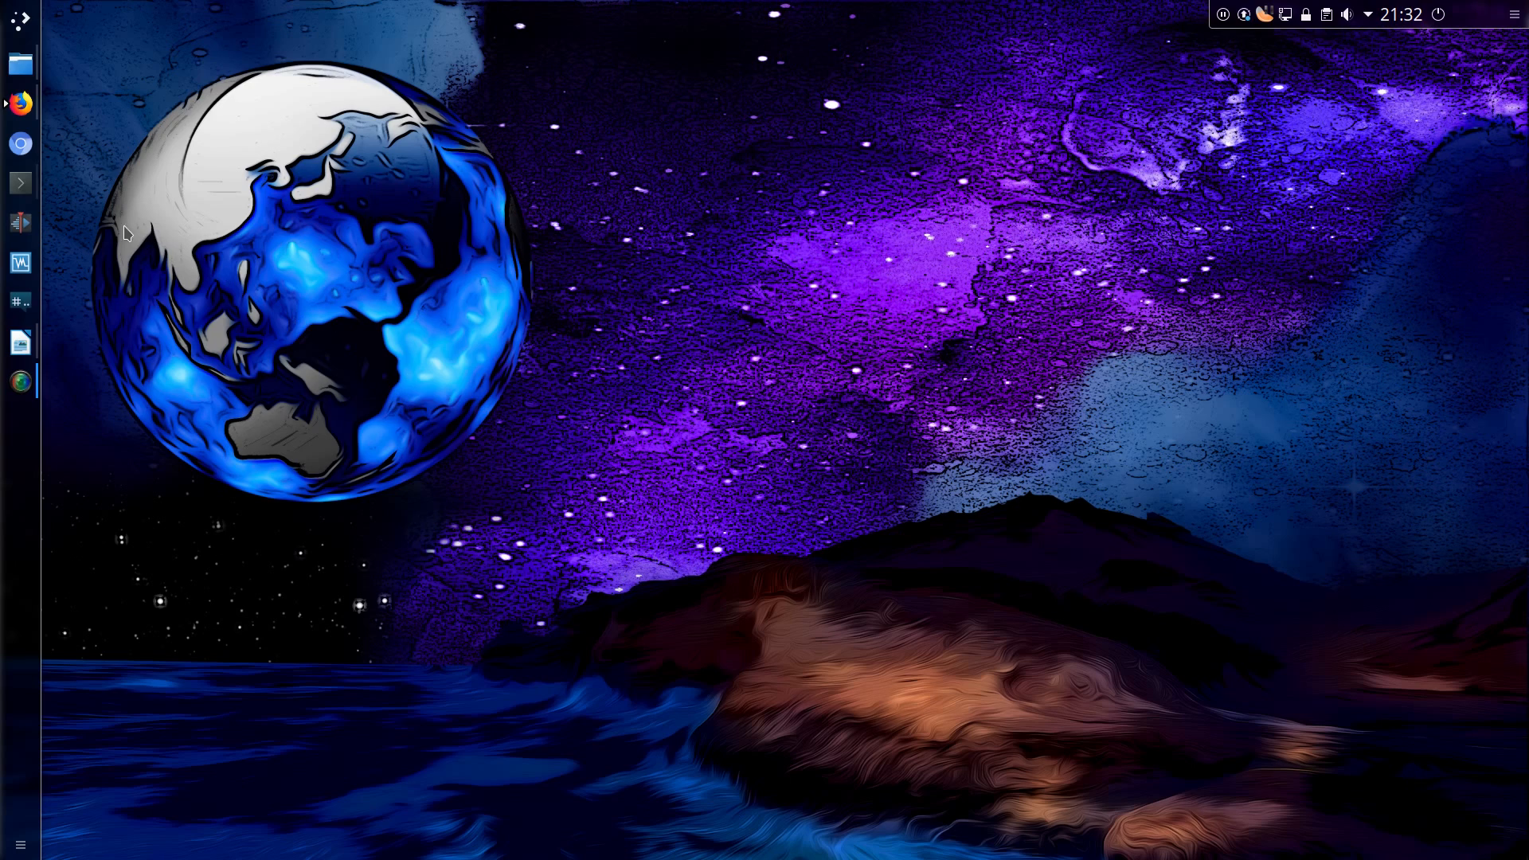
# - Launch Konsole from the left panel beside Firefox's Unicode Full Emoji List
pyautogui.click(19, 181)
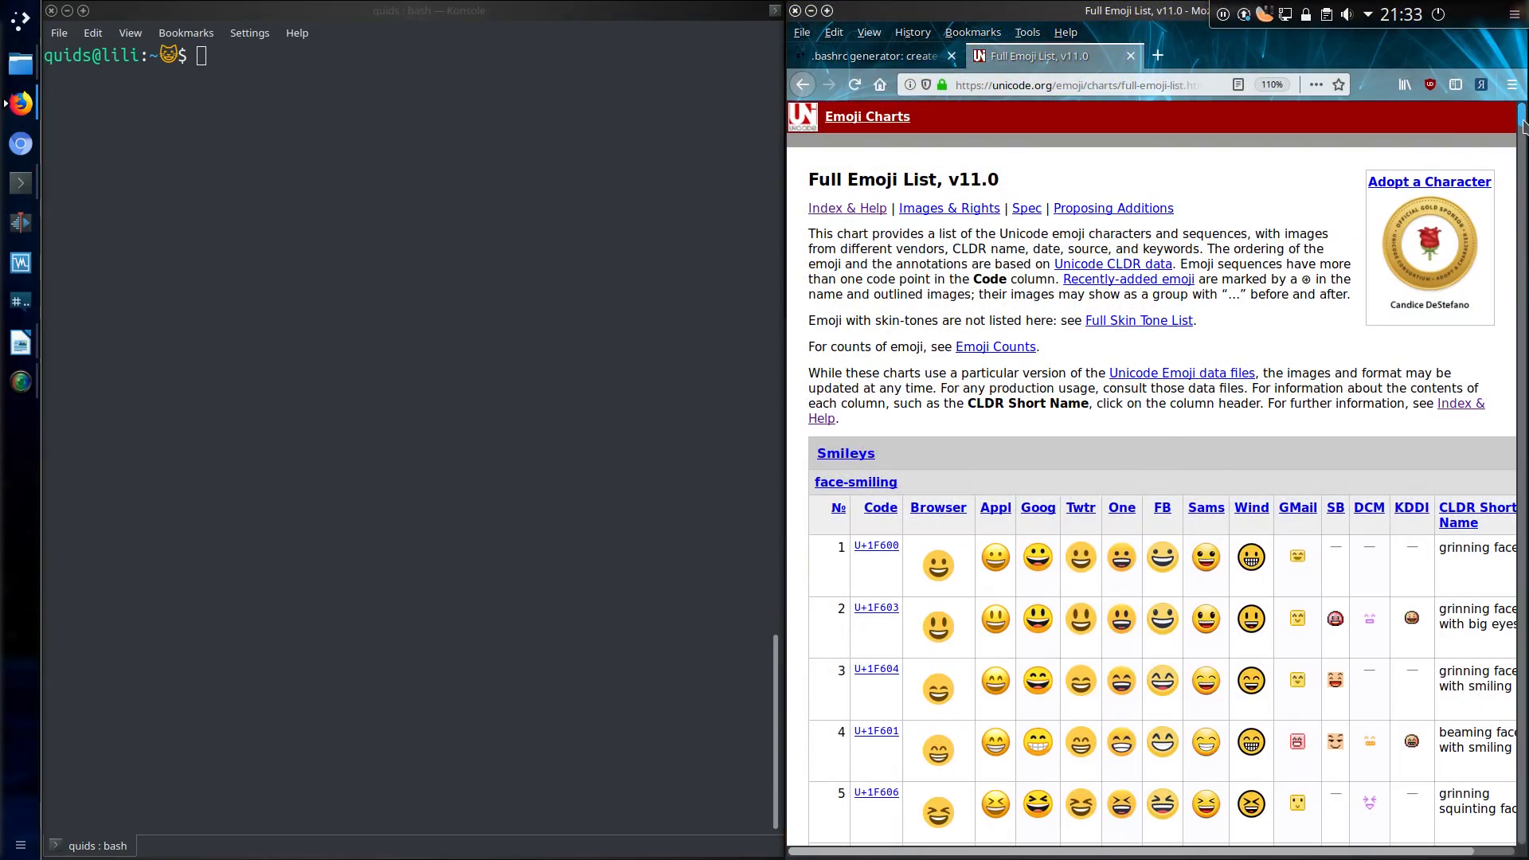
pyautogui.scroll(-3)
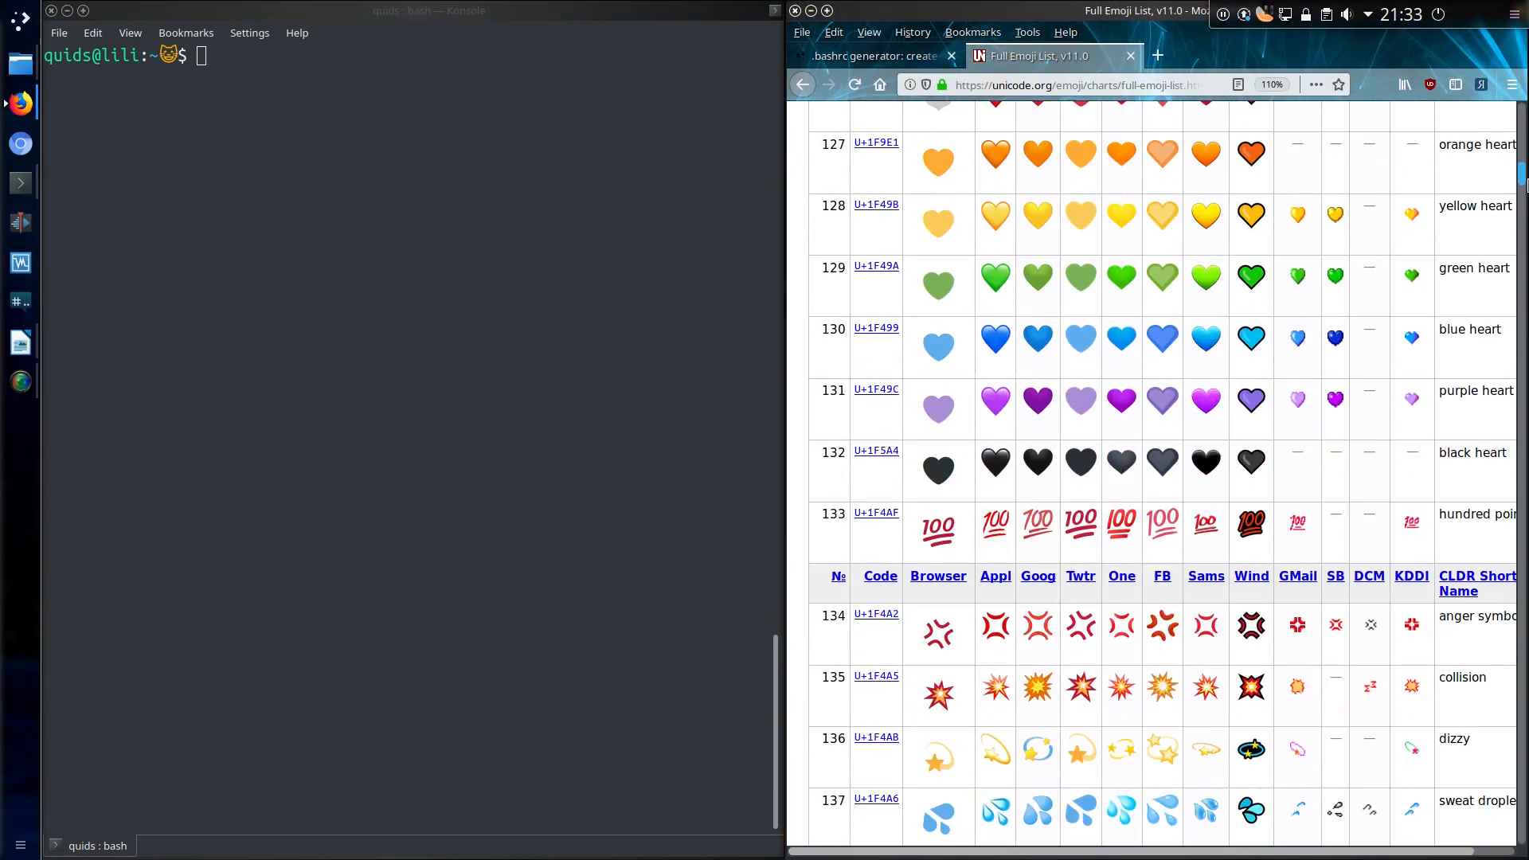
pyautogui.scroll(3)
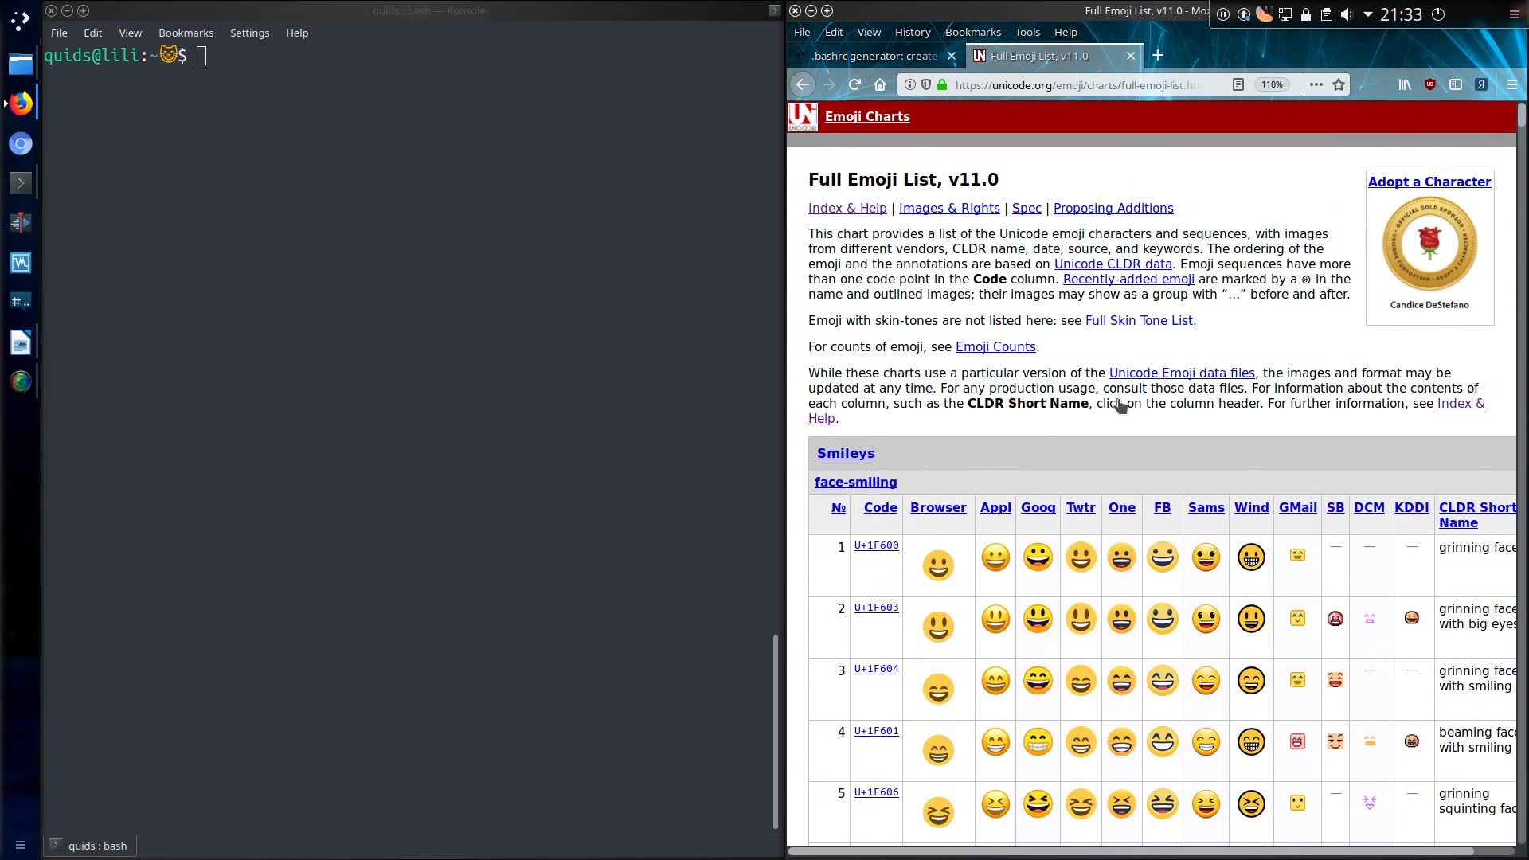
pyautogui.moveTo(887, 559)
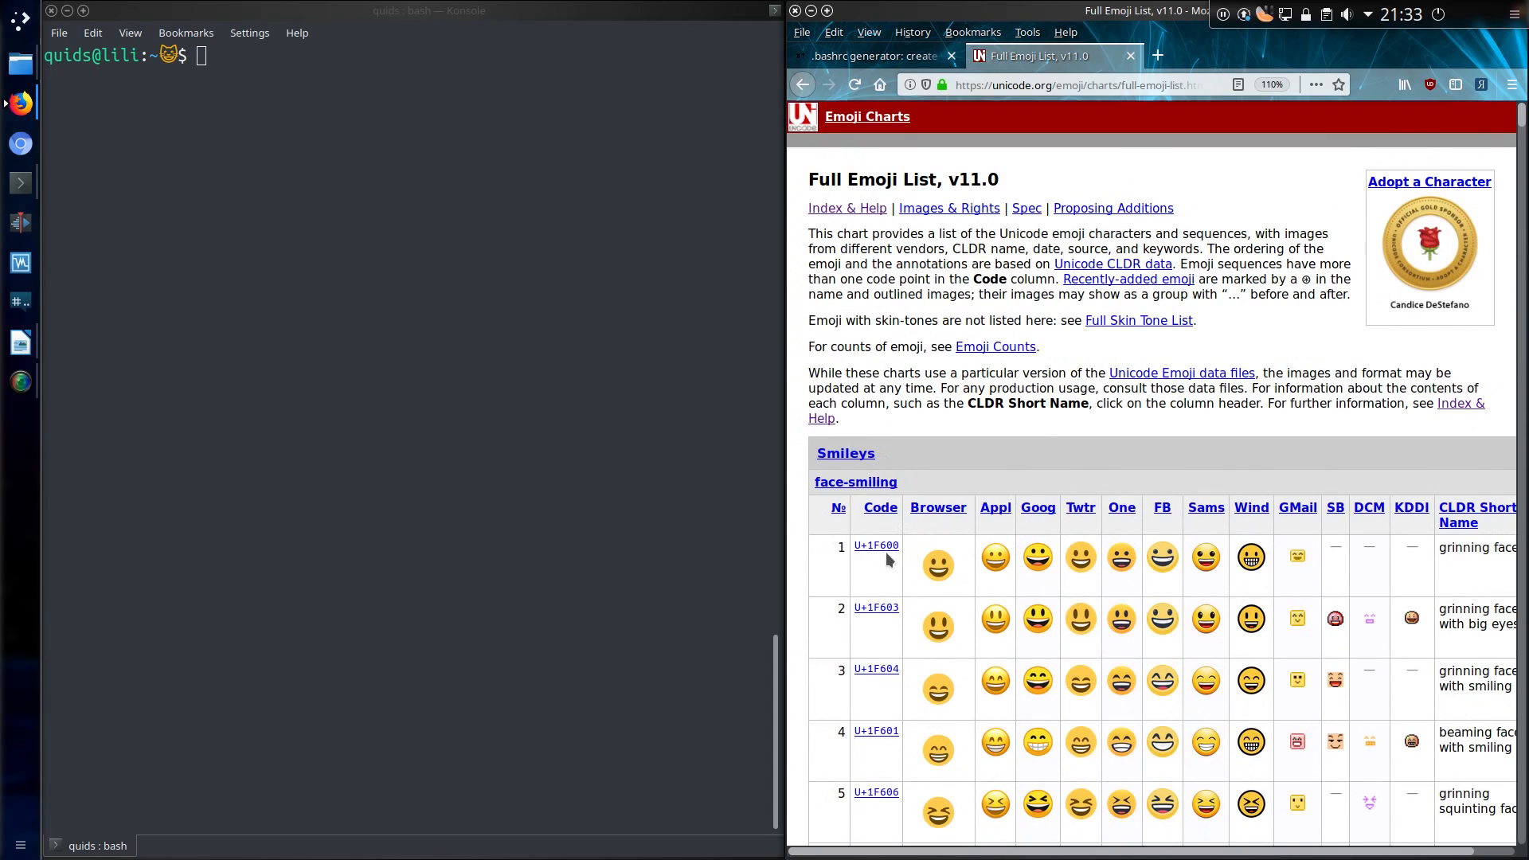
pyautogui.moveTo(876, 545)
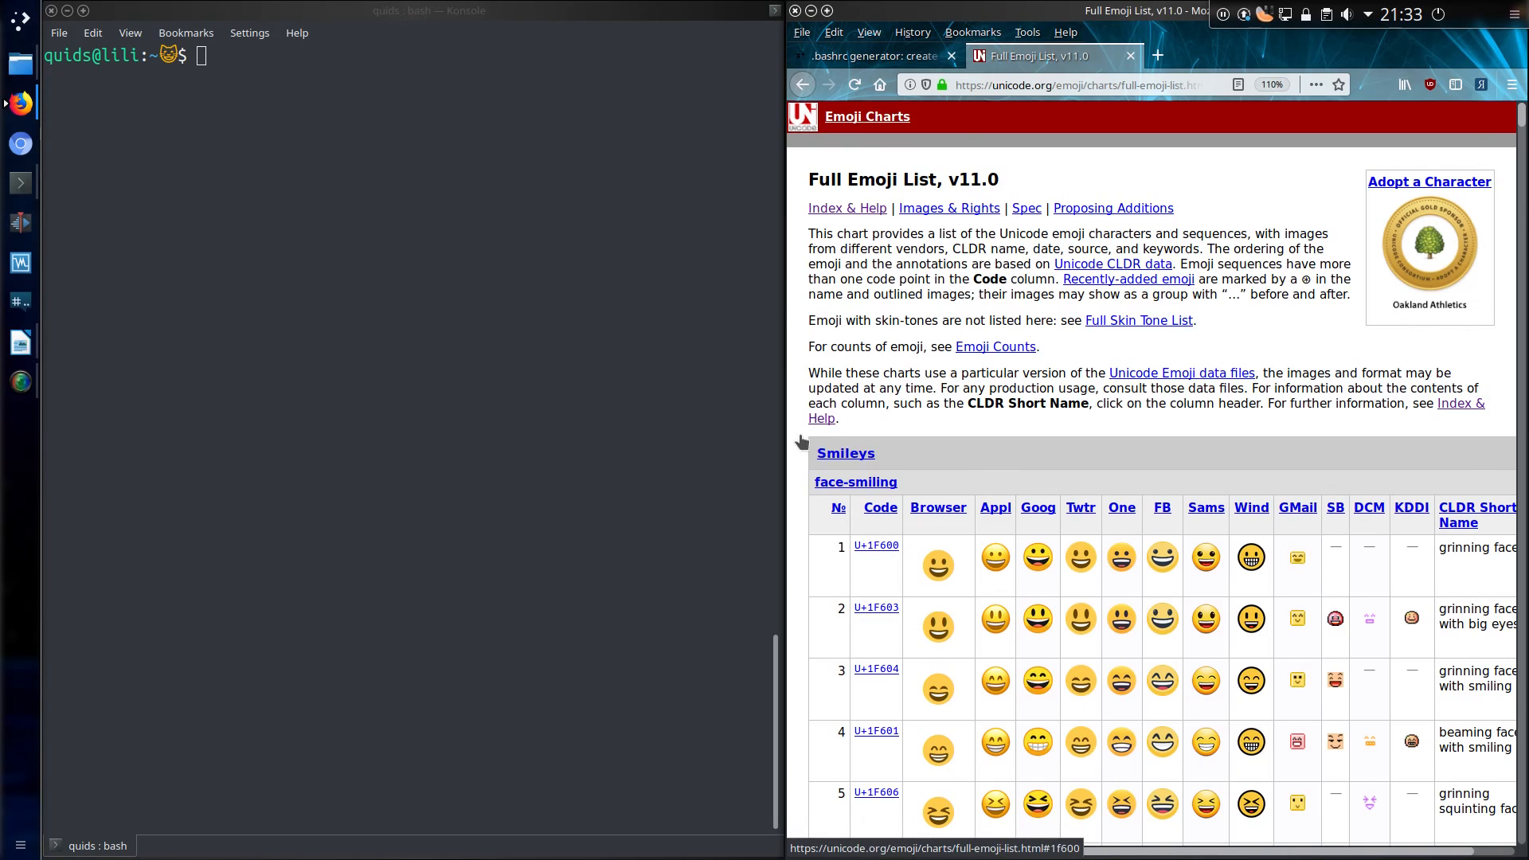
# - Run echo -e "\U0001F600" to print the grinning face emoji
pyautogui.click(263, 110)
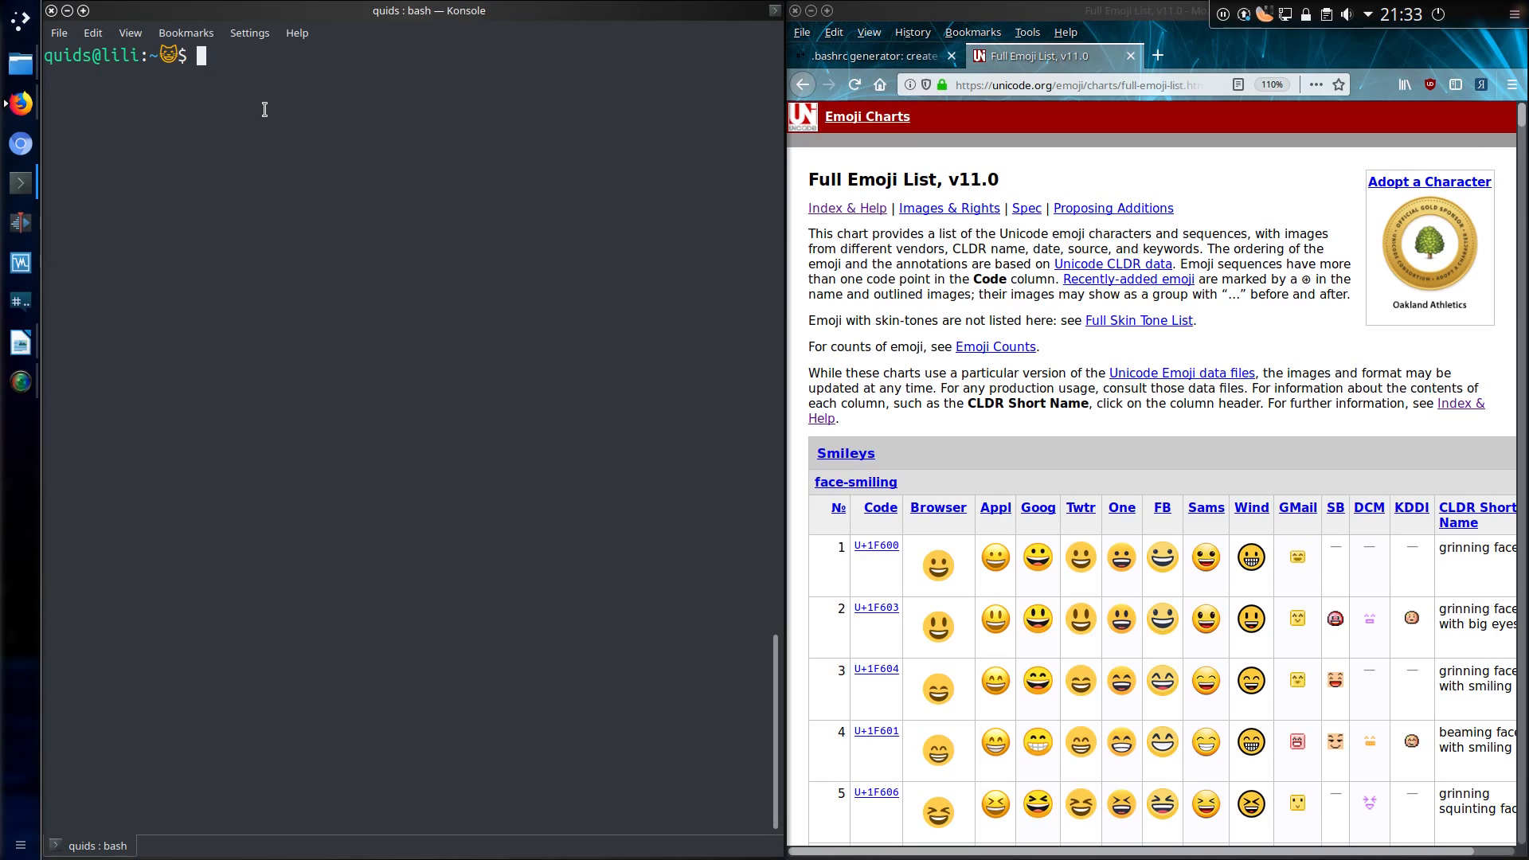
pyautogui.write('echo -e "\\')
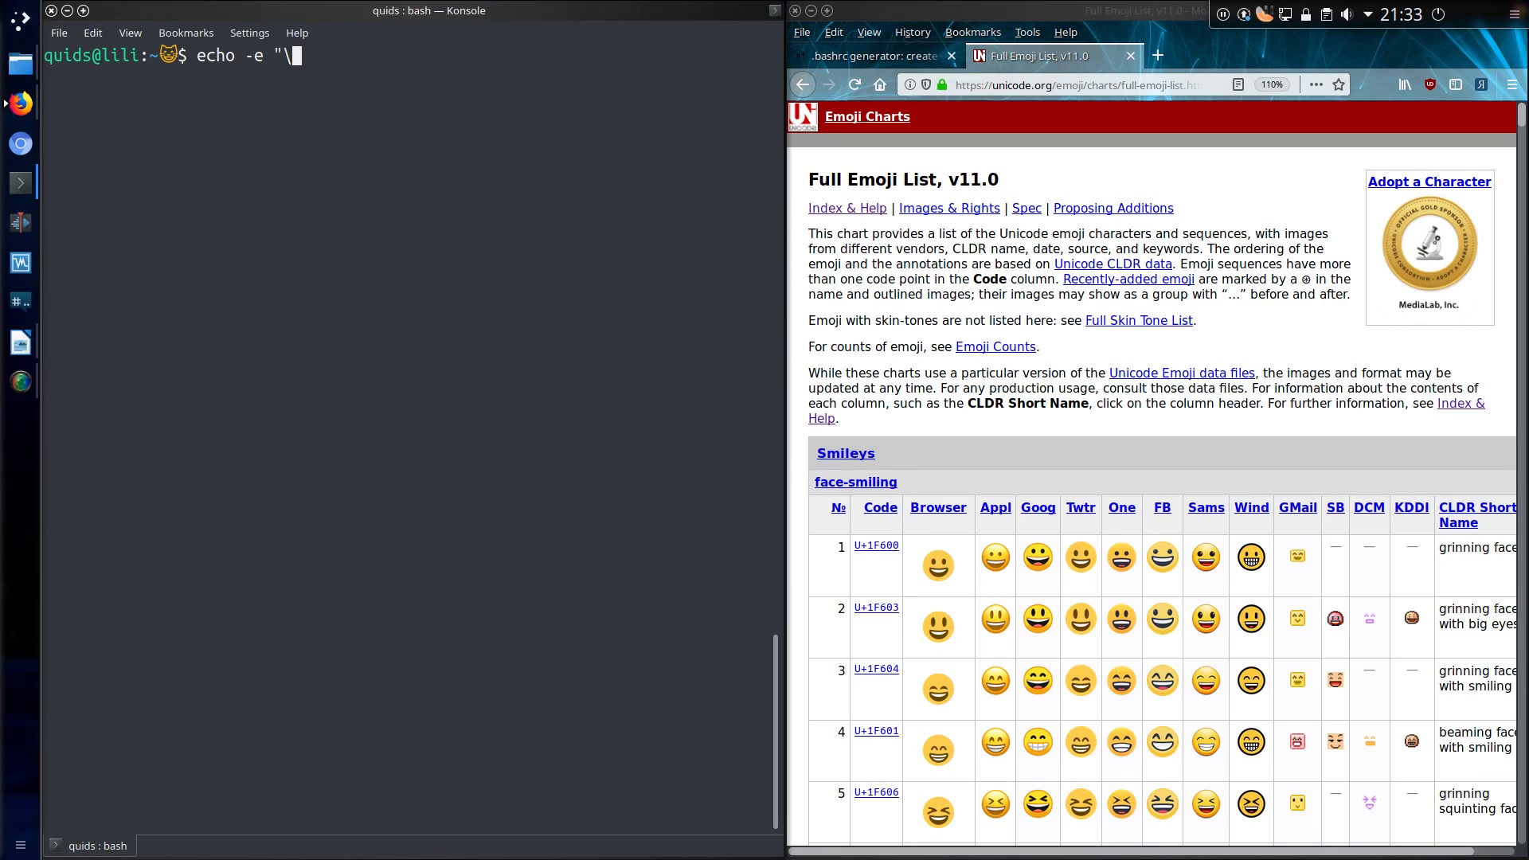
pyautogui.write('U')
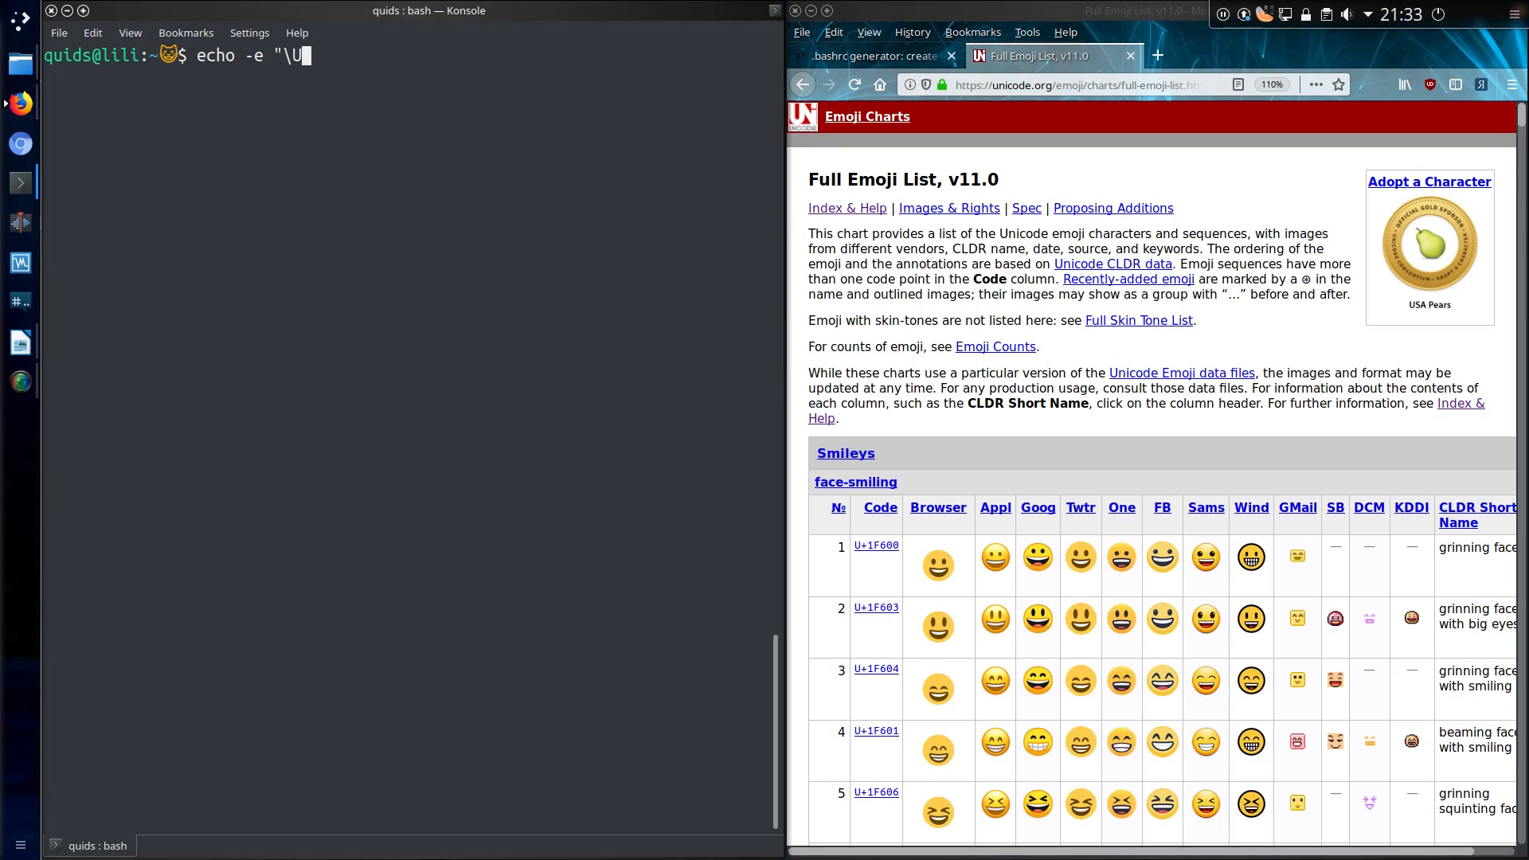
pyautogui.write('000')
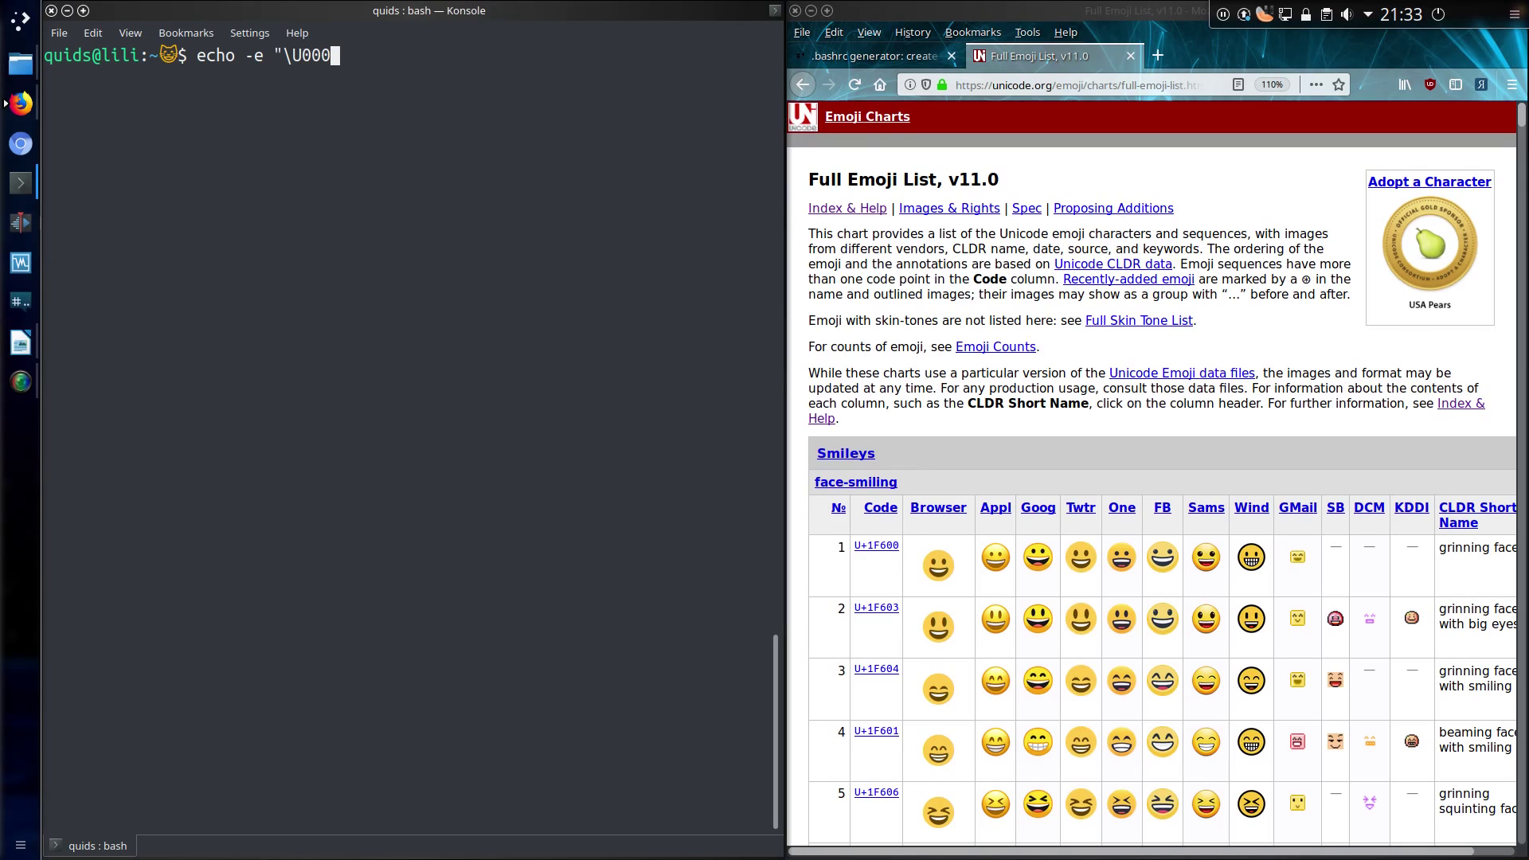
pyautogui.write('1')
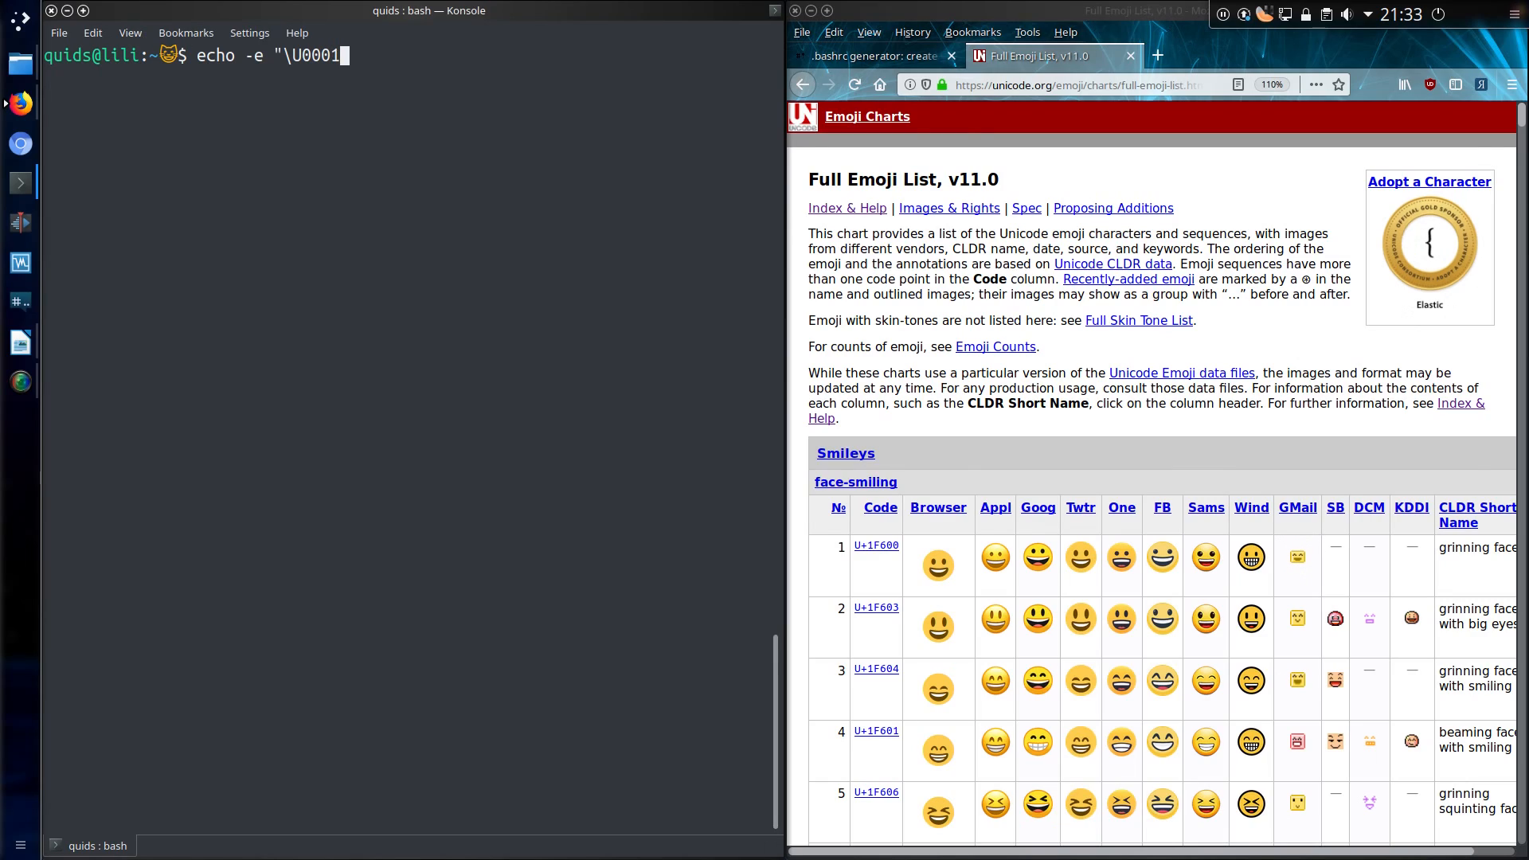
pyautogui.write('F')
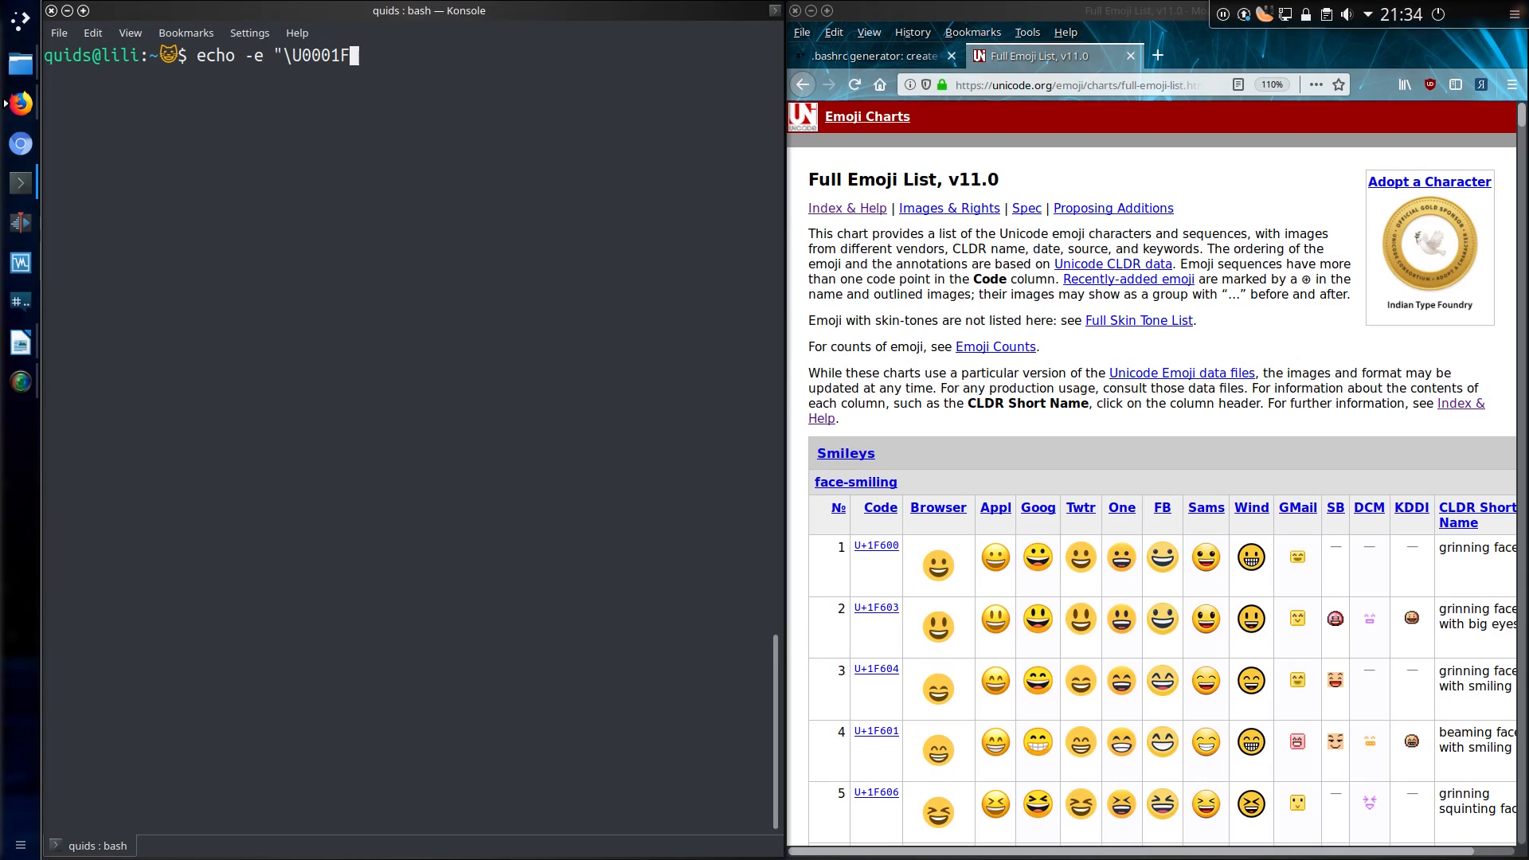
pyautogui.write('600')
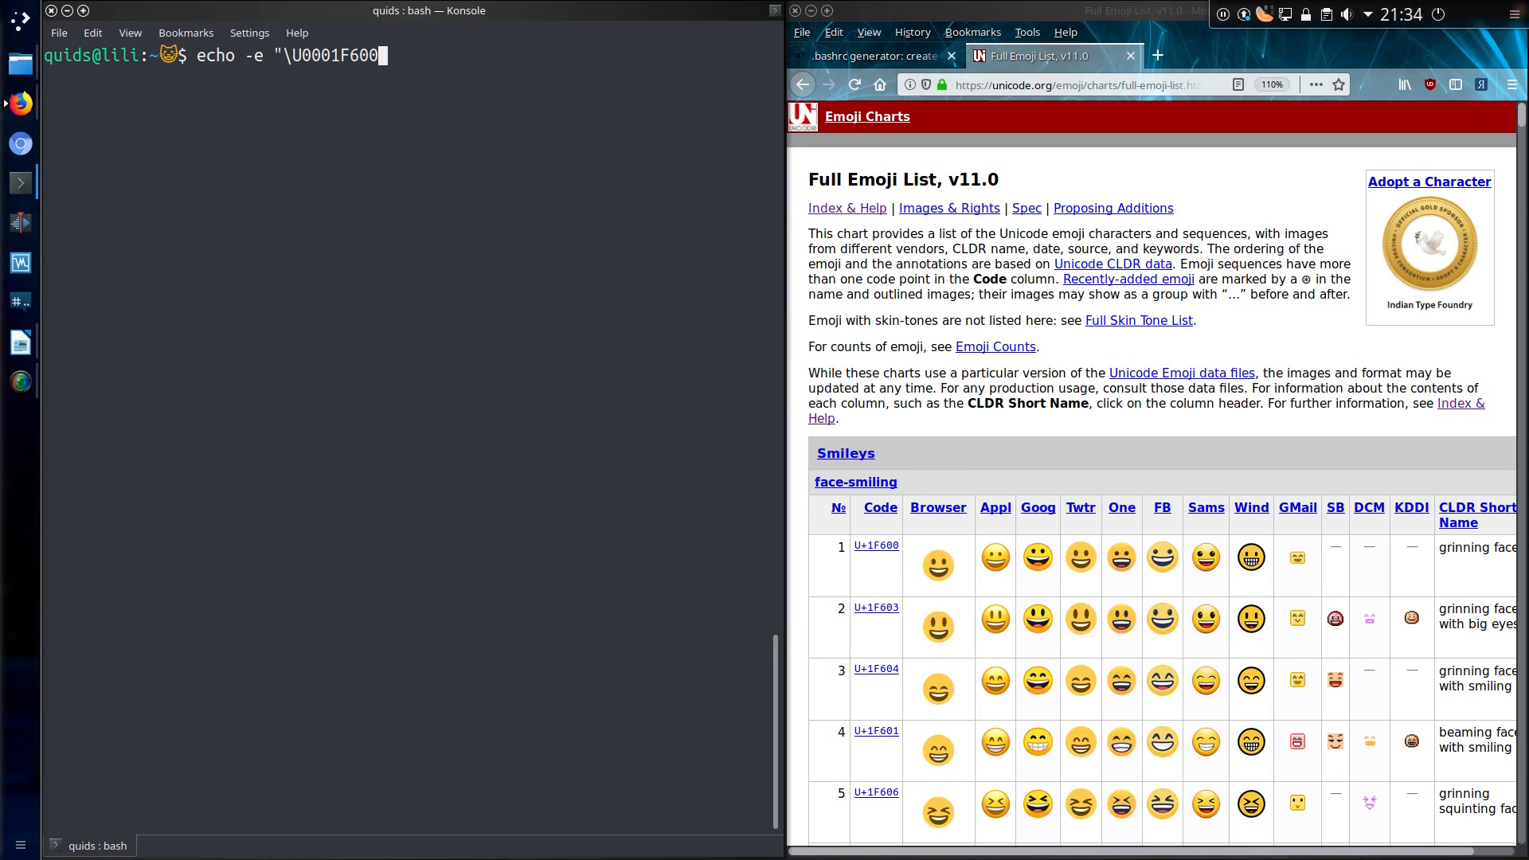
pyautogui.write('"')
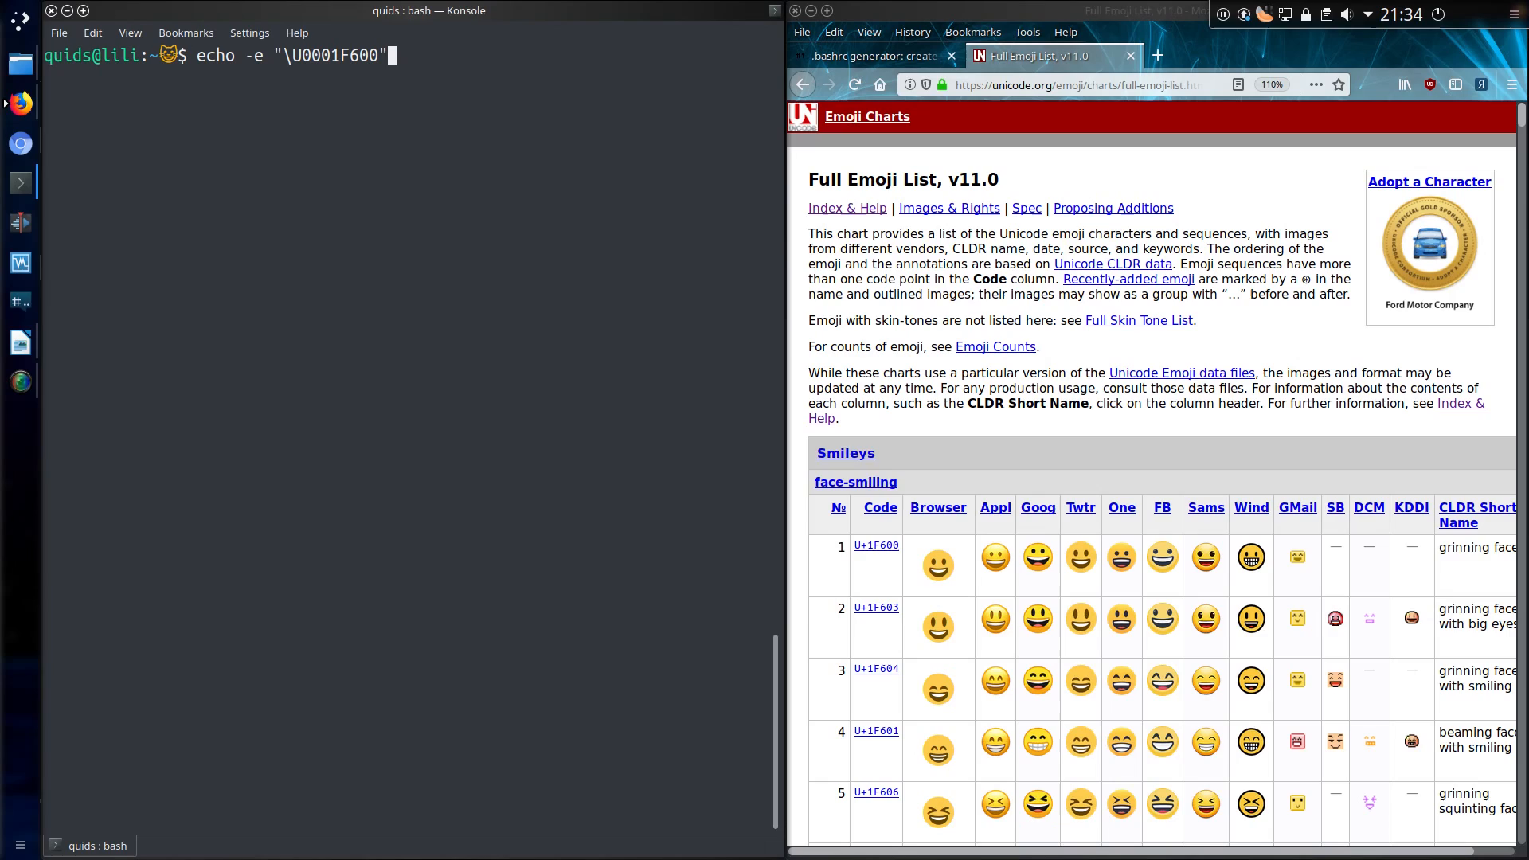
pyautogui.press('Return')
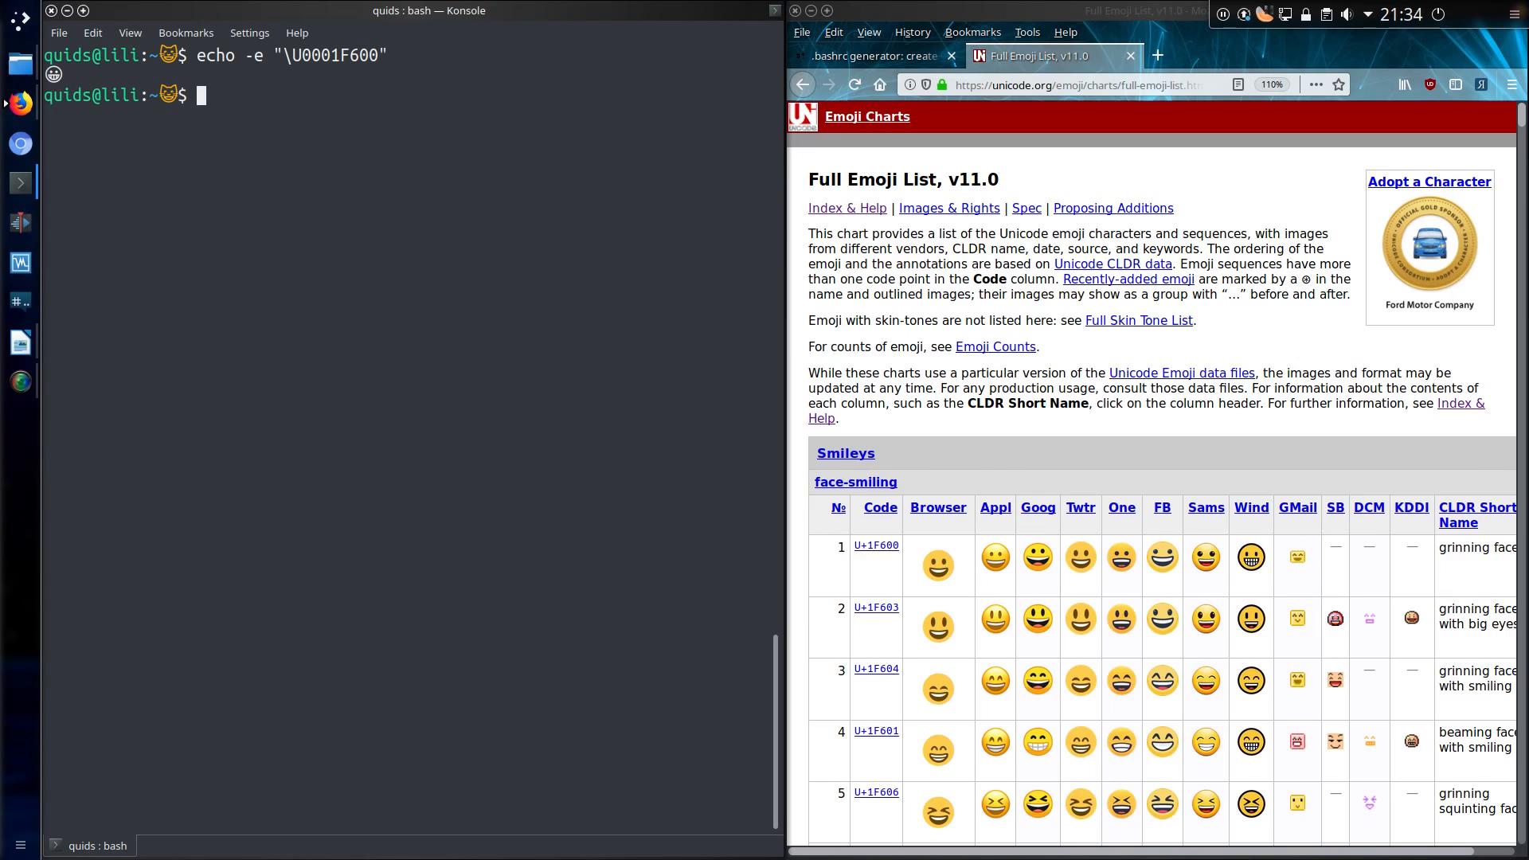
# - Echo \U0001F605 (sweating grin) and \U0001F923, which shows only an empty box
pyautogui.write('echo -e "\\U0001F605"')
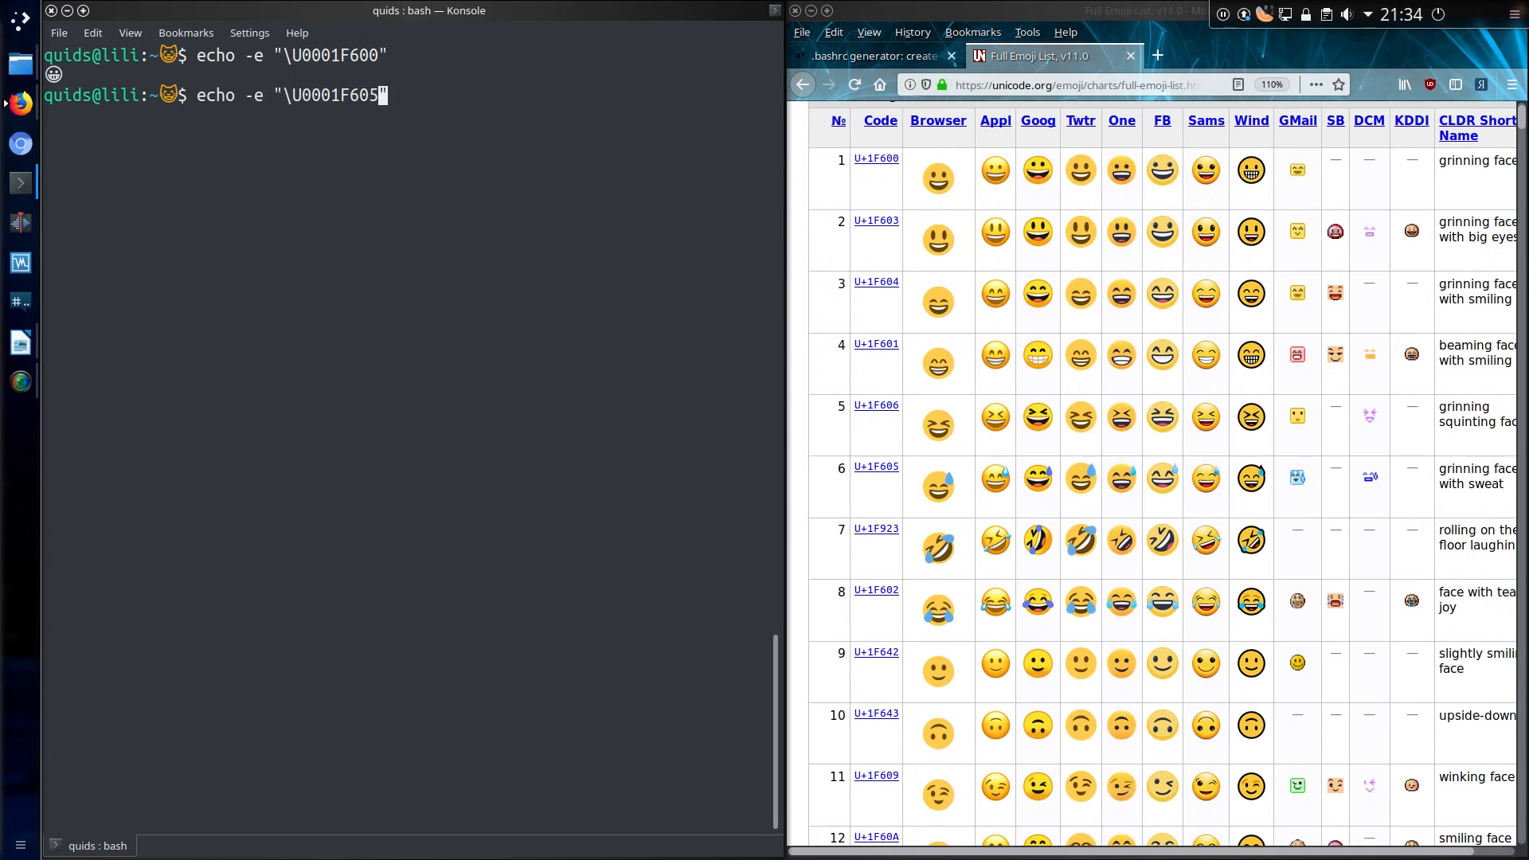
pyautogui.press('Return')
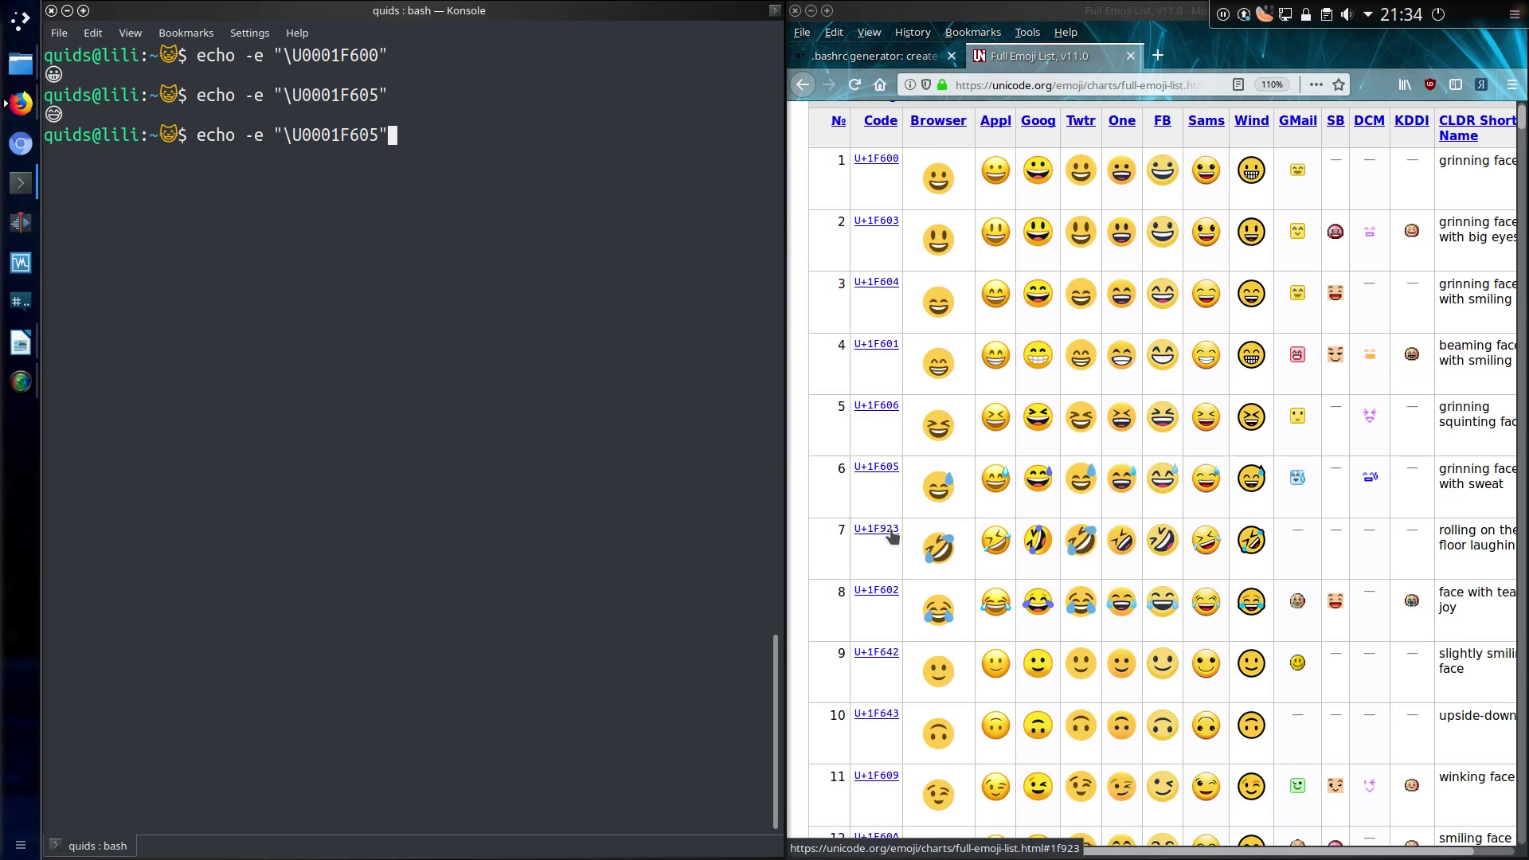
pyautogui.moveTo(898, 539)
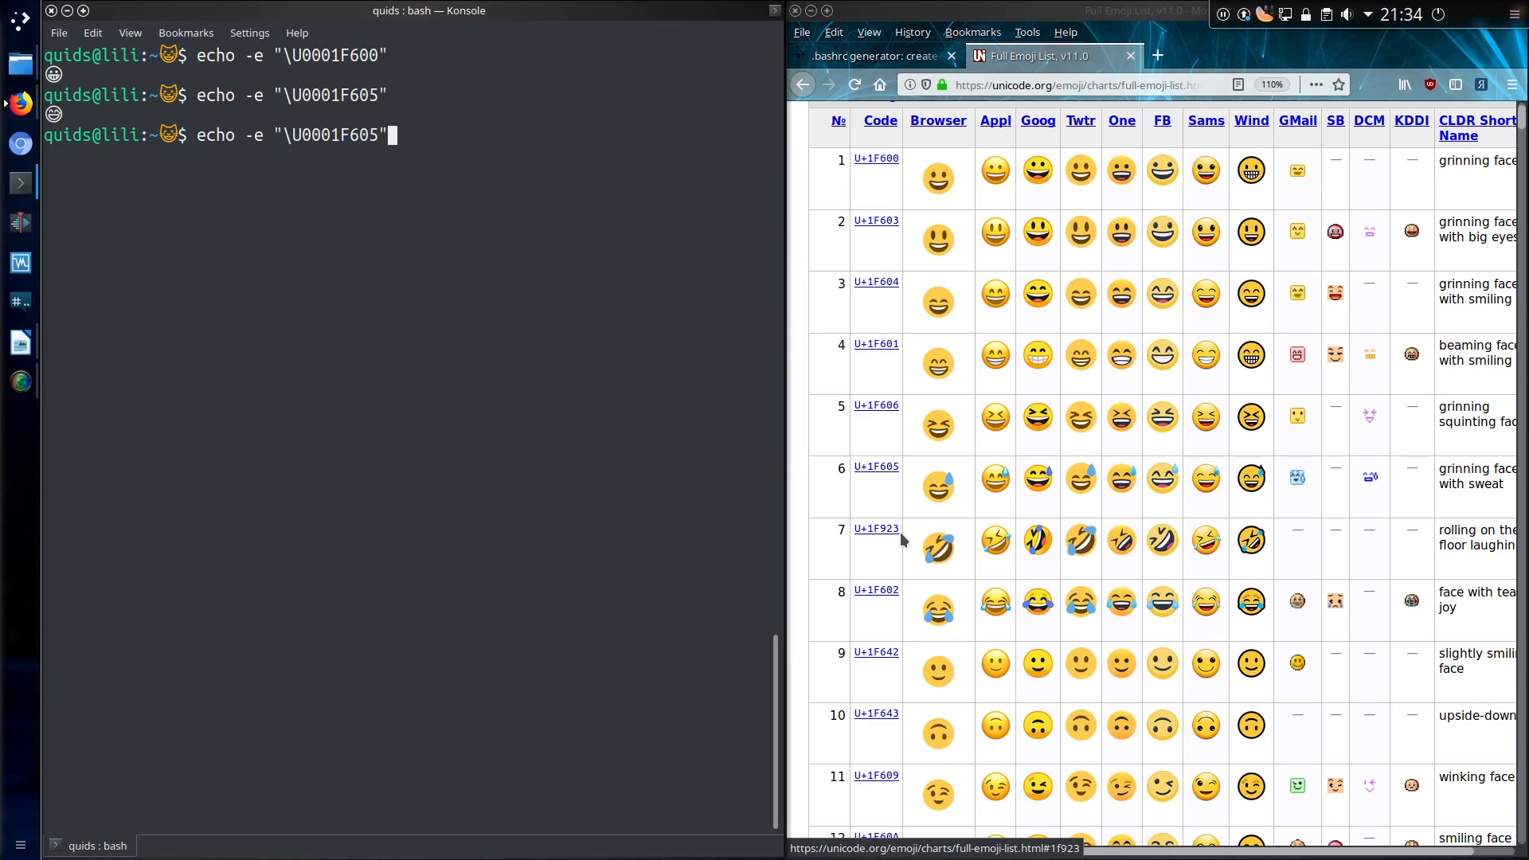
pyautogui.moveTo(876, 466)
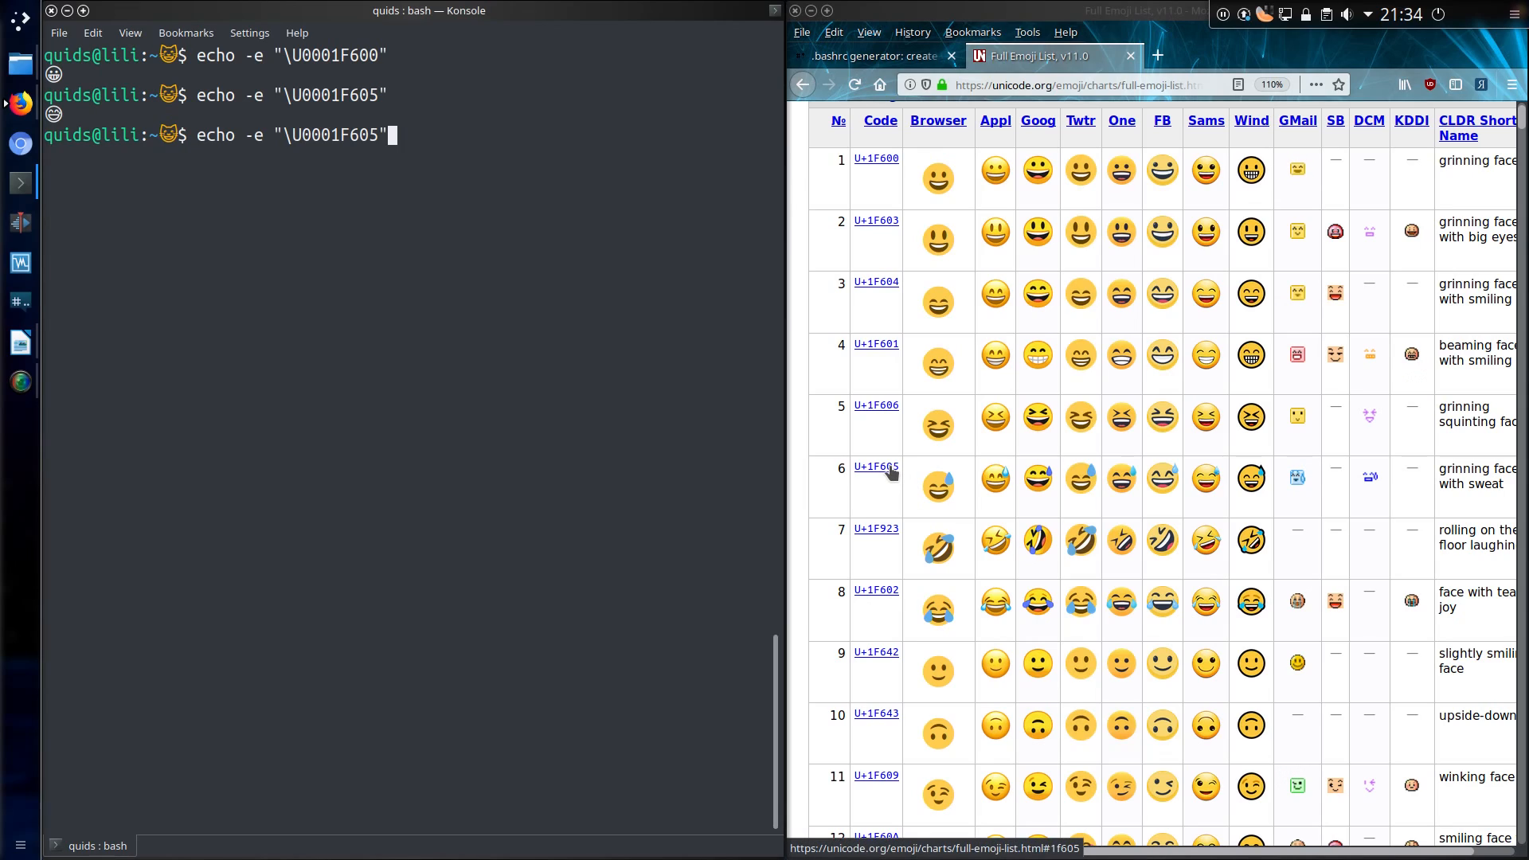
pyautogui.moveTo(509, 267)
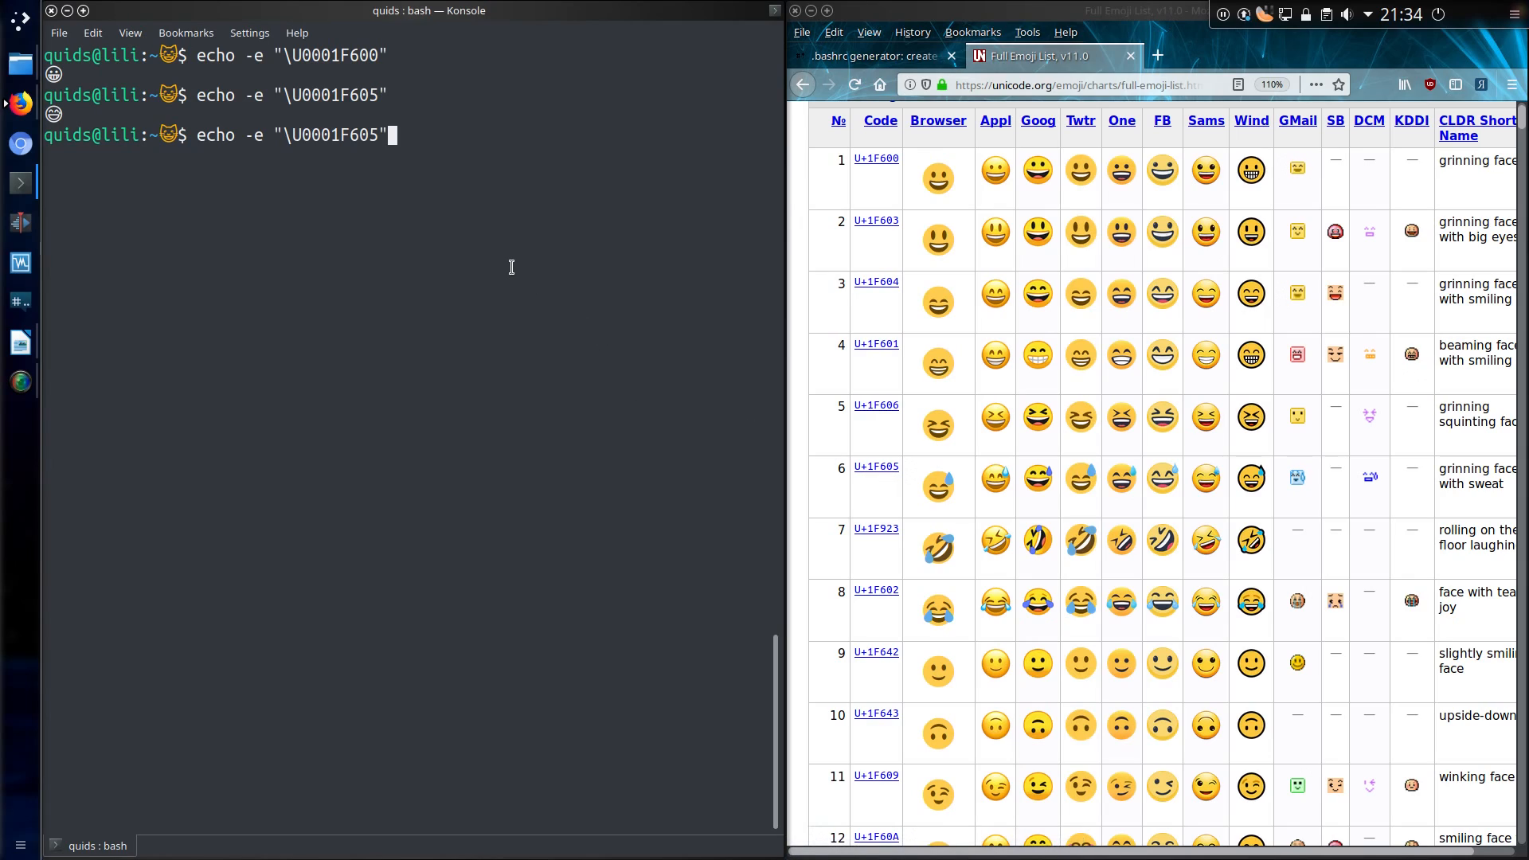
pyautogui.write('\\U0001F923')
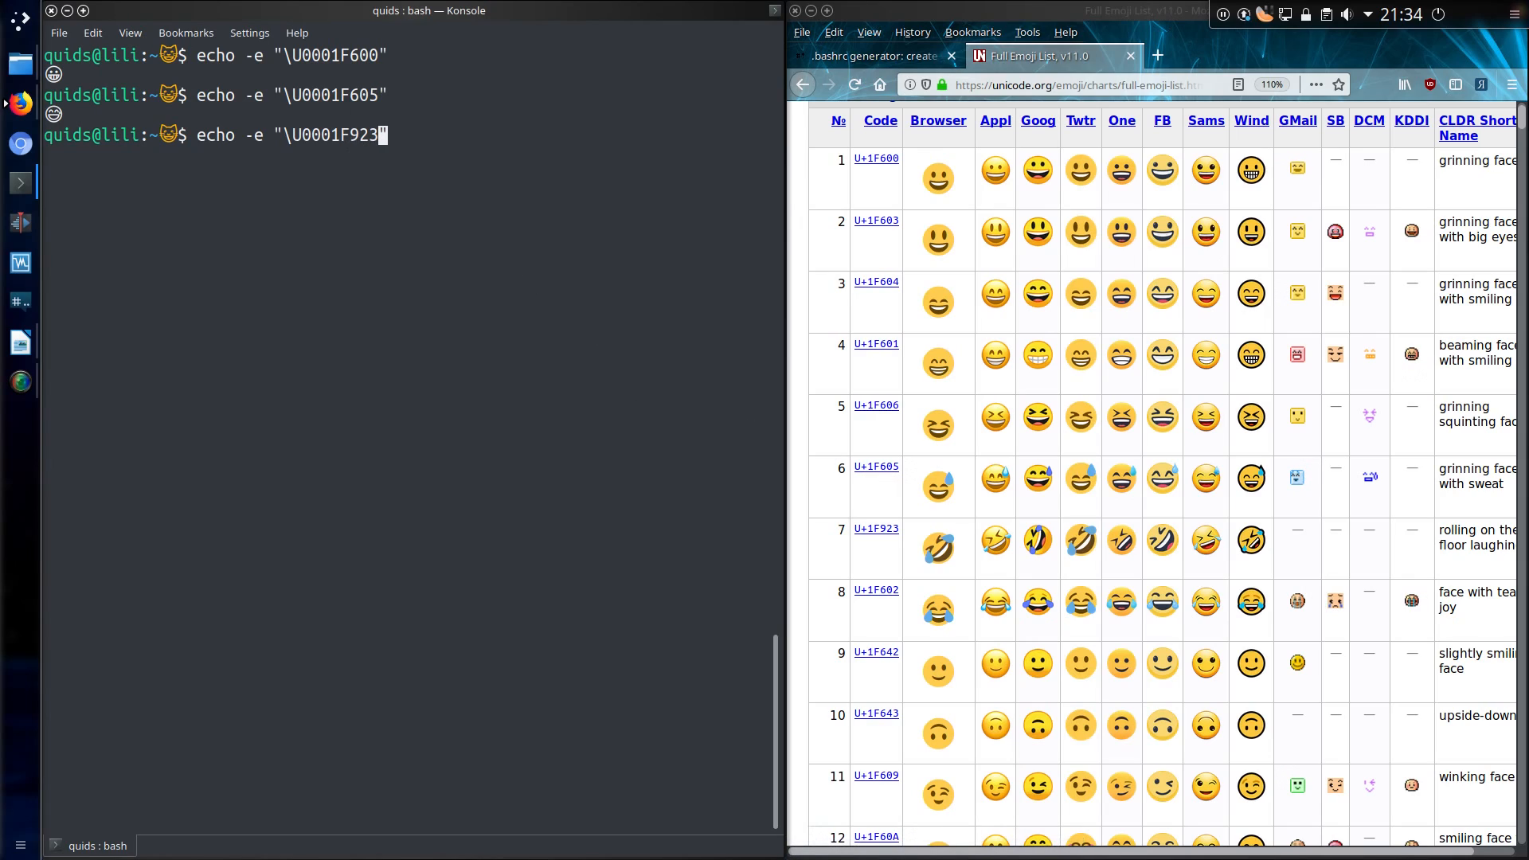
pyautogui.press('Return')
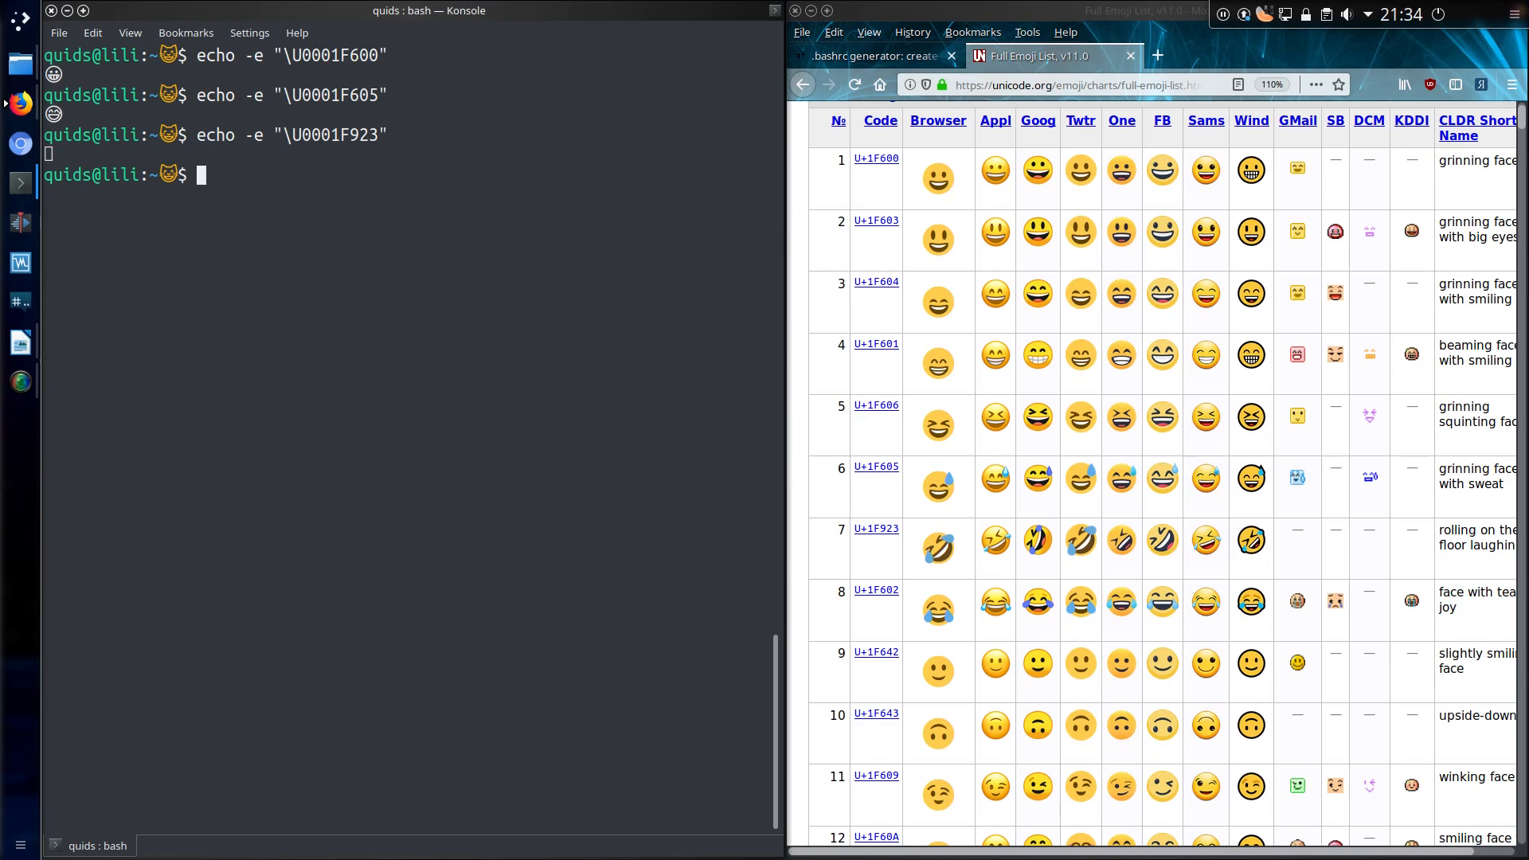
pyautogui.moveTo(1186, 616)
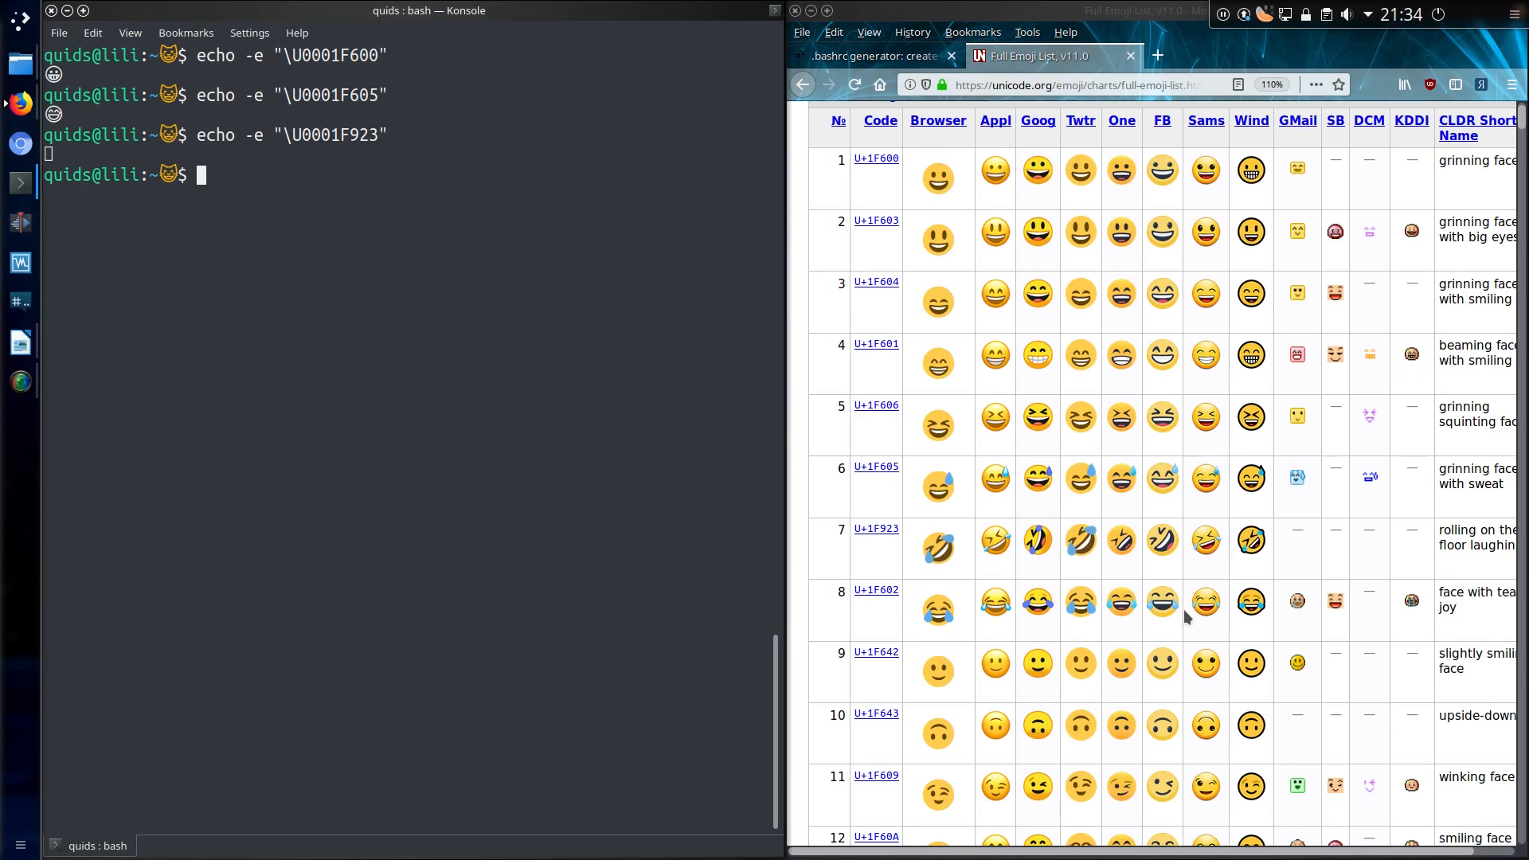
pyautogui.moveTo(1178, 637)
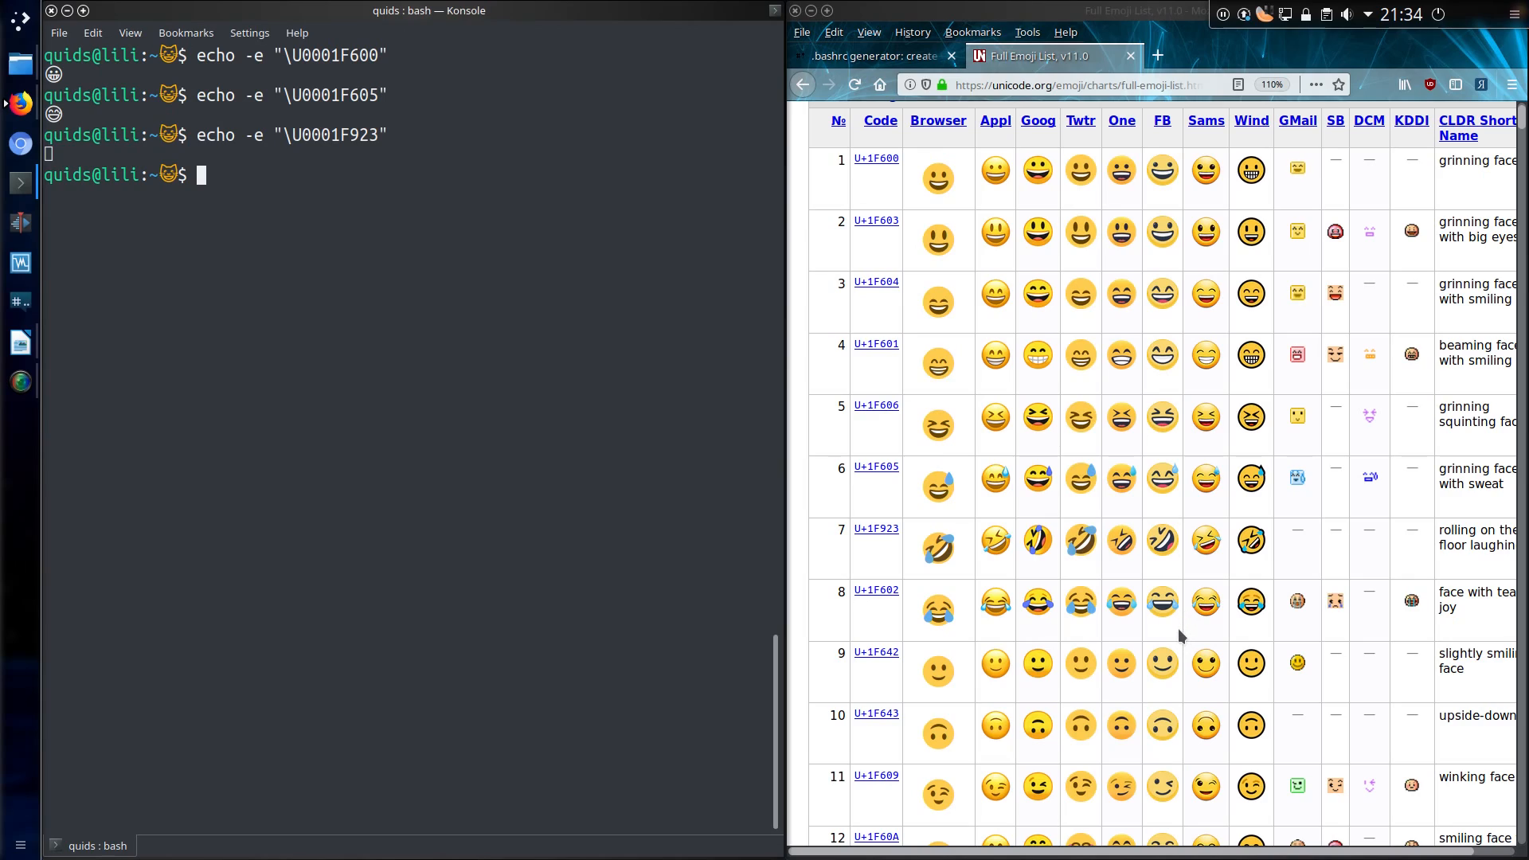
pyautogui.moveTo(1158, 627)
pyautogui.write('echo -e "\\U0001F643"')
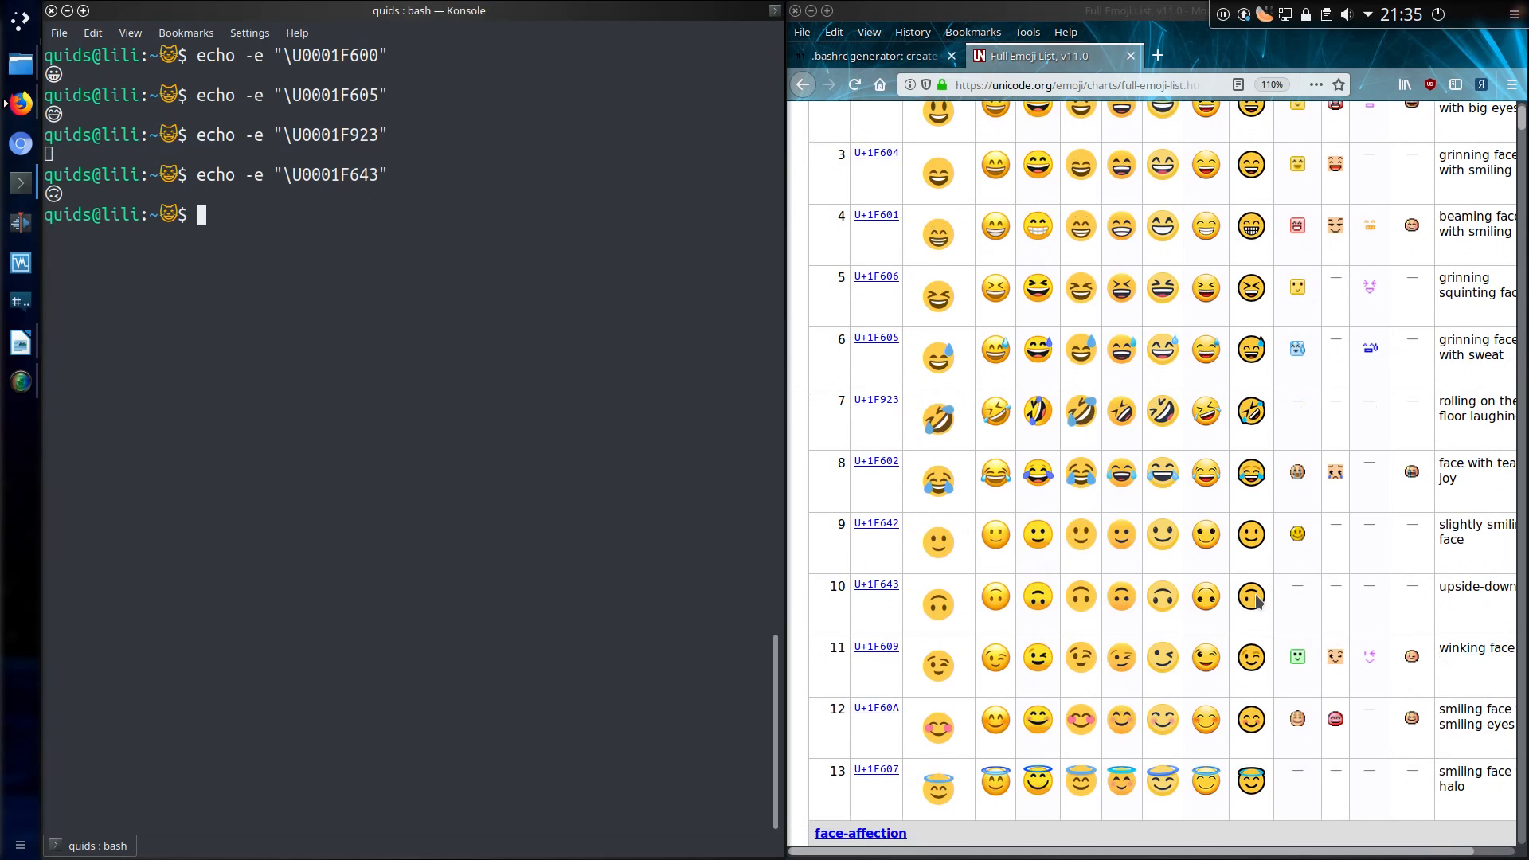
pyautogui.moveTo(433, 285)
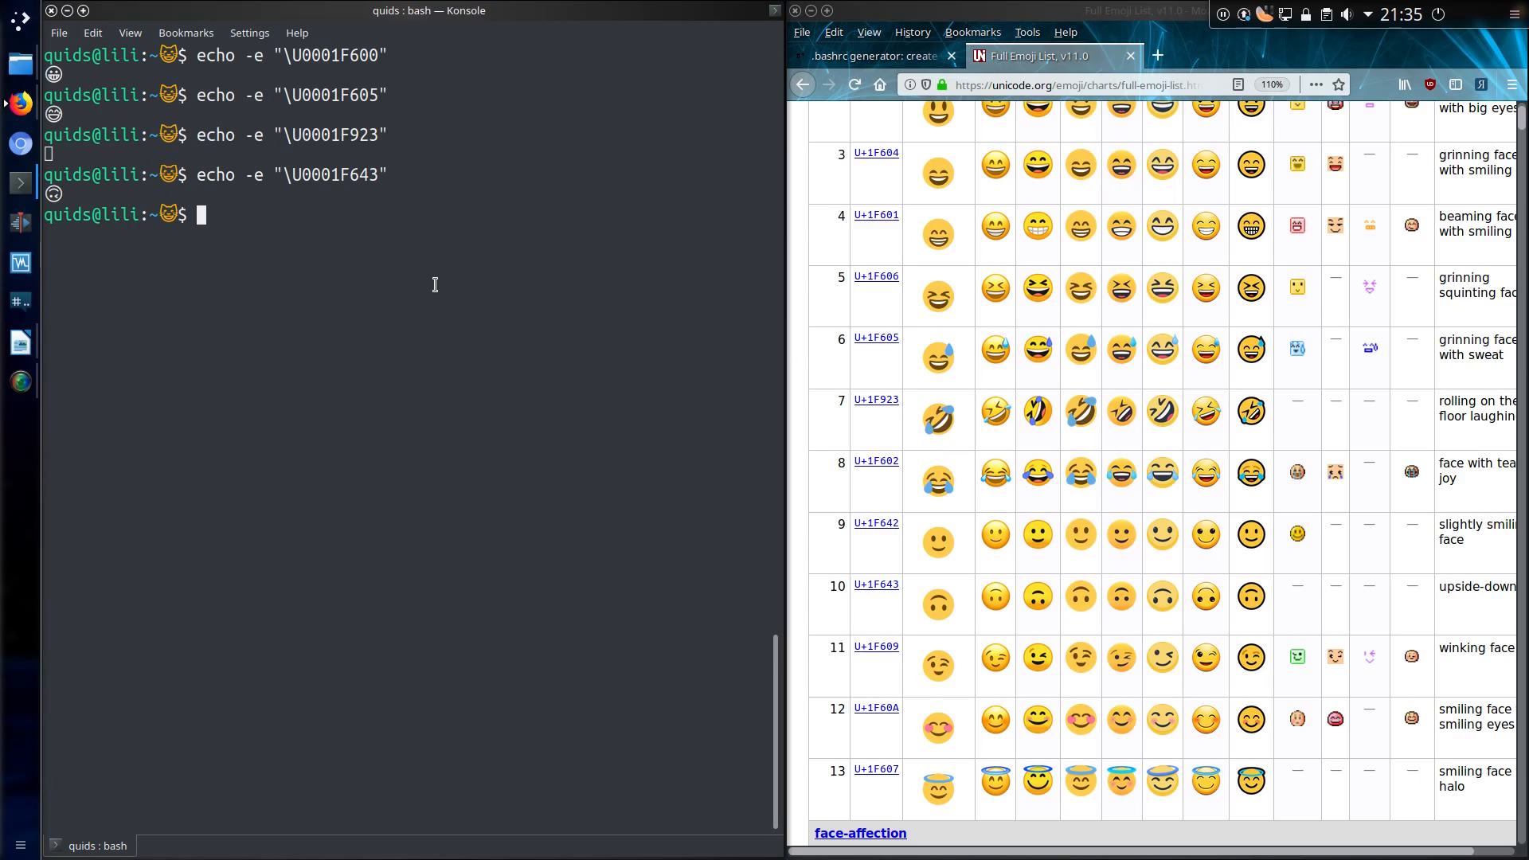
# - Echo the upside-down, halo, heart-eyes and drooling face codes
pyautogui.write('echo -e "\\U0001F643"')
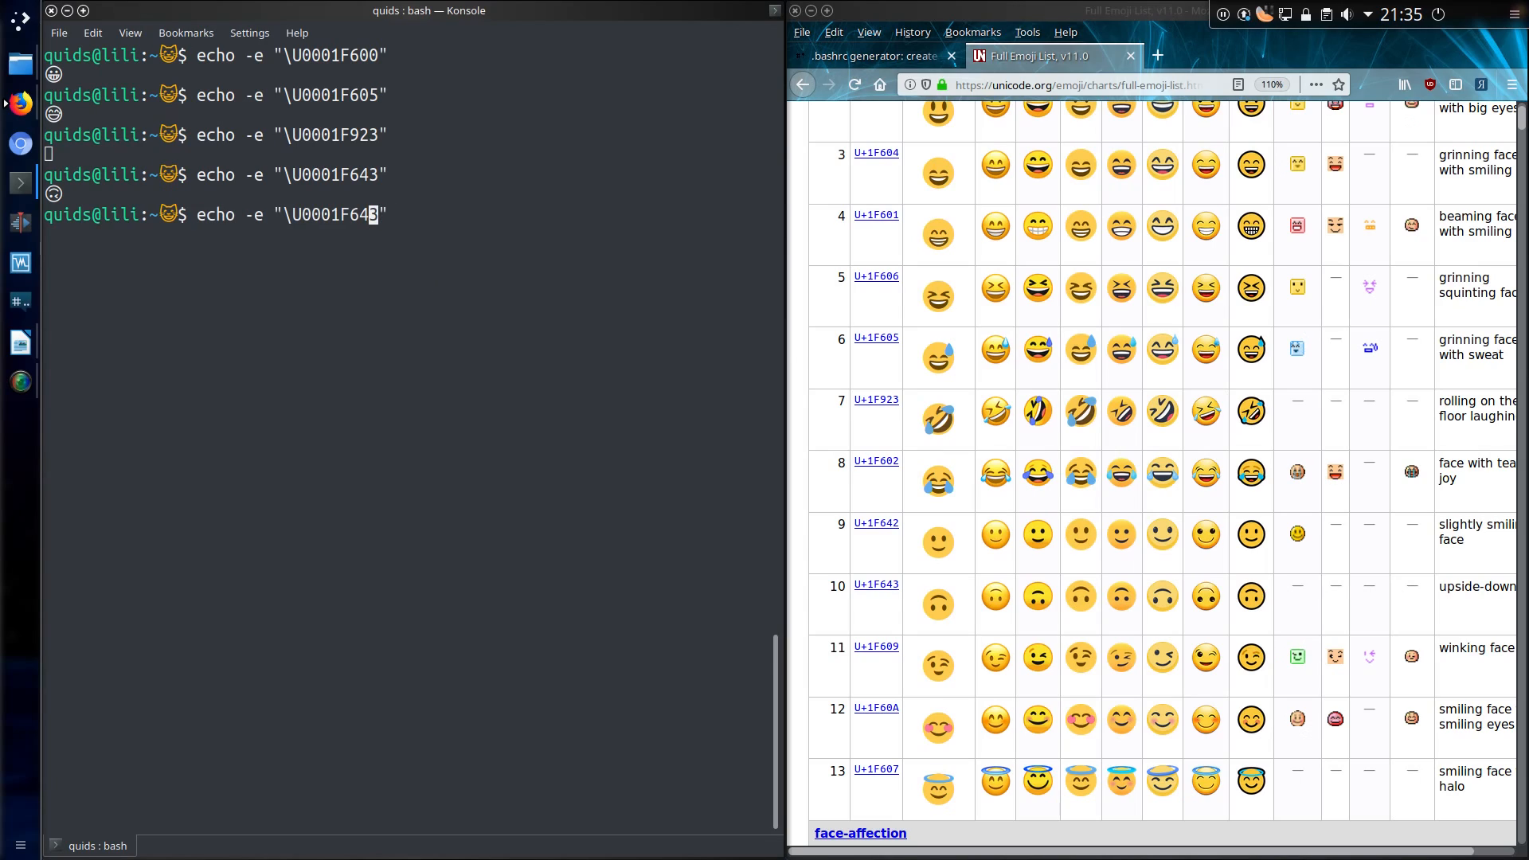
pyautogui.write('2')
pyautogui.press('Return')
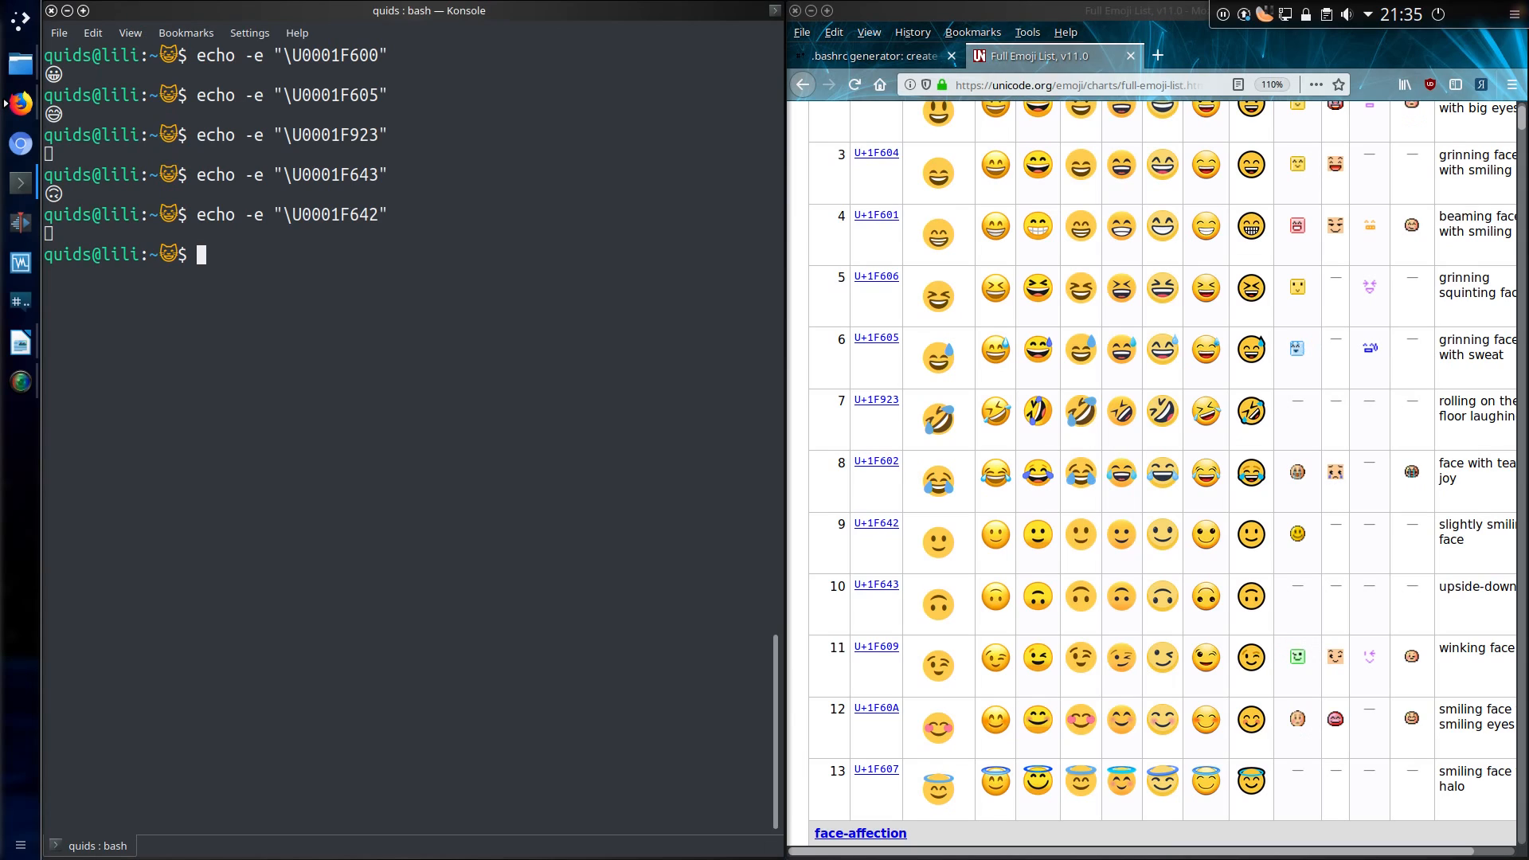
pyautogui.scroll(-3)
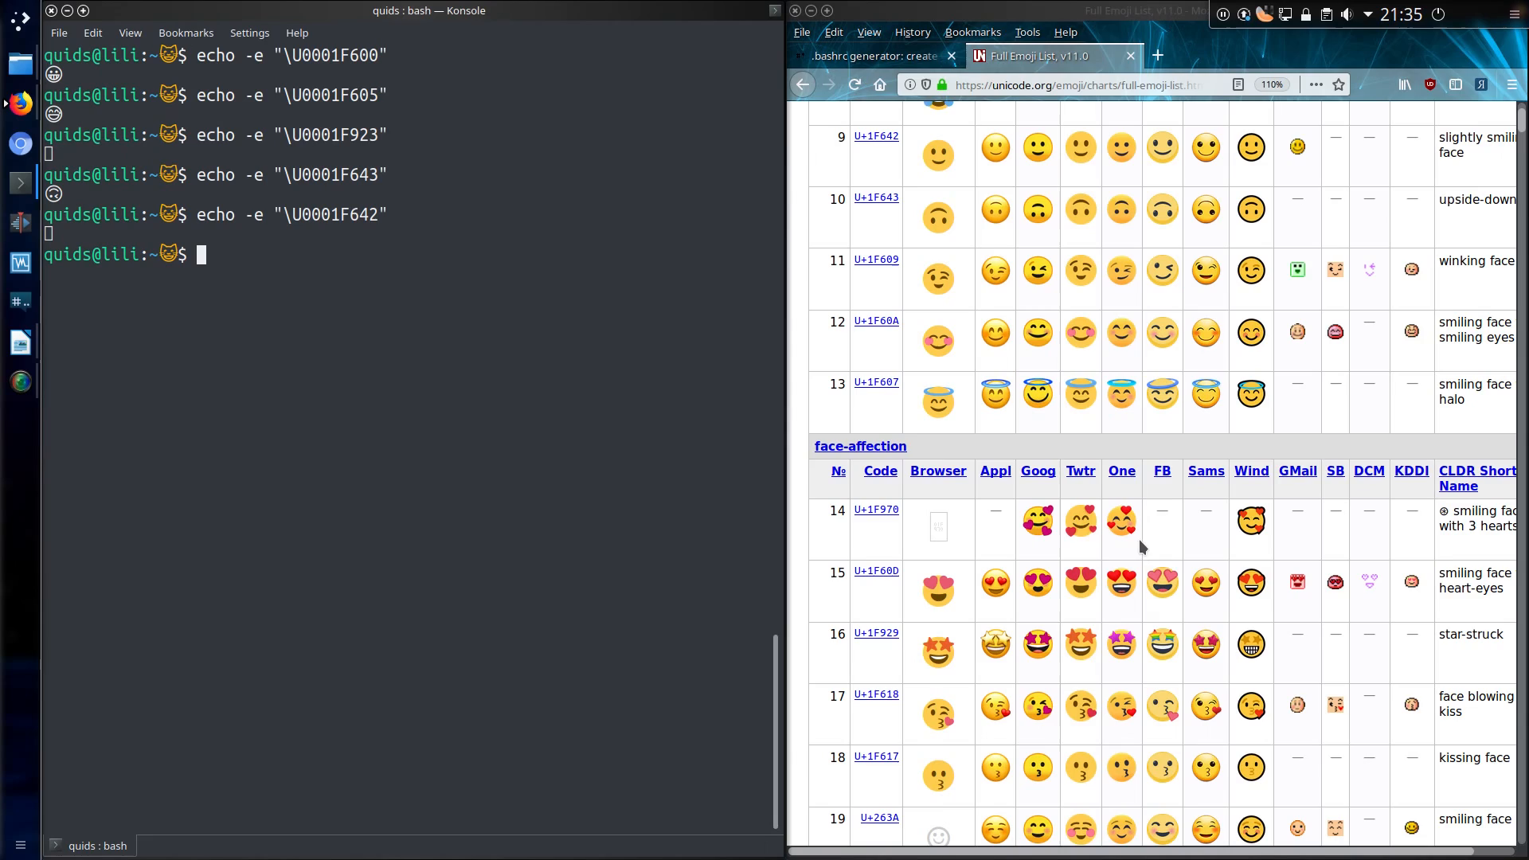
pyautogui.press('Return')
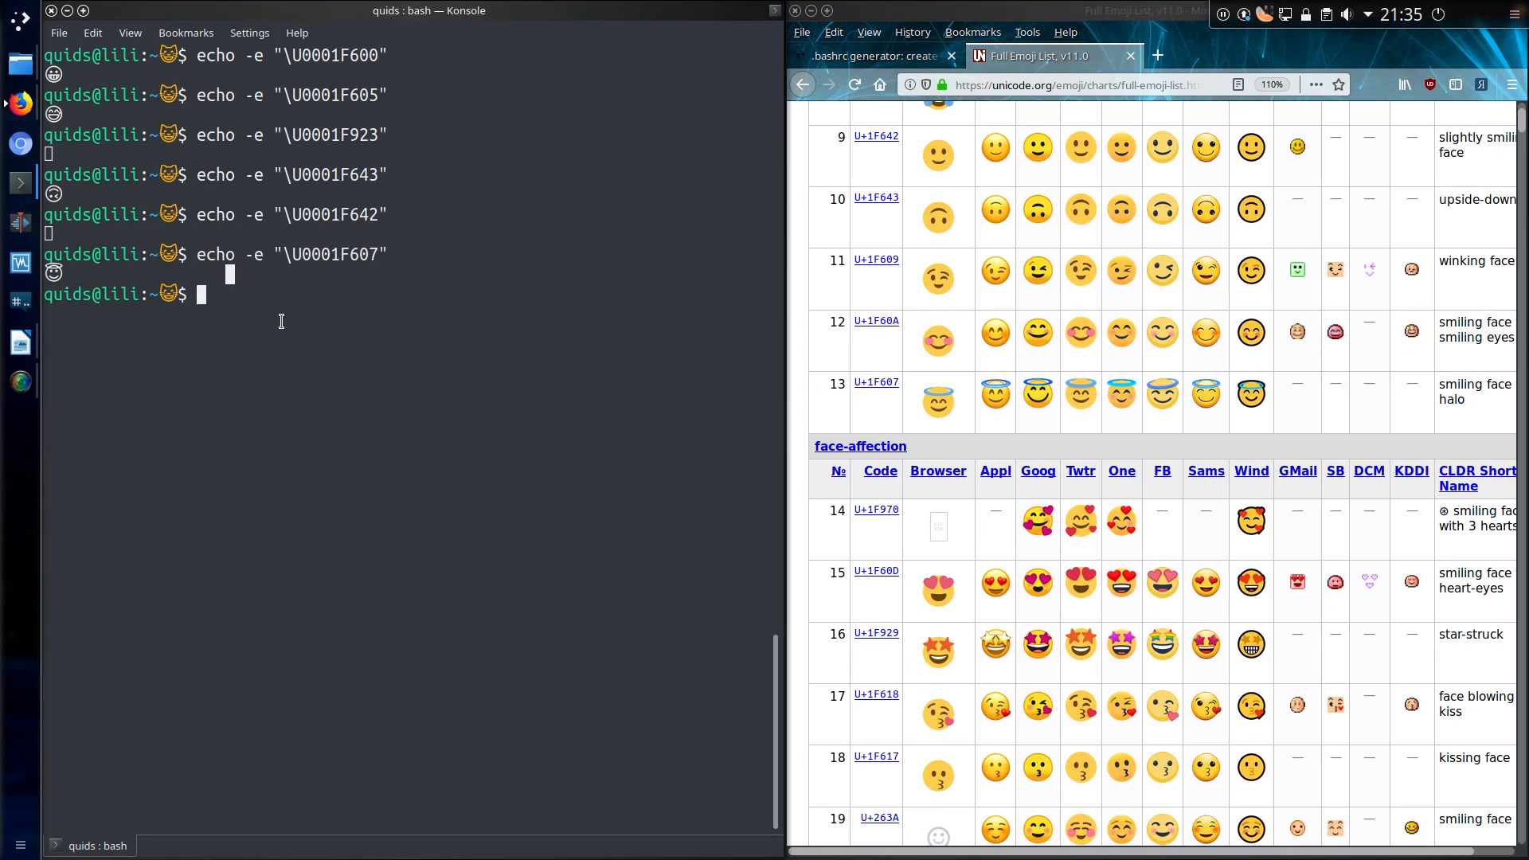
pyautogui.write('echo -e "\\U0001F60')
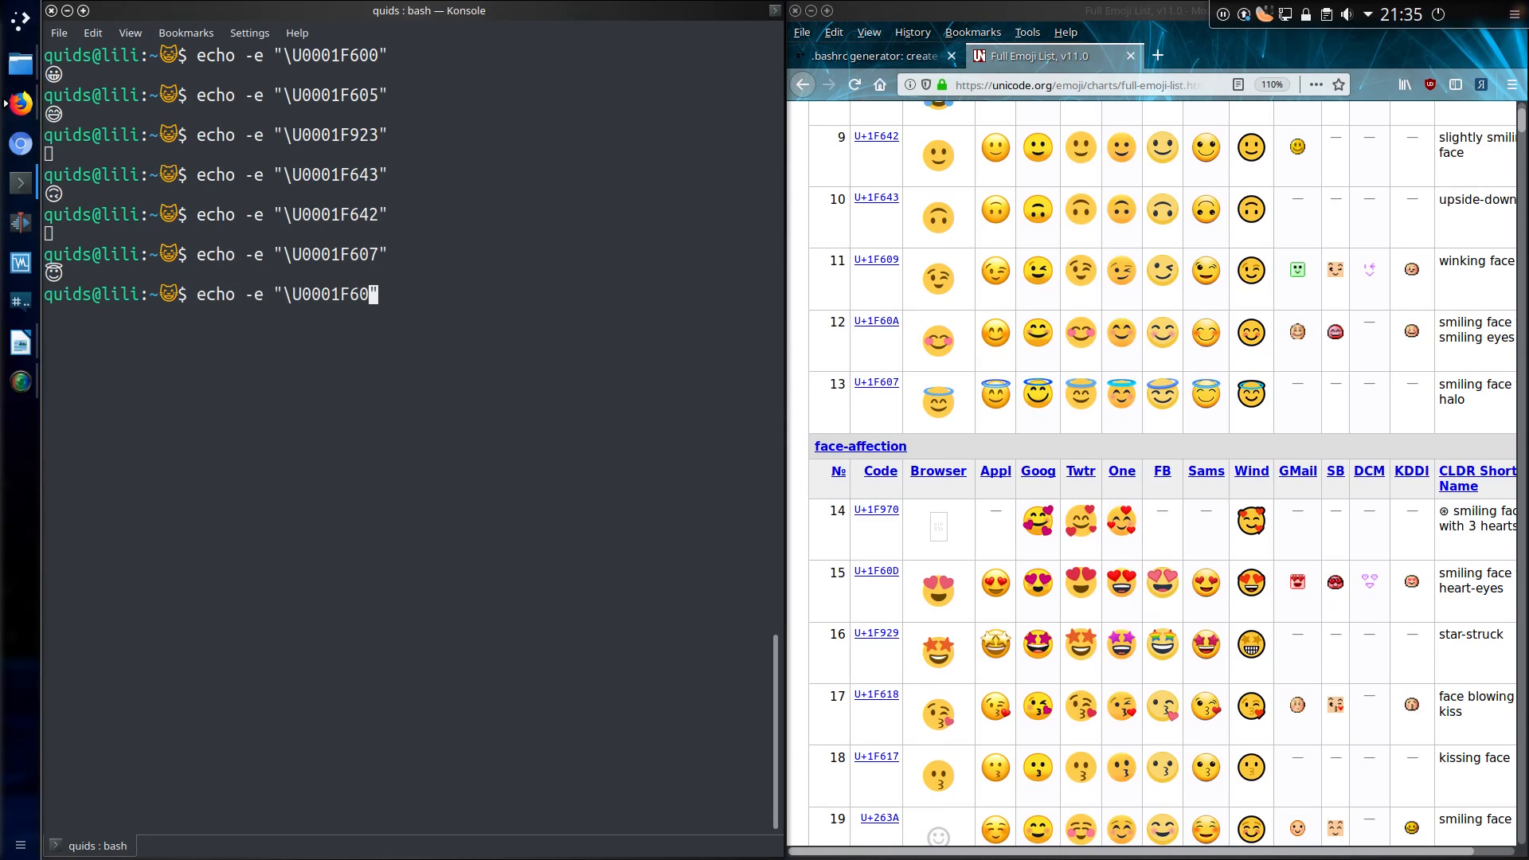
pyautogui.press('Return')
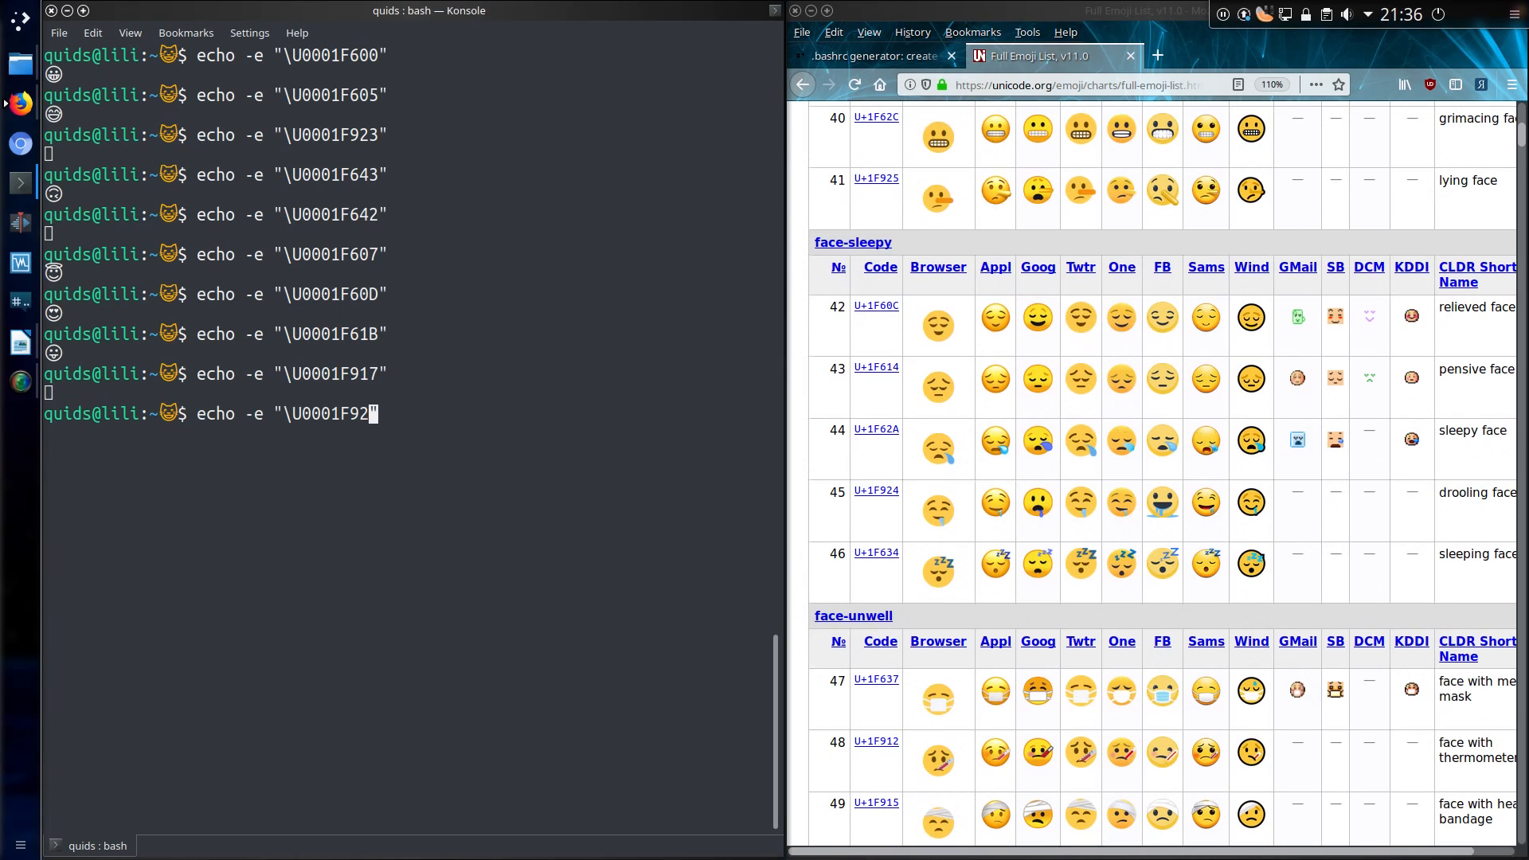
pyautogui.press('Return')
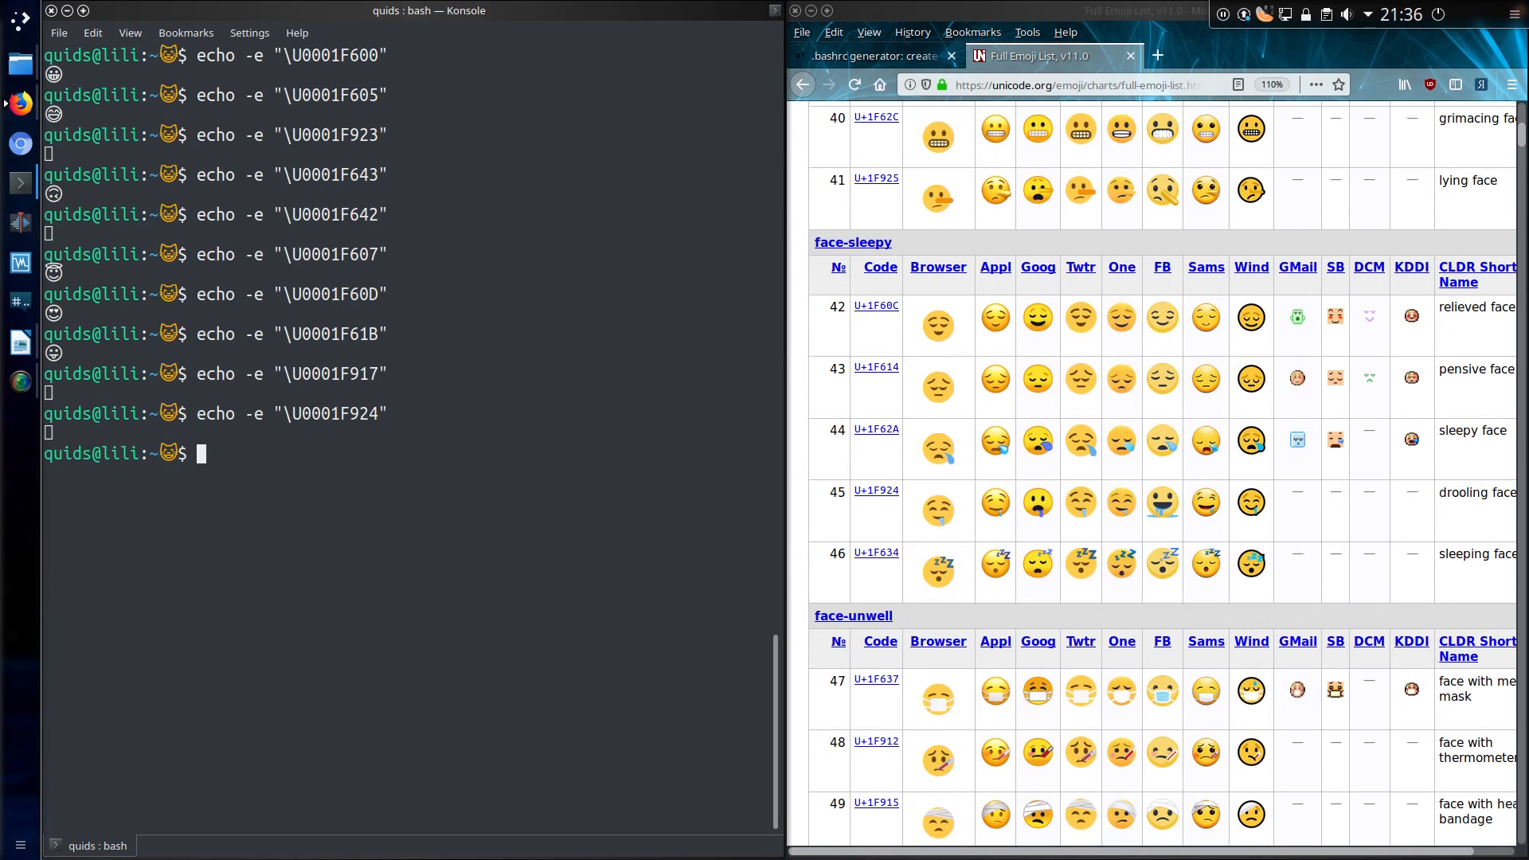
# - Echo the sleeping face \U0001F634 and the grinning cat face codes
pyautogui.write('echo -e "\\U0001F')
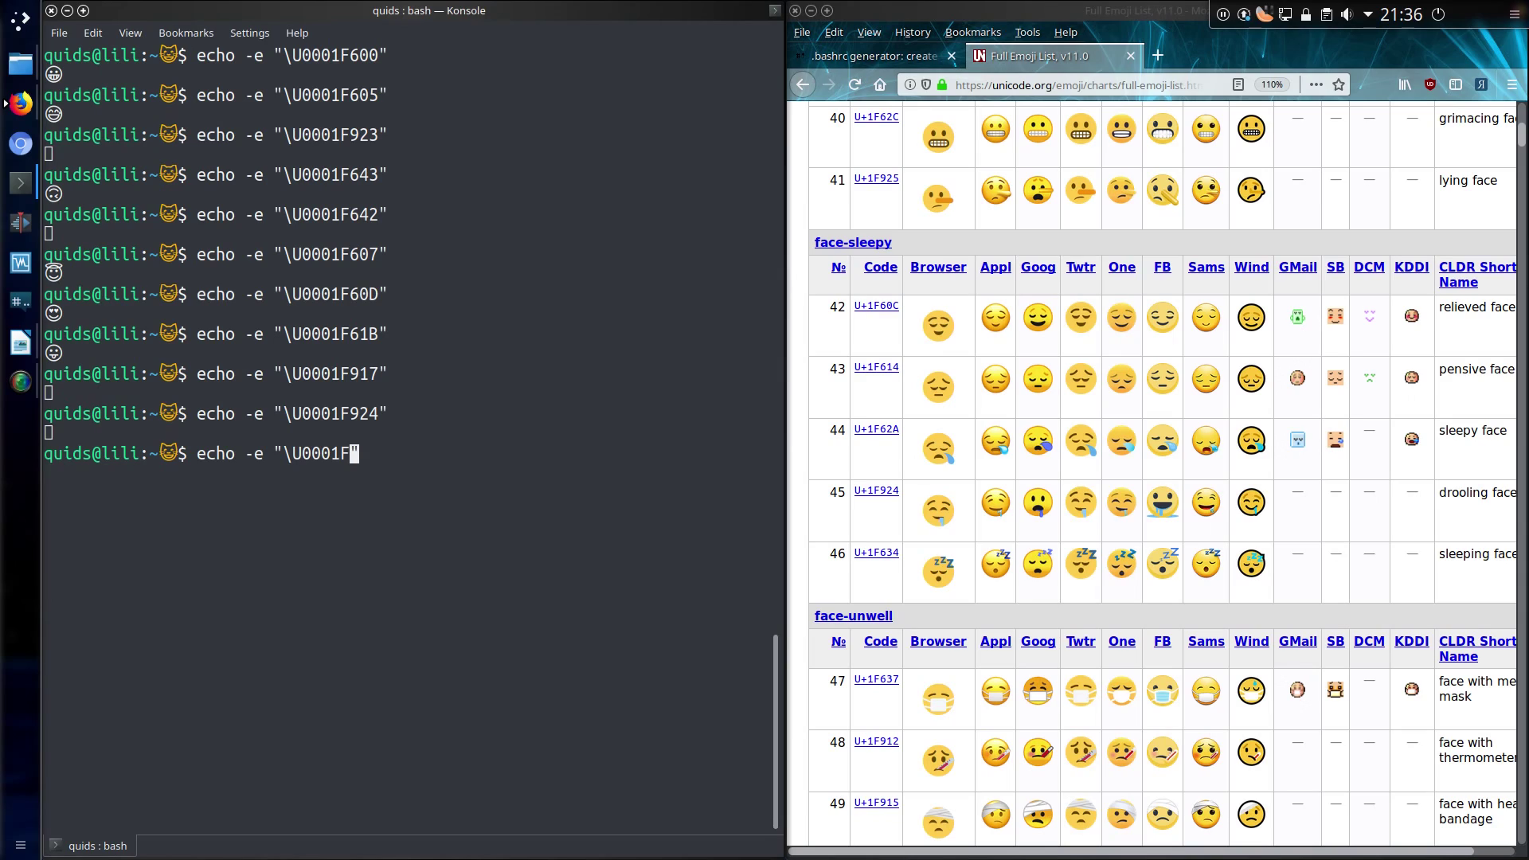
pyautogui.write('634')
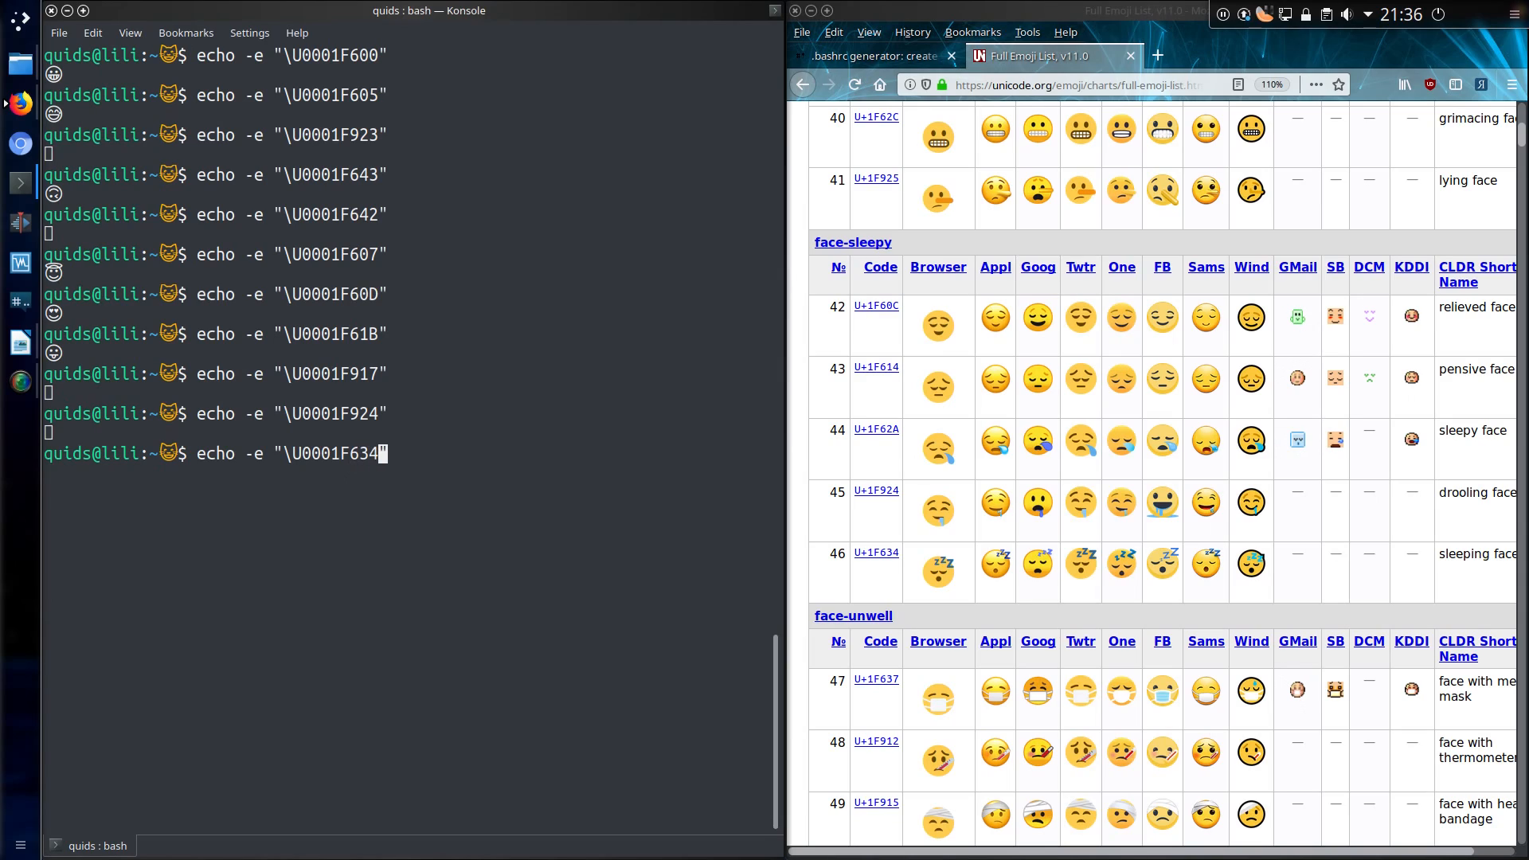
pyautogui.press('Return')
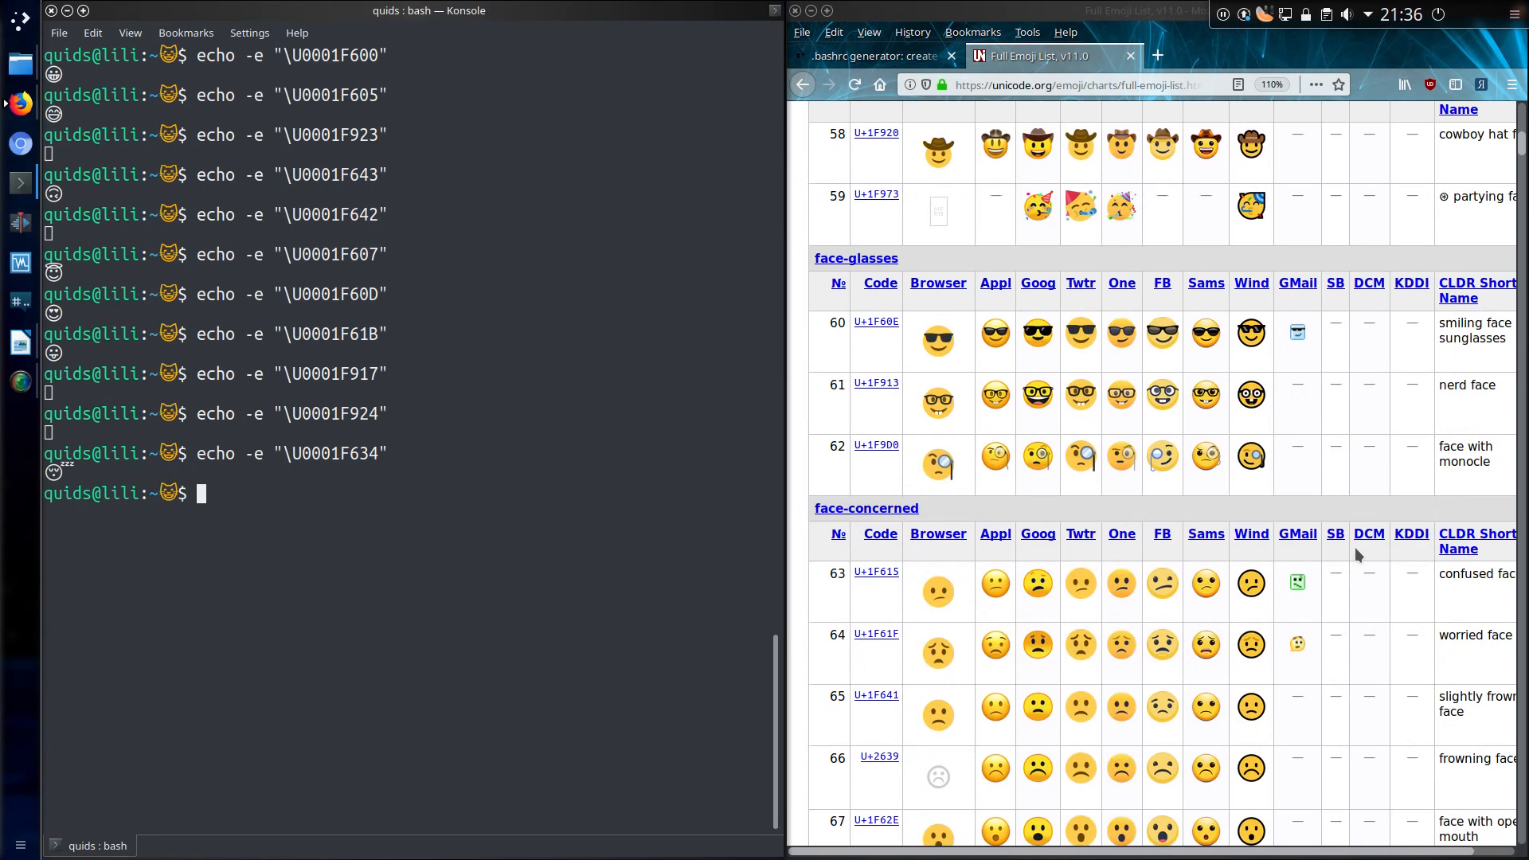
pyautogui.scroll(-3)
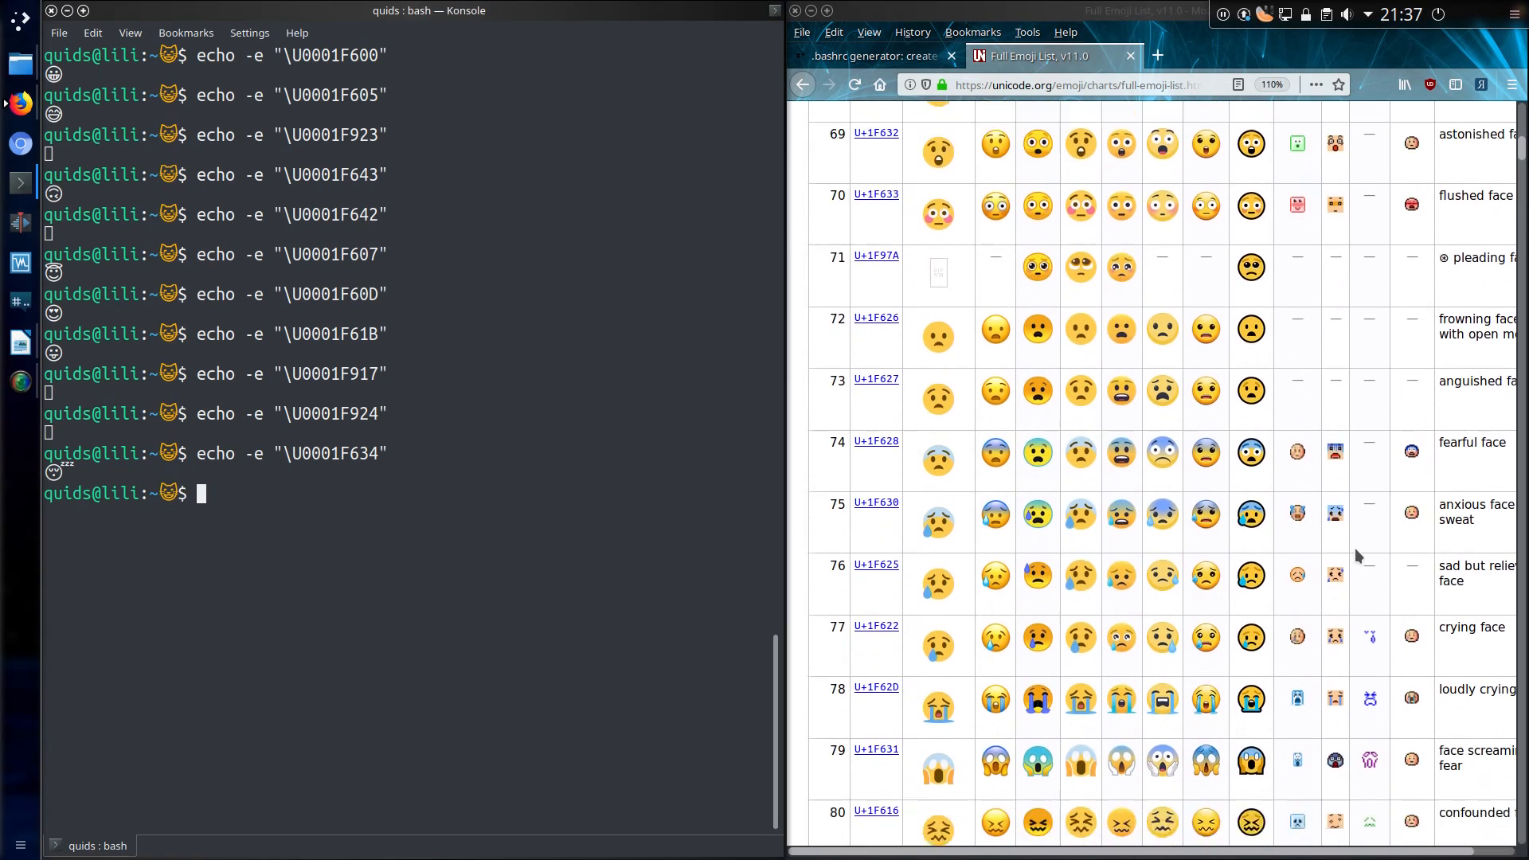
pyautogui.scroll(-3)
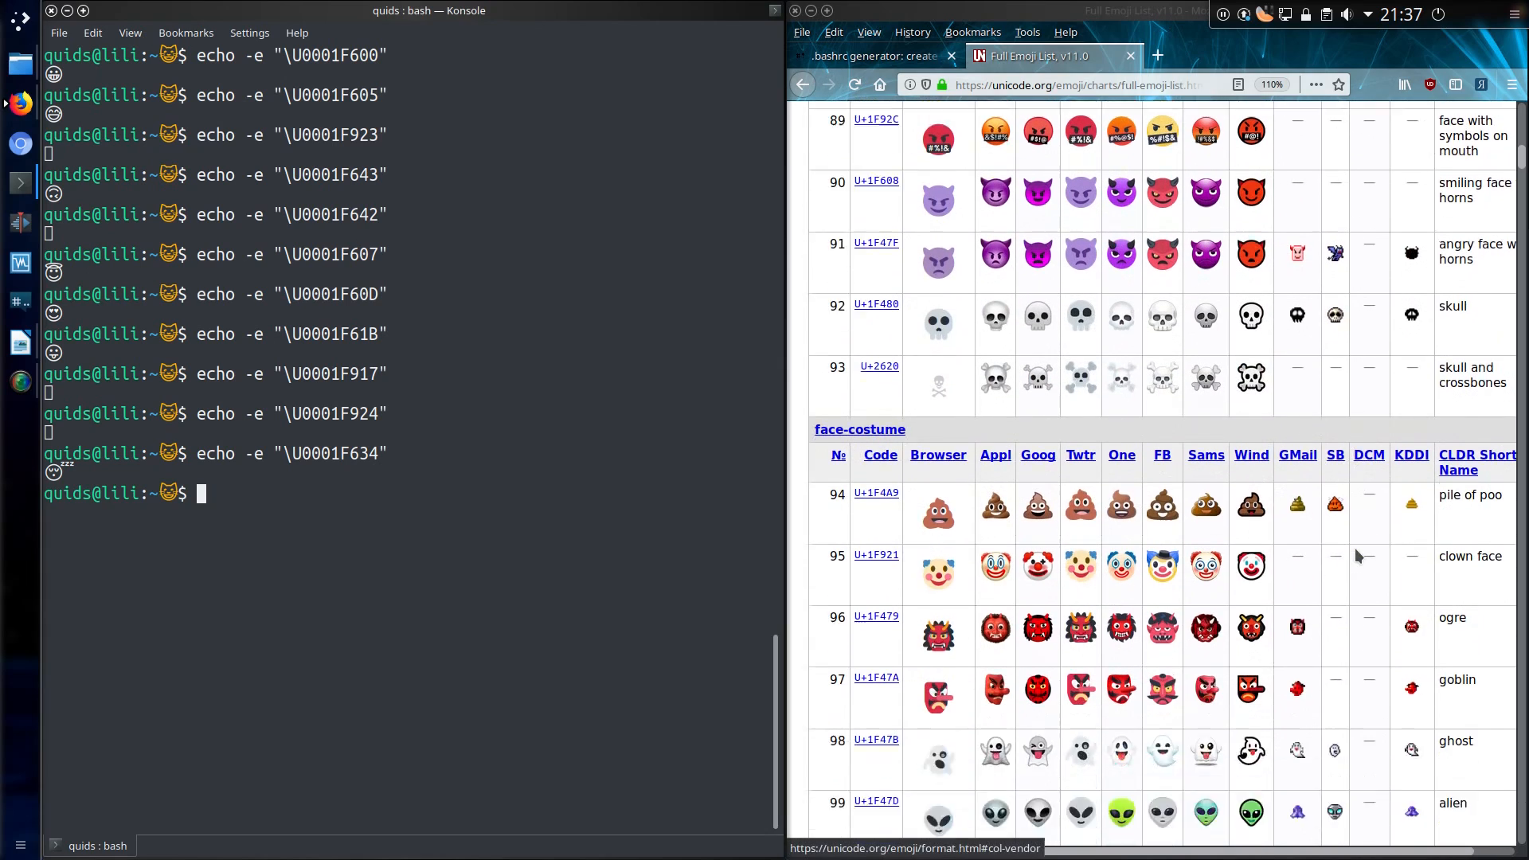
pyautogui.scroll(-3)
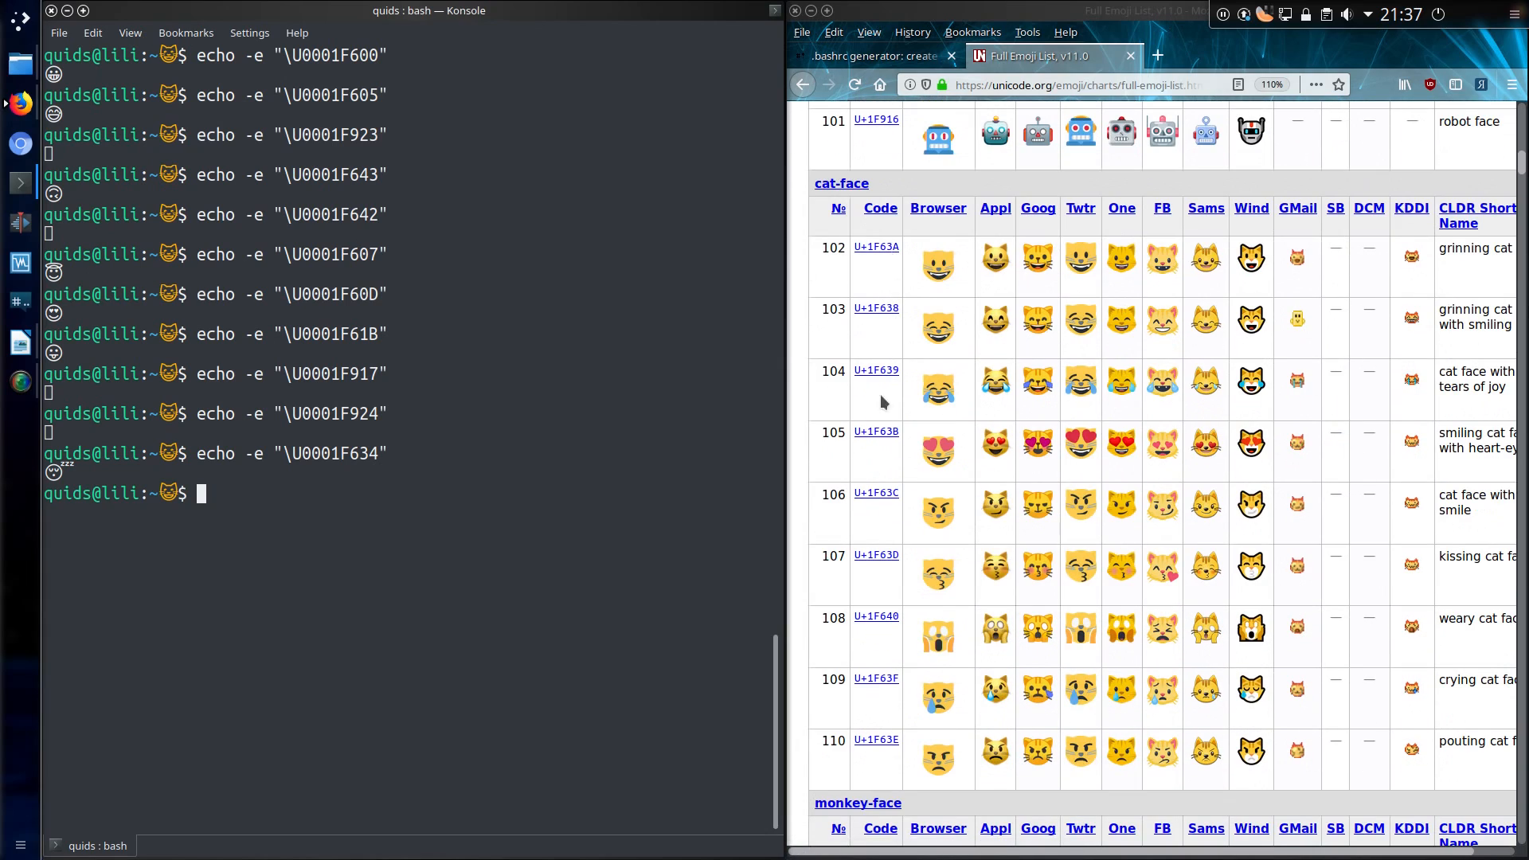
pyautogui.moveTo(474, 460)
pyautogui.write('echo -e "\\U0001F63A"')
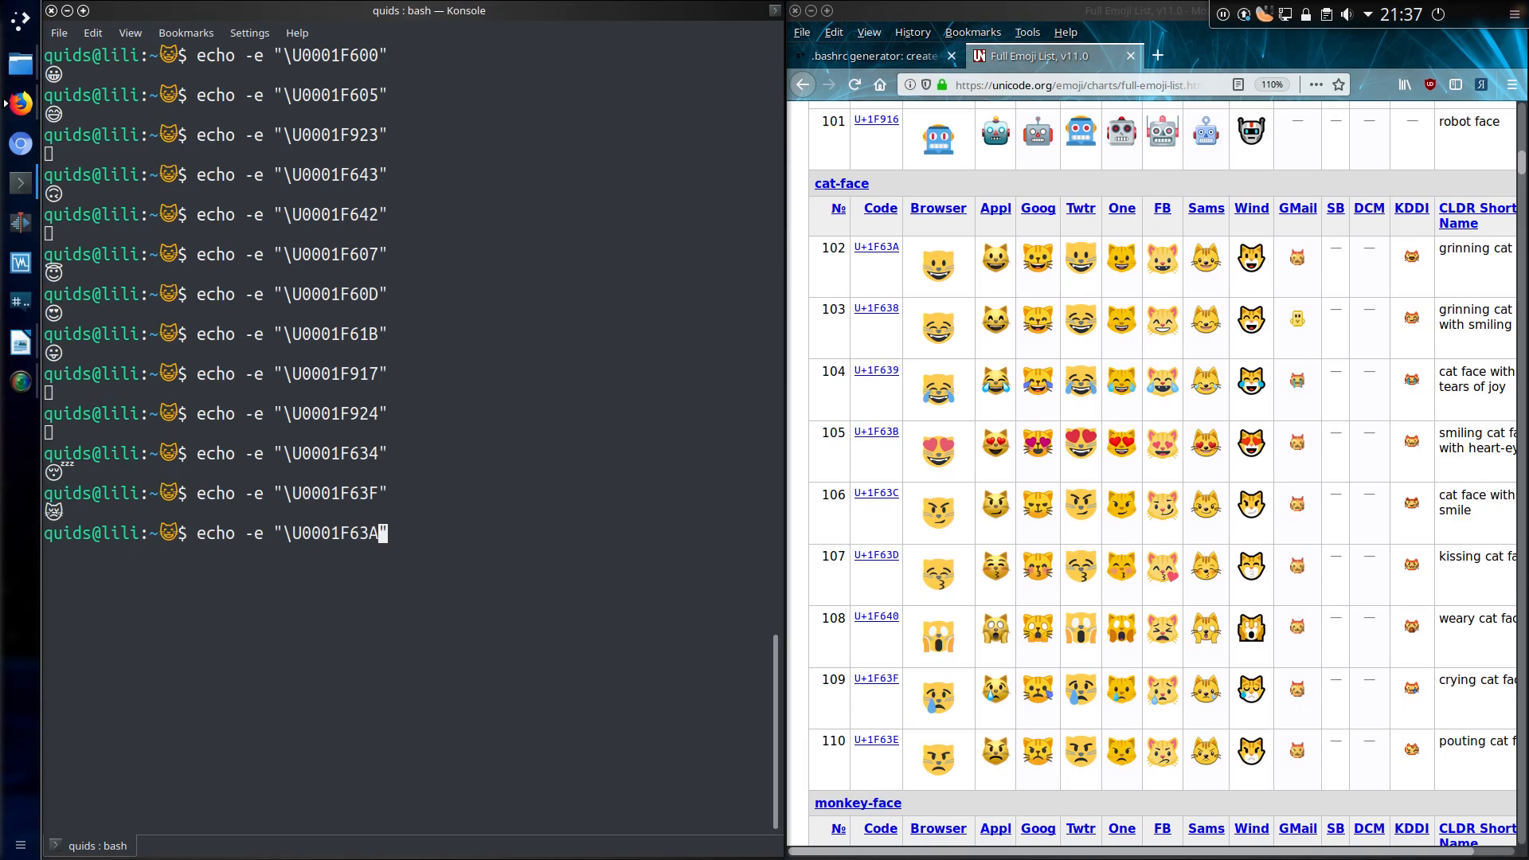
pyautogui.press('Return')
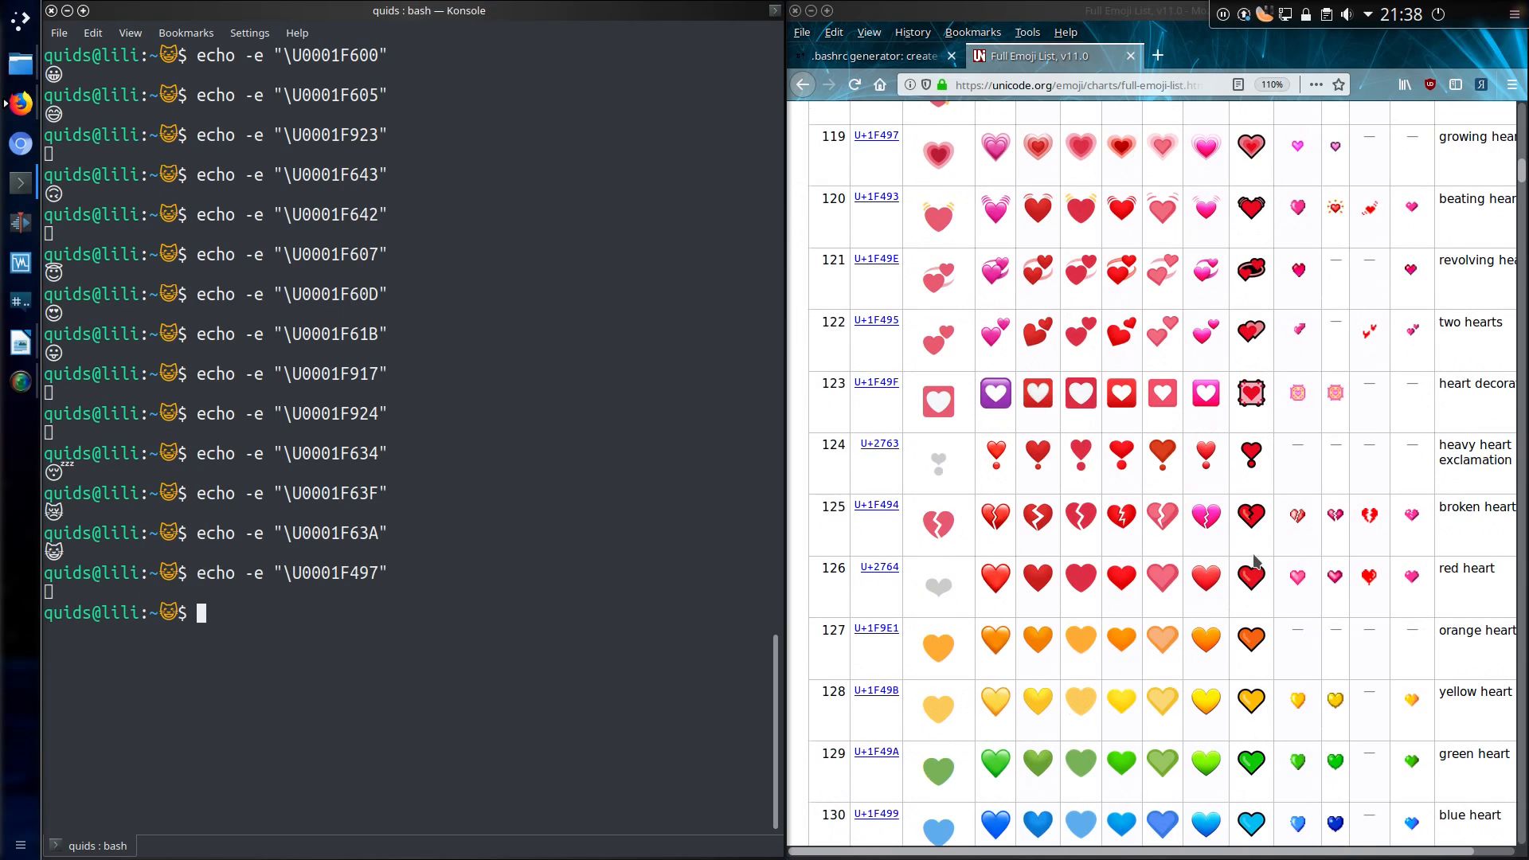
# - Echo \U0001F497 and \u2764, the latter printing the heart symbol
pyautogui.write('echo -e "\\U0001F497"')
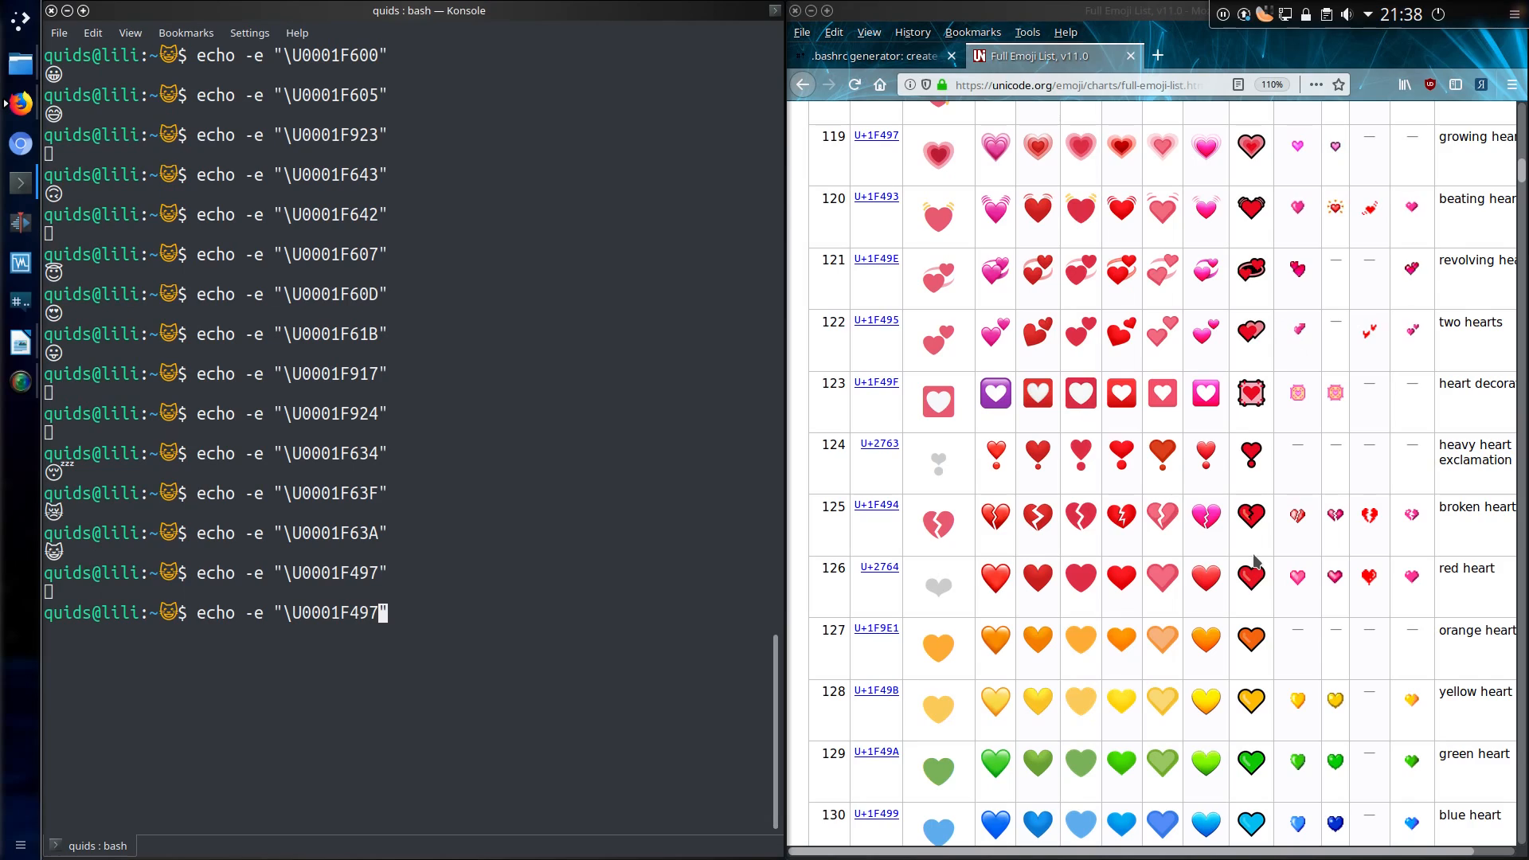
pyautogui.moveTo(868, 580)
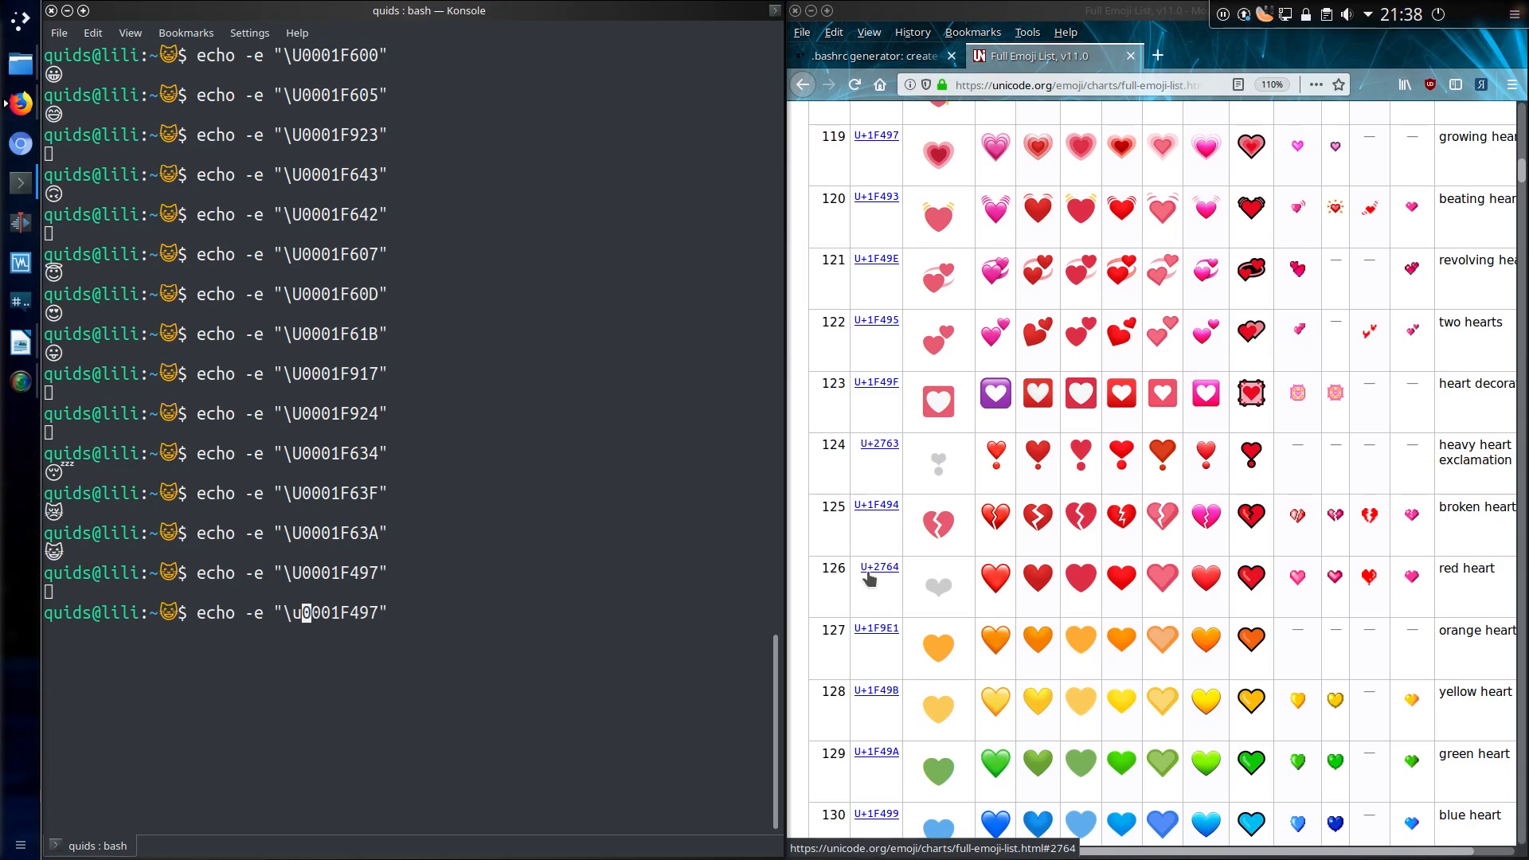
pyautogui.write('\\u27')
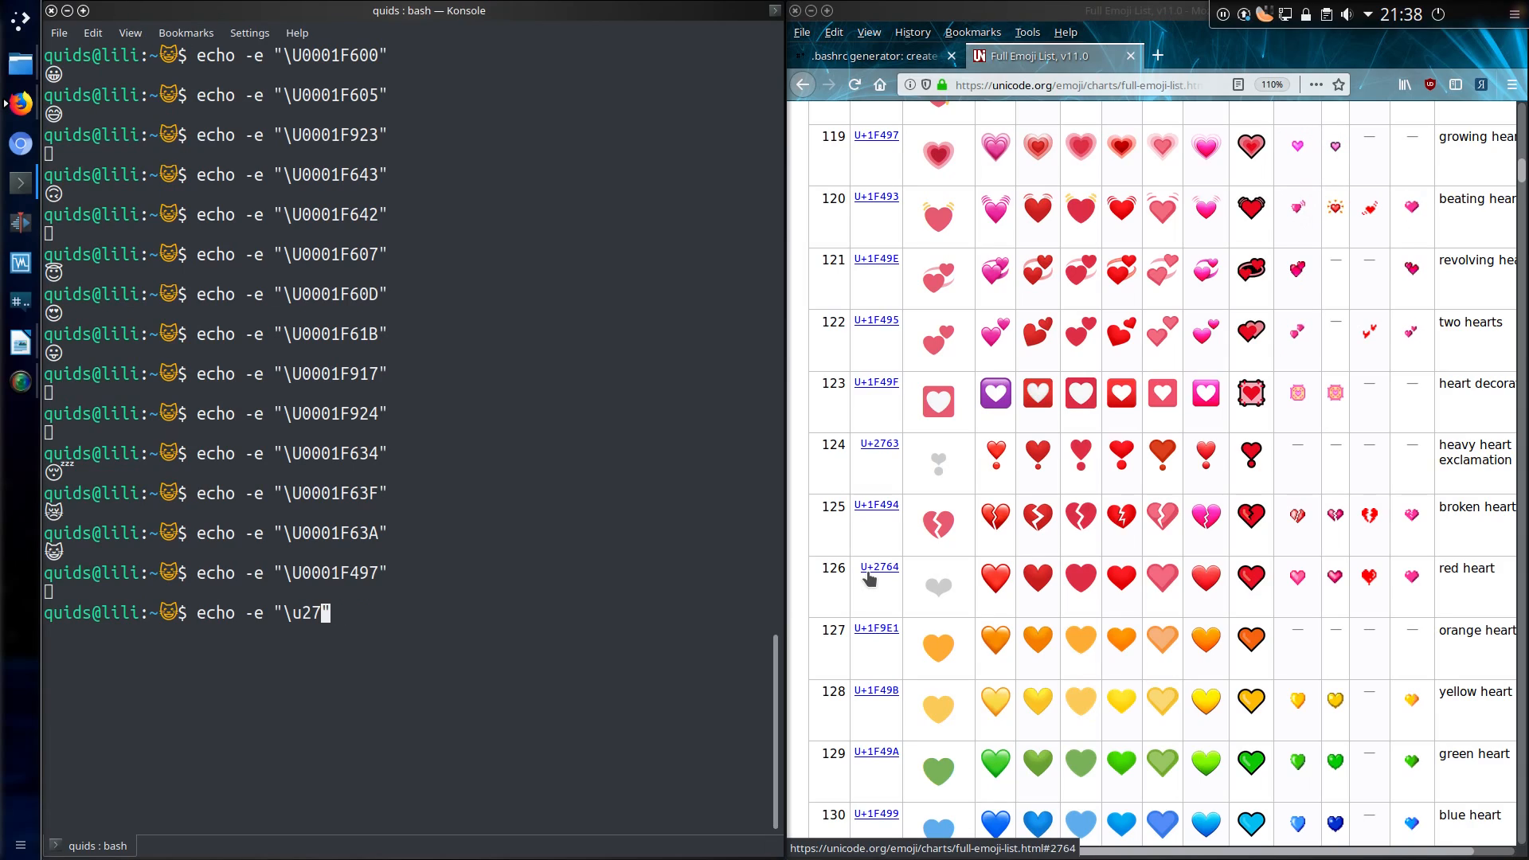
pyautogui.press('Return')
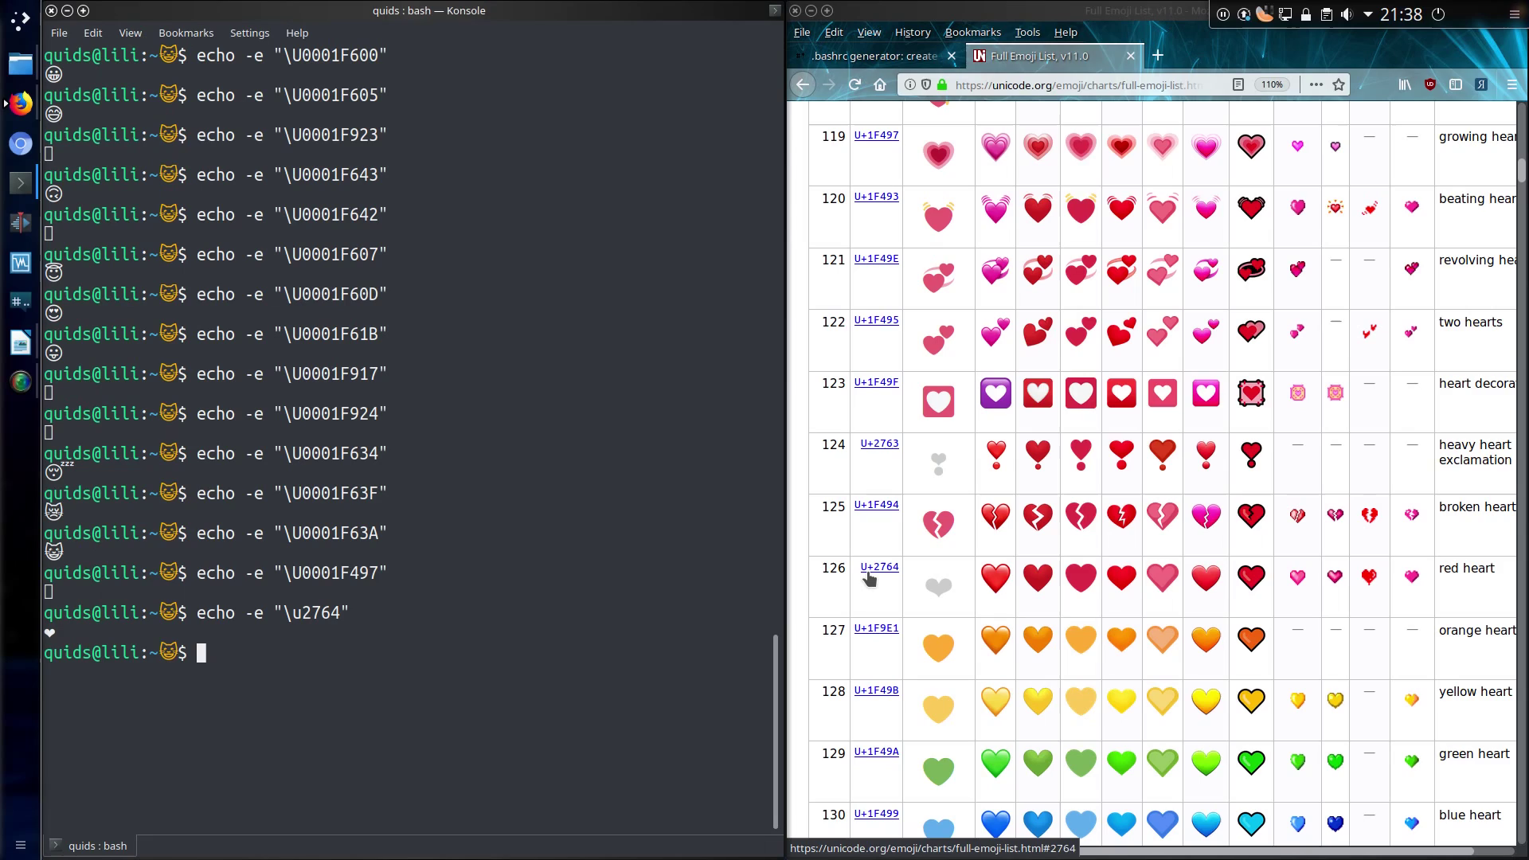
# - Set the PS1 element's foreground to red colour 196 in the bashrc generator, then clear Konsole
pyautogui.click(873, 56)
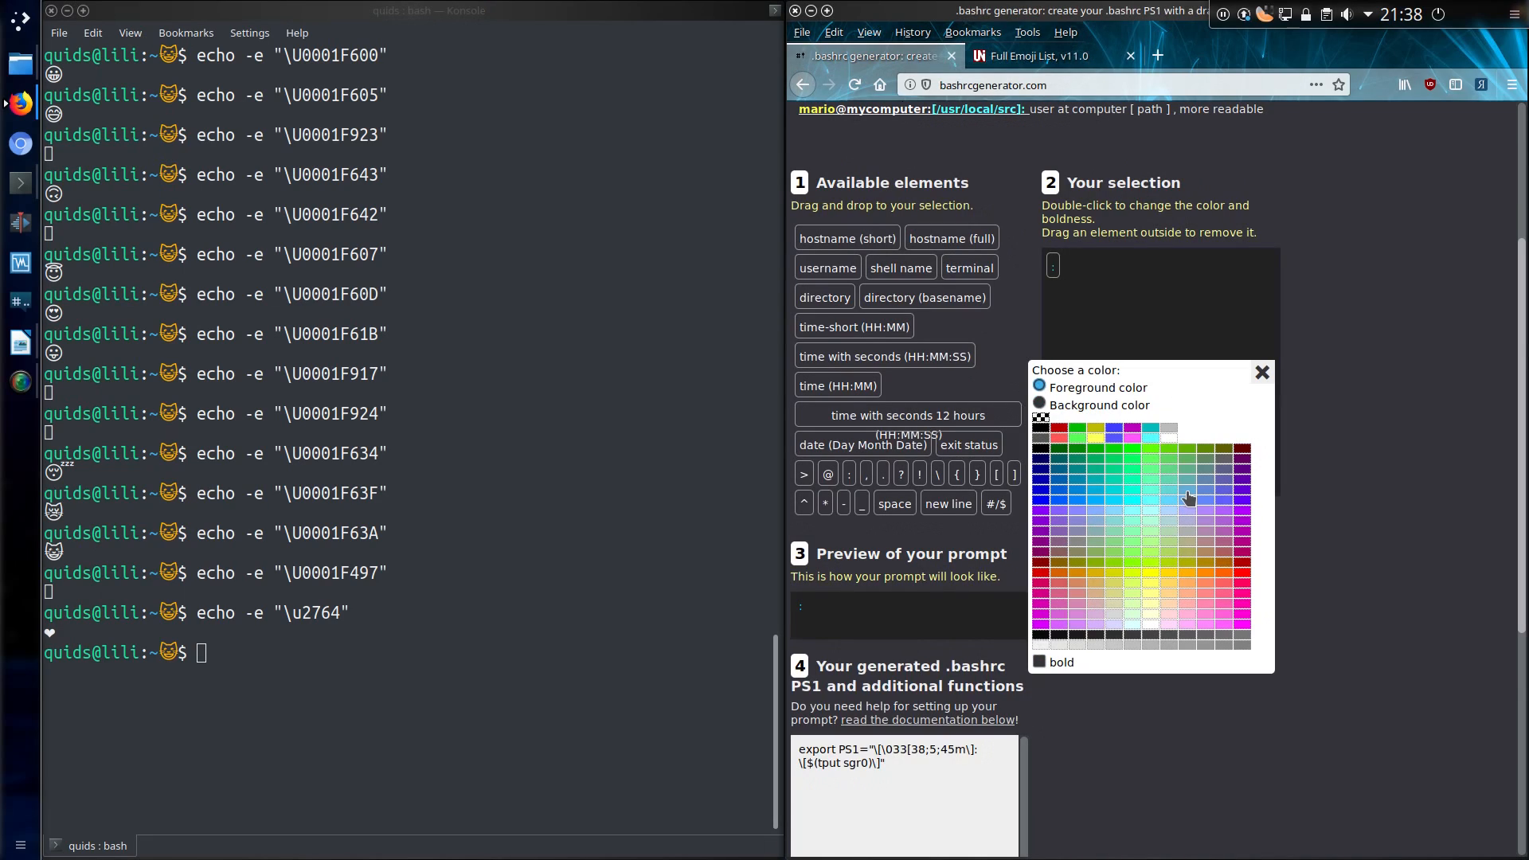
pyautogui.moveTo(1183, 502)
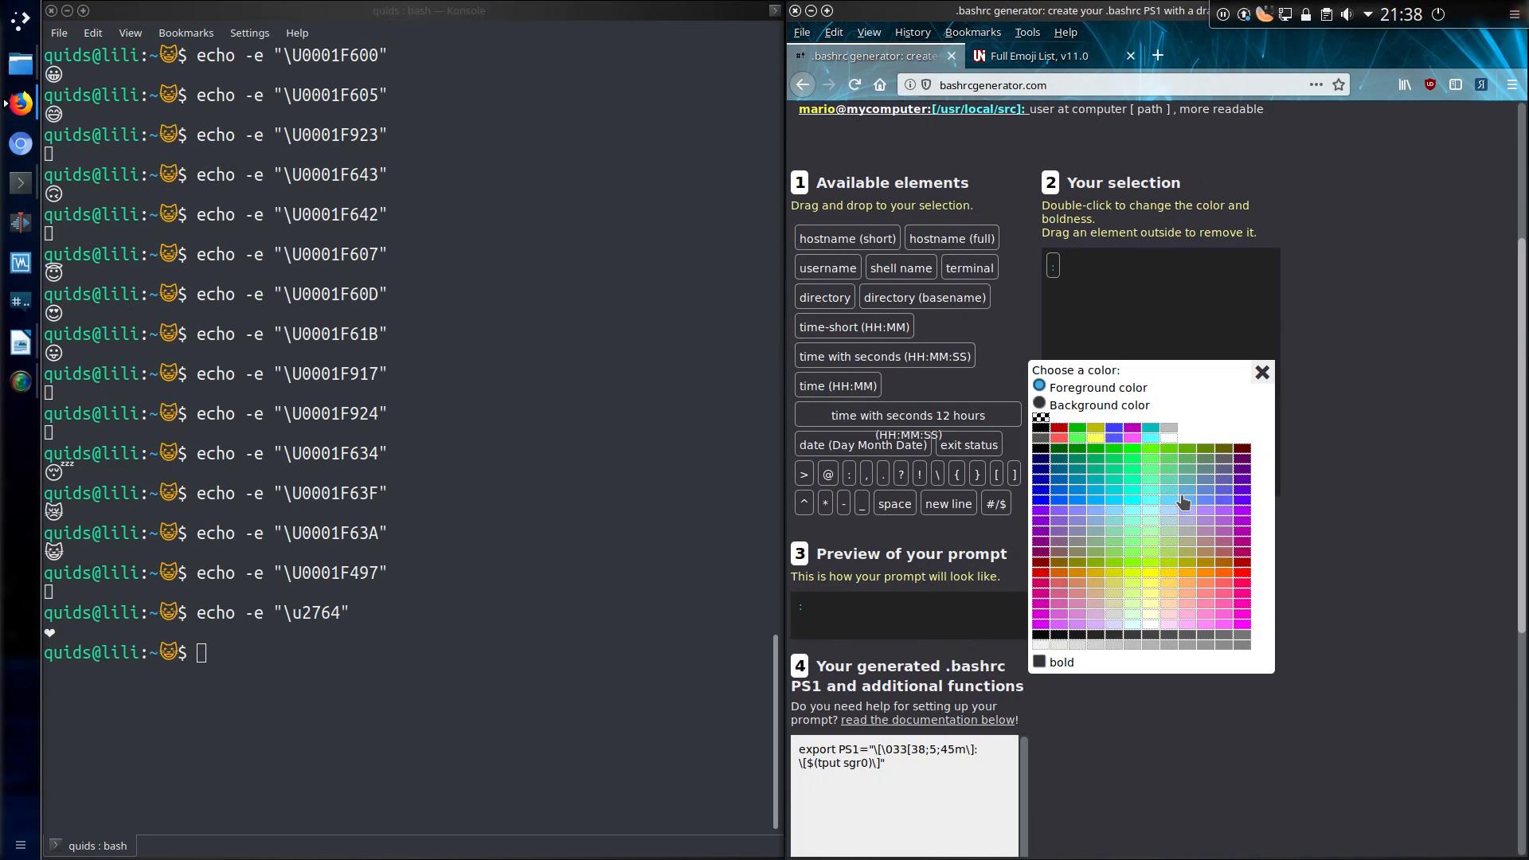
pyautogui.moveTo(1157, 465)
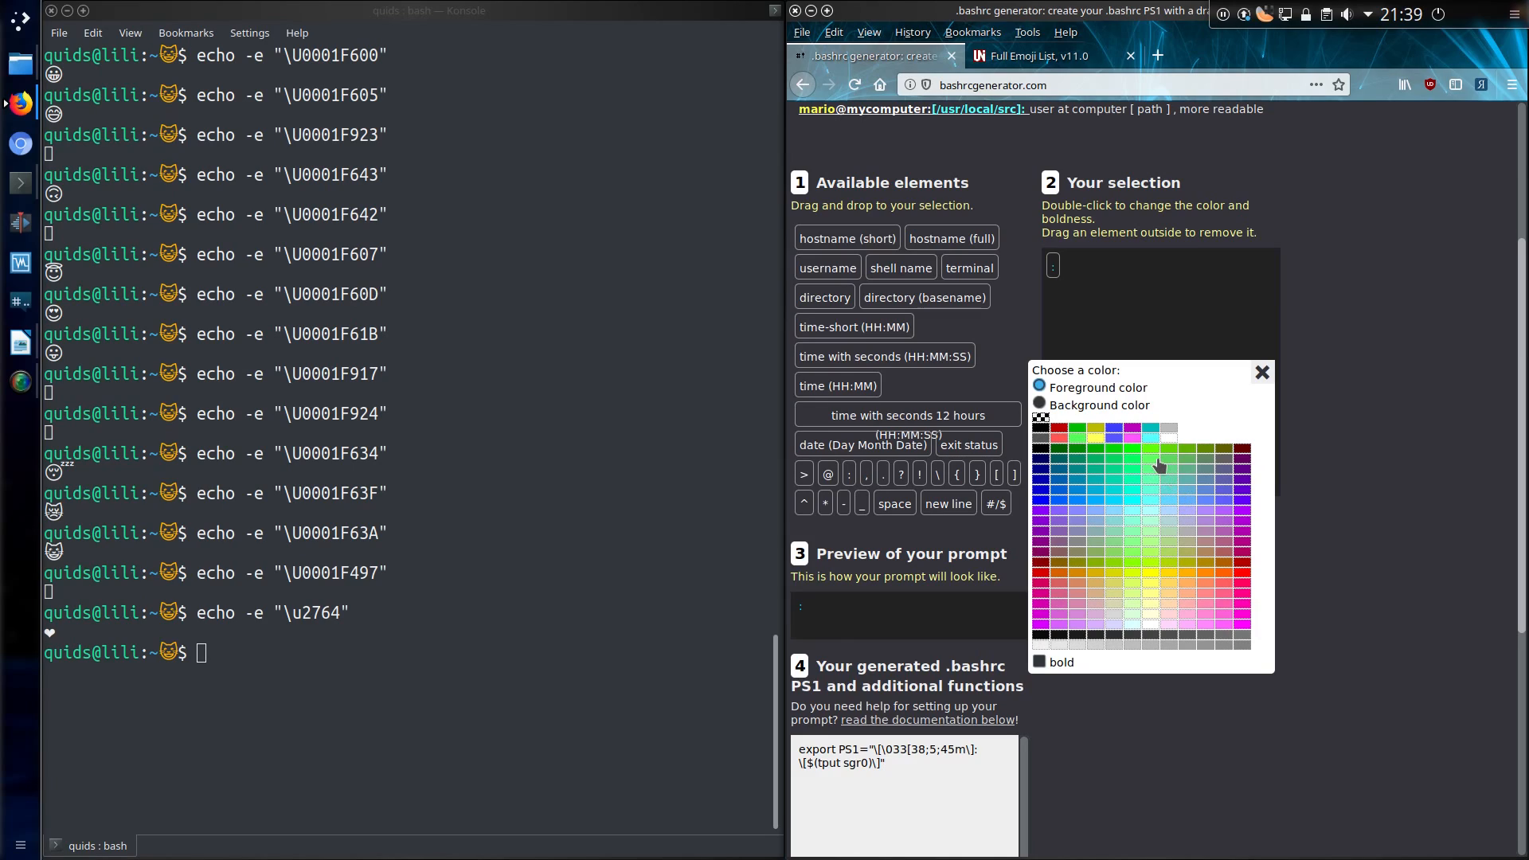
pyautogui.moveTo(1167, 511)
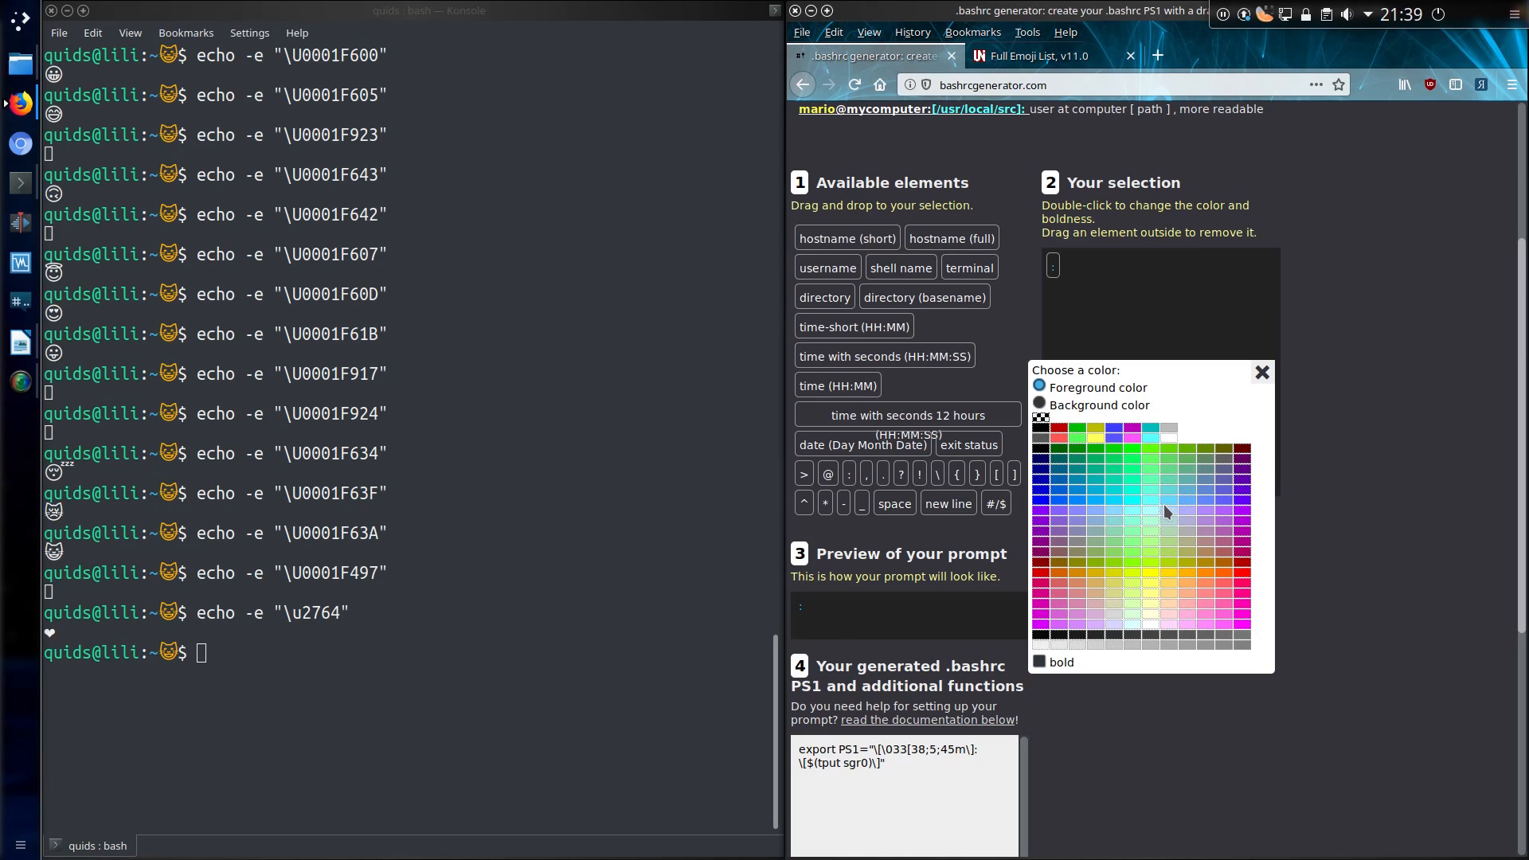
pyautogui.moveTo(372, 616)
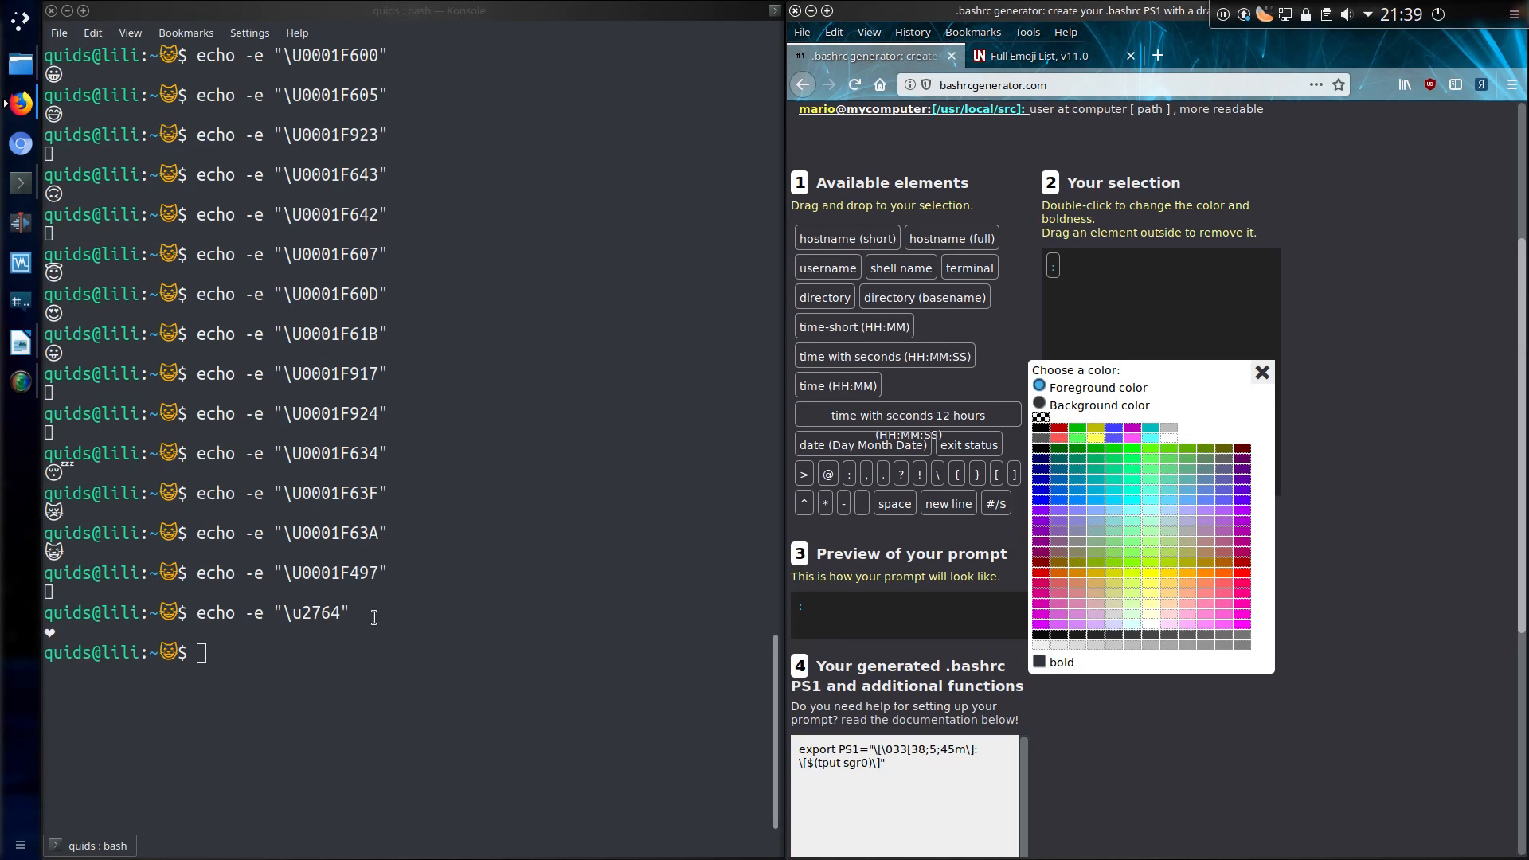
pyautogui.moveTo(177, 494)
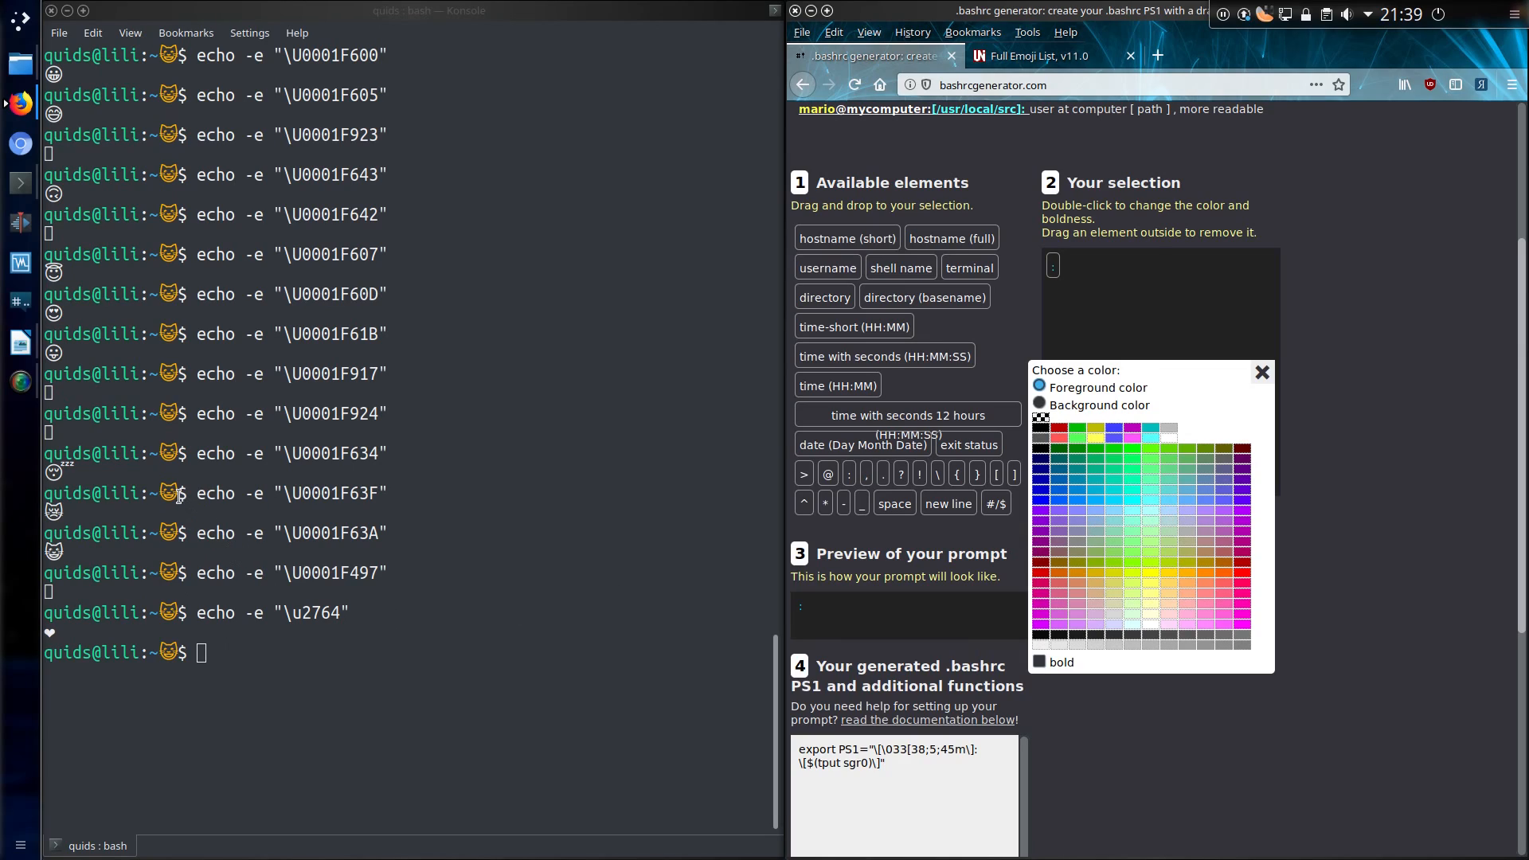
pyautogui.moveTo(1105, 582)
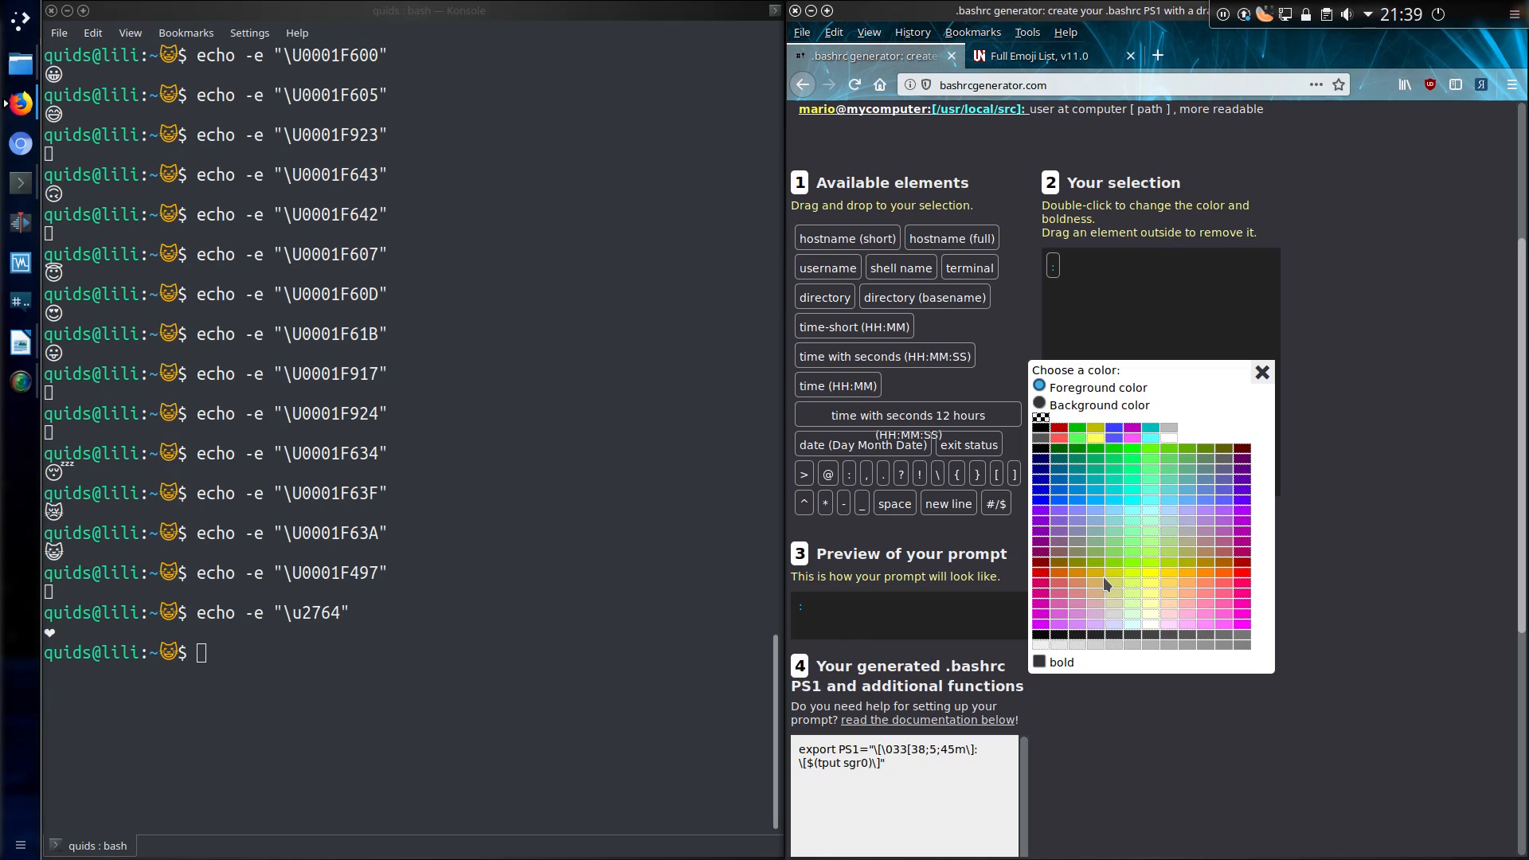
pyautogui.click(1106, 585)
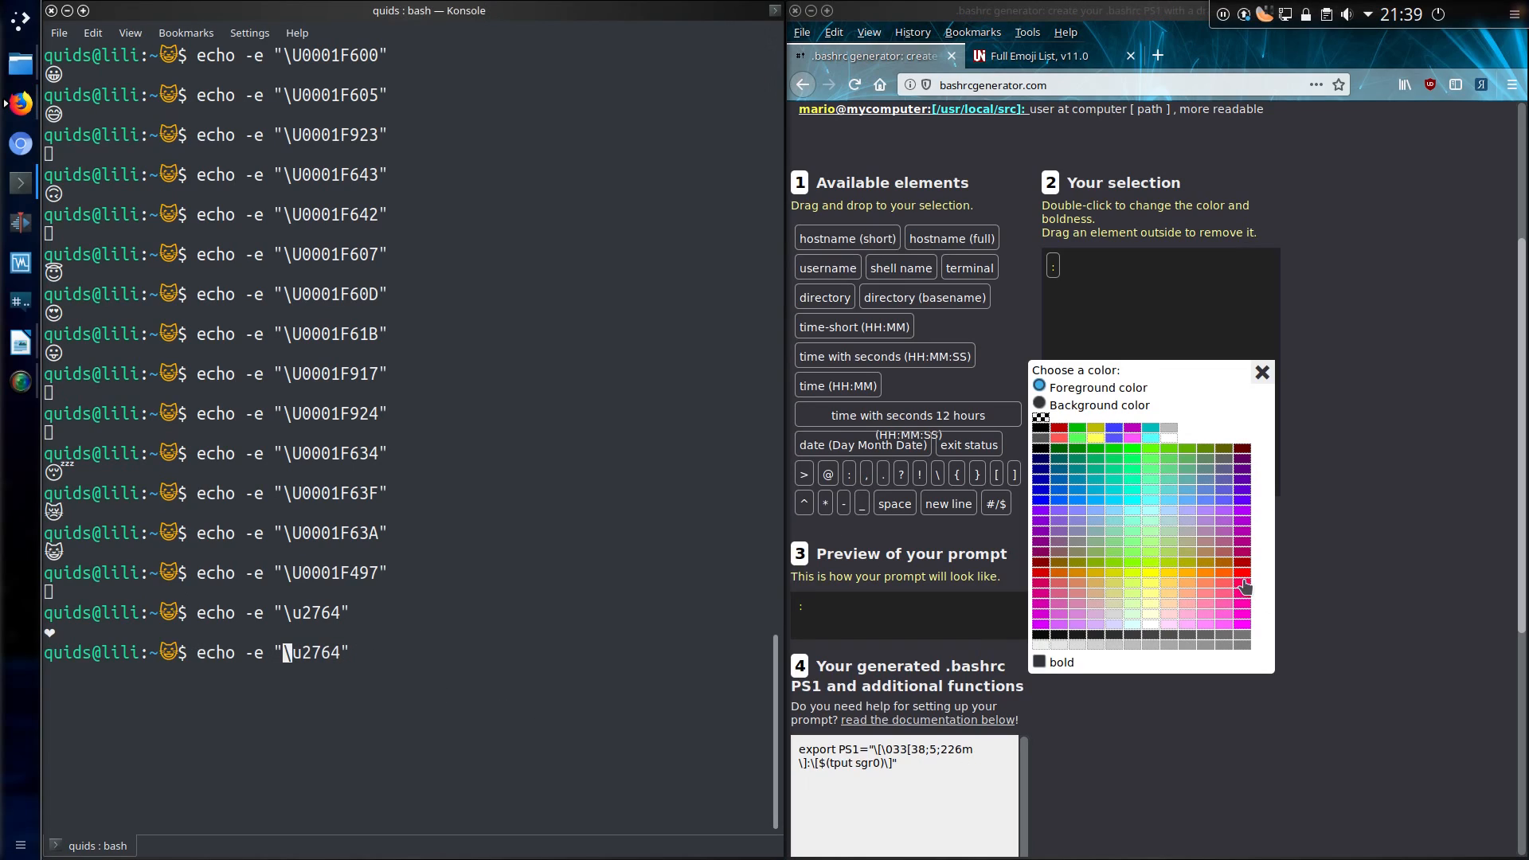
pyautogui.click(1245, 586)
pyautogui.write('\\')
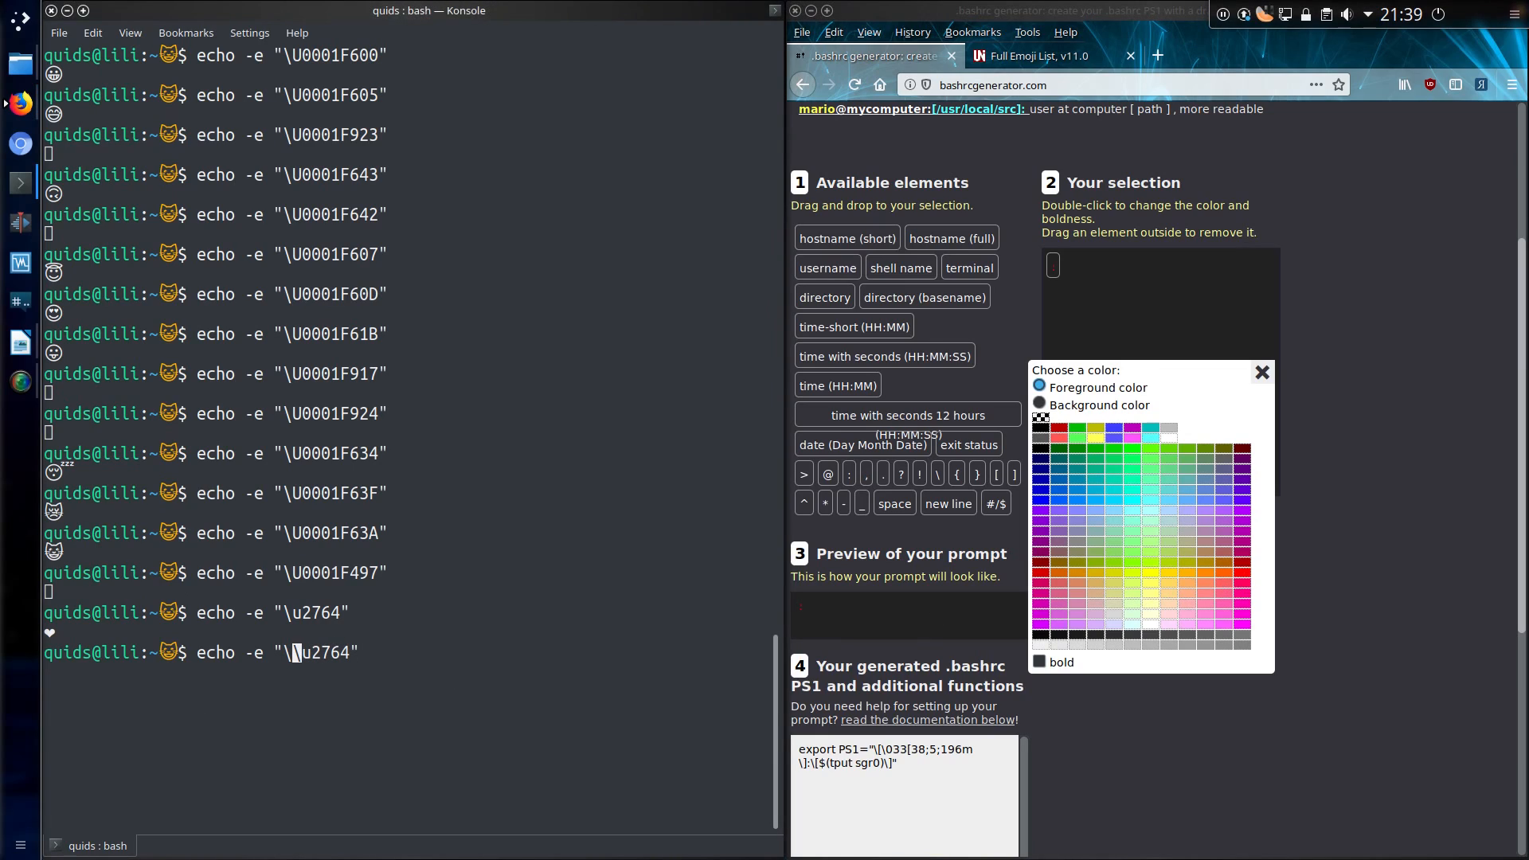
pyautogui.press('Return')
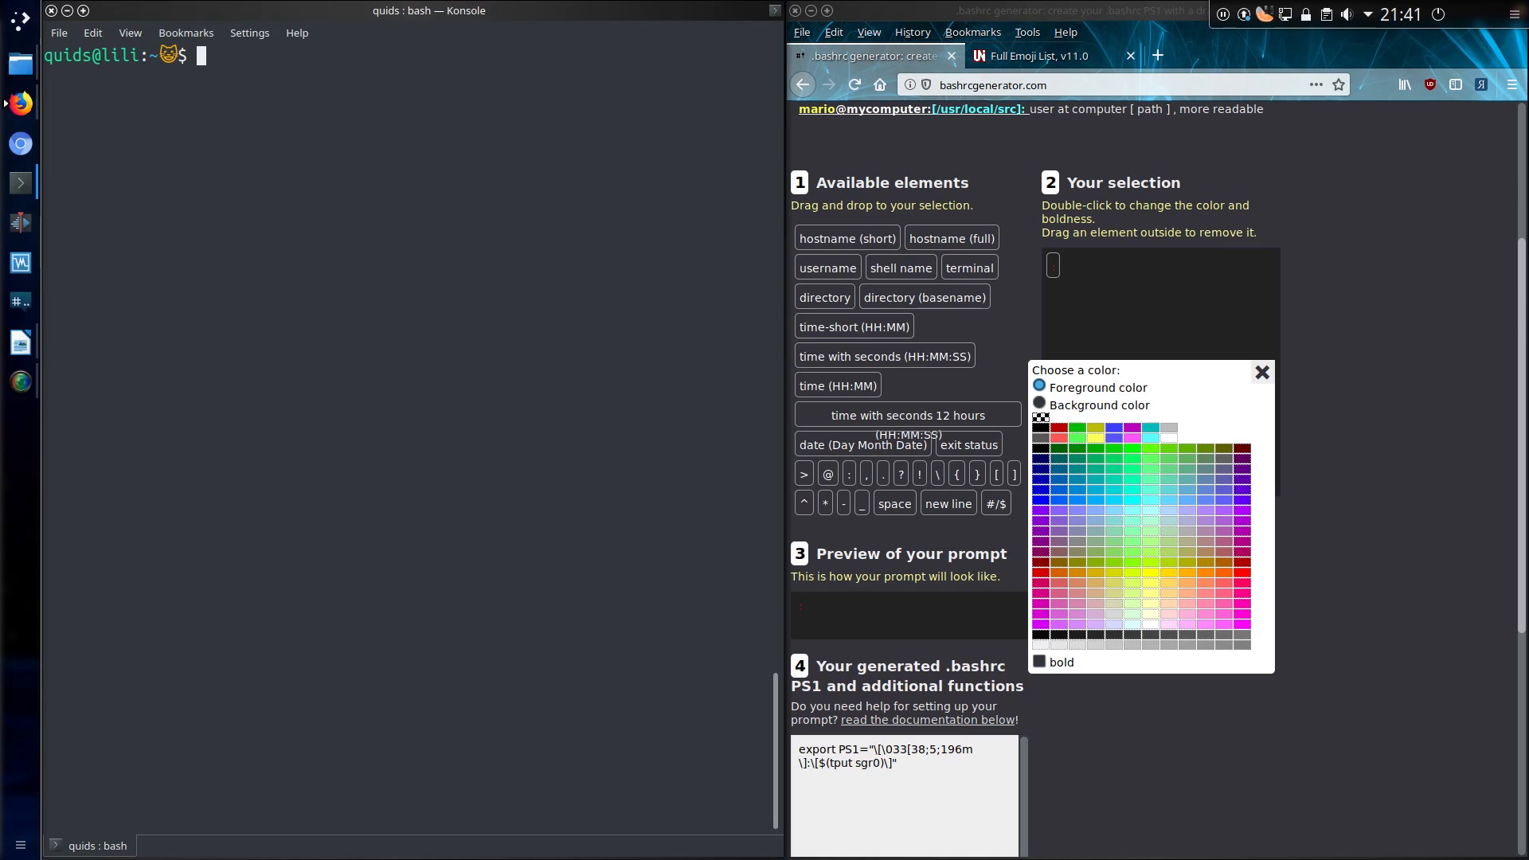
# - Run nano .bashrc and browse the file
pyautogui.write('nano')
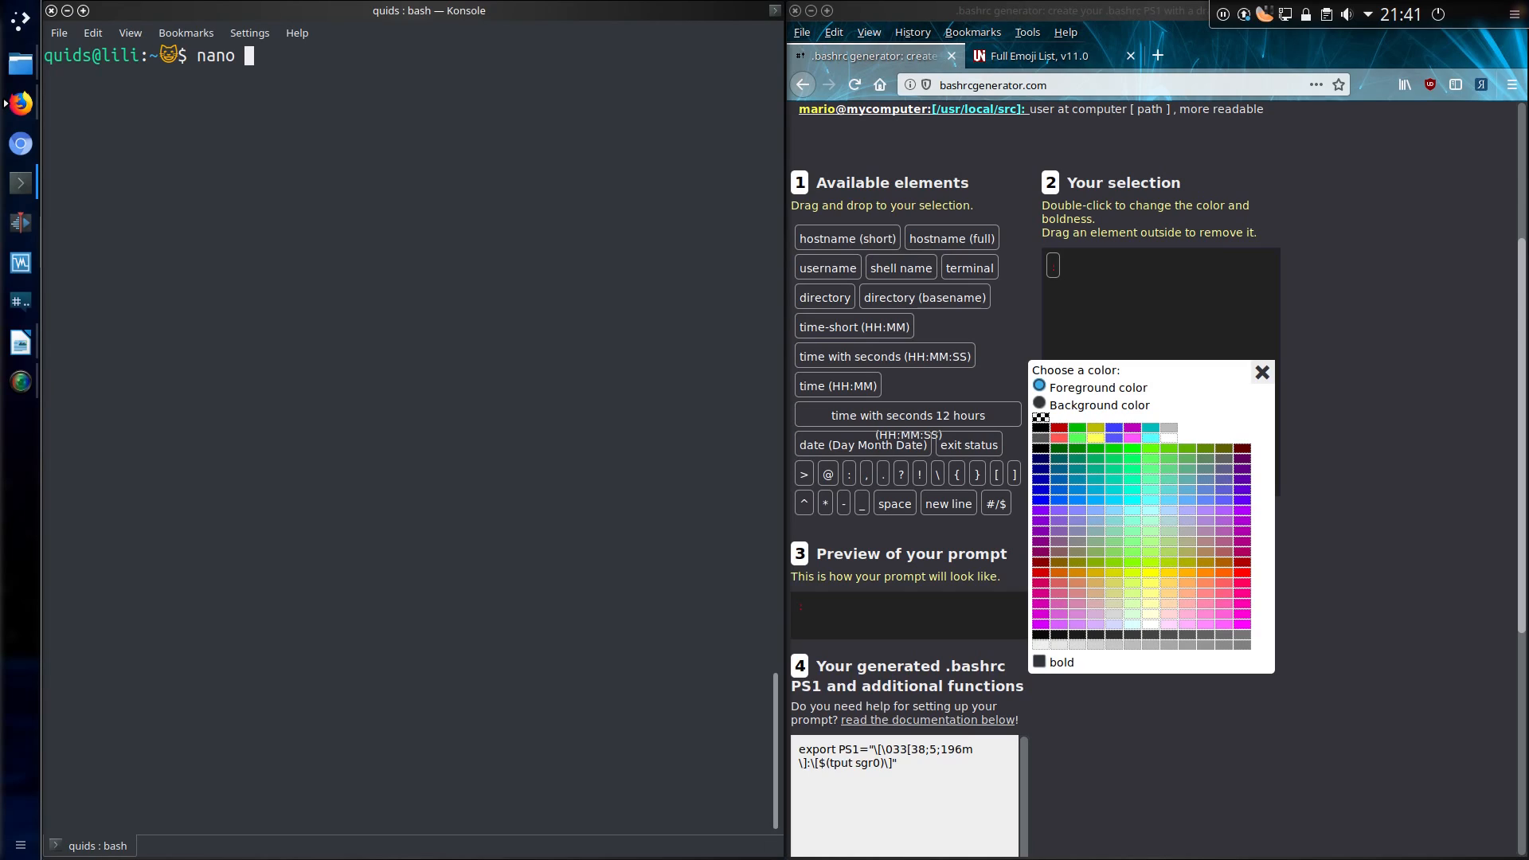
pyautogui.write('.bashrc')
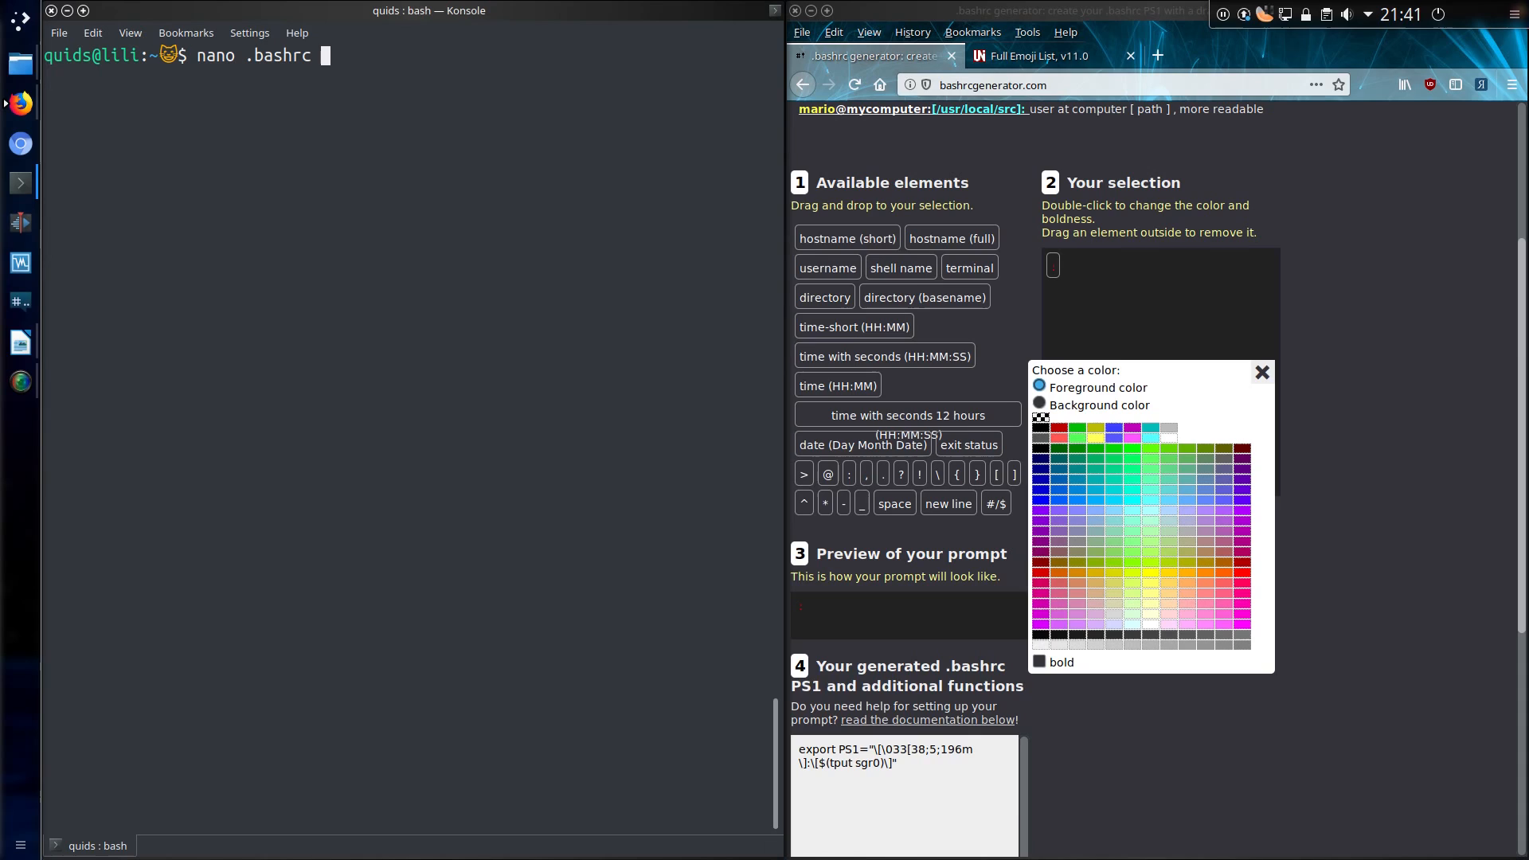
pyautogui.press('Return')
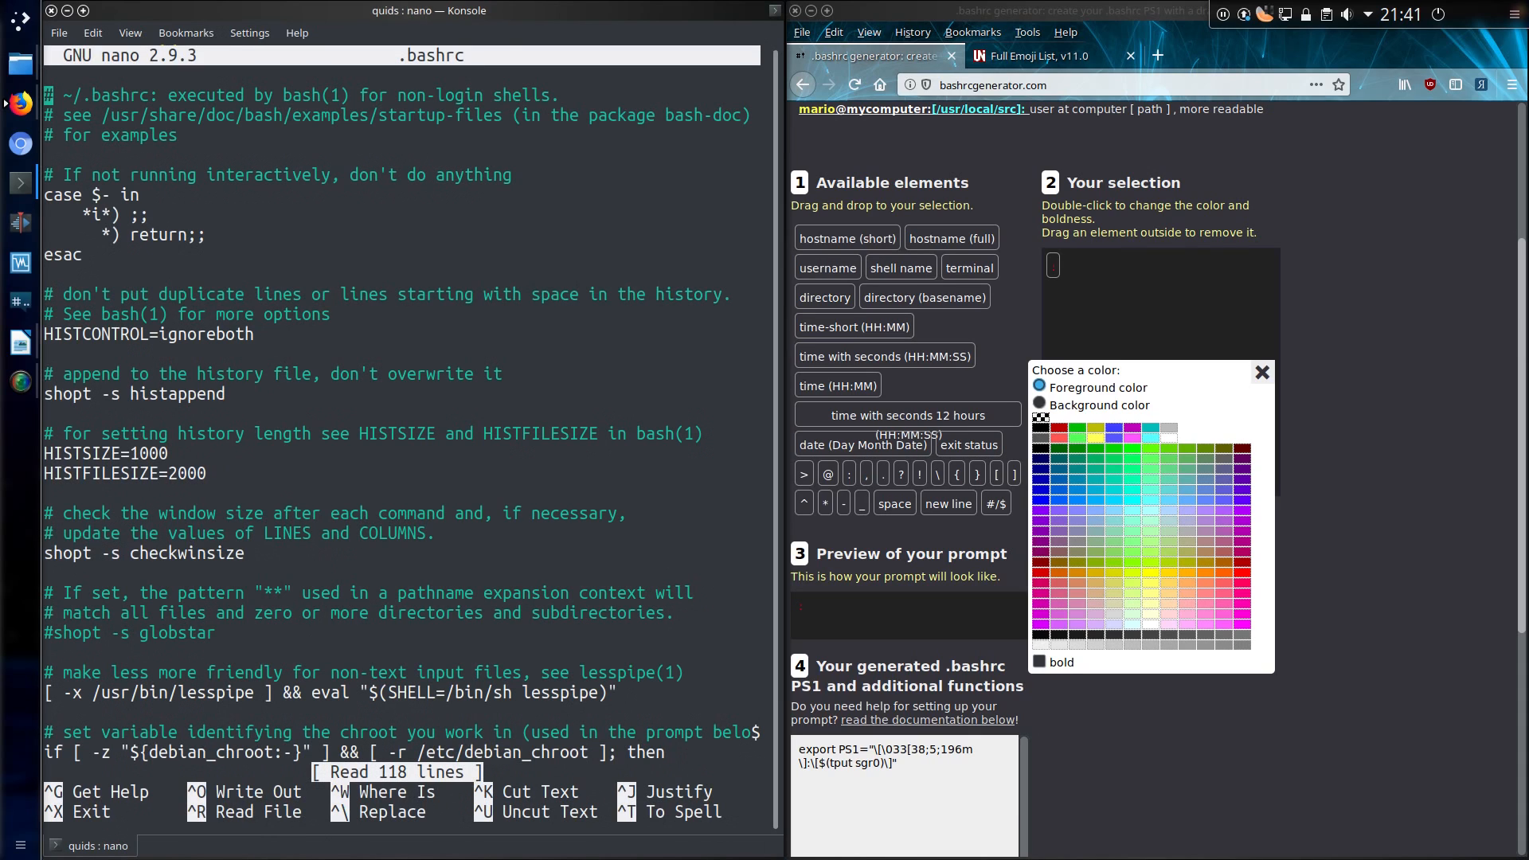
pyautogui.scroll(-3)
pyautogui.write('nano .bashrc')
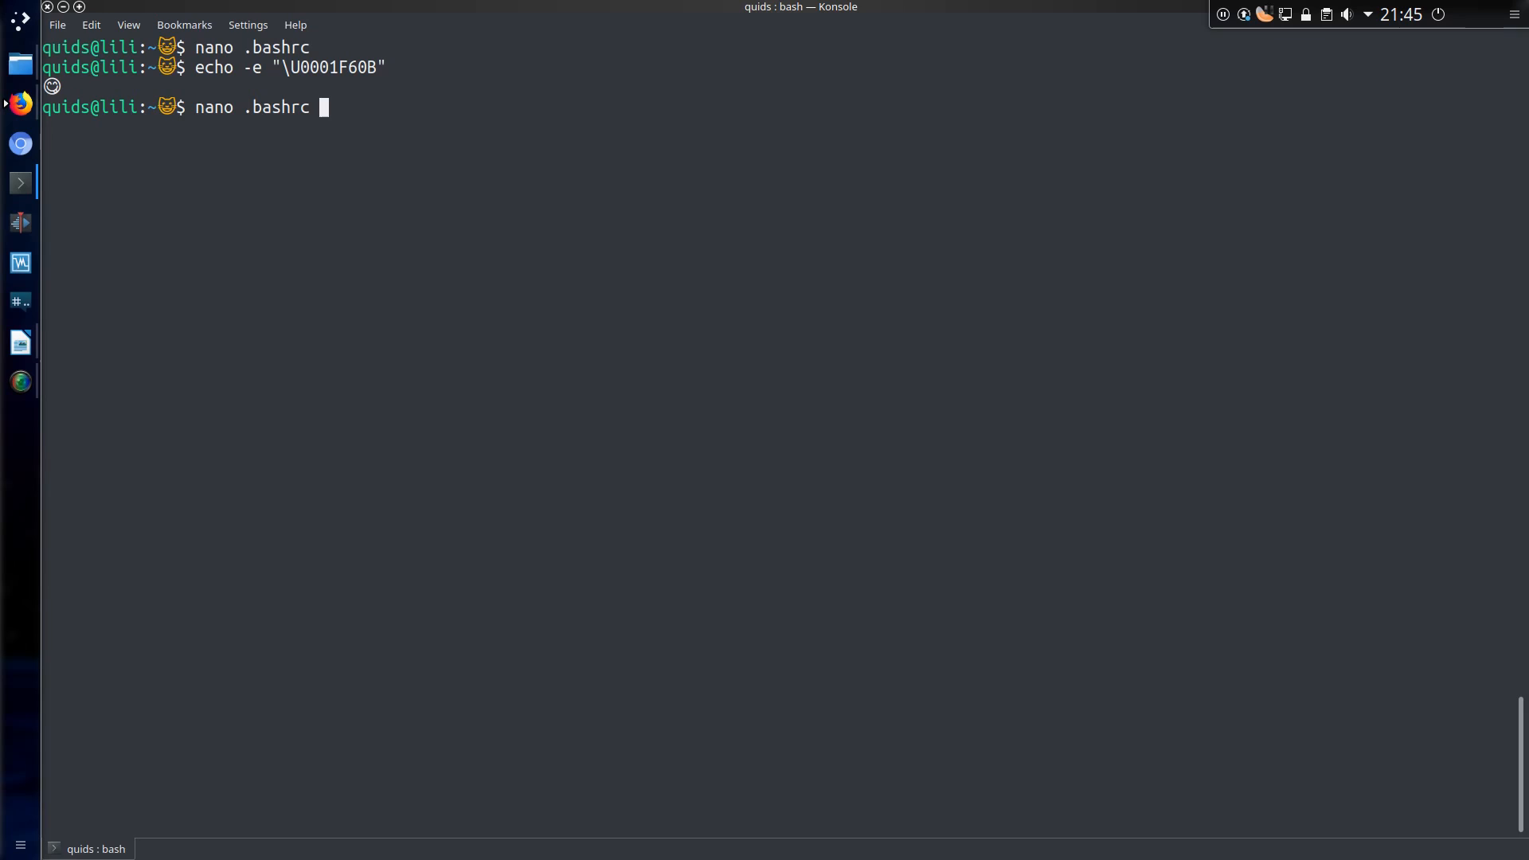
# - Save .bashrc with the face emoji added to PS1 and launch a fresh Konsole showing it
pyautogui.press('Return')
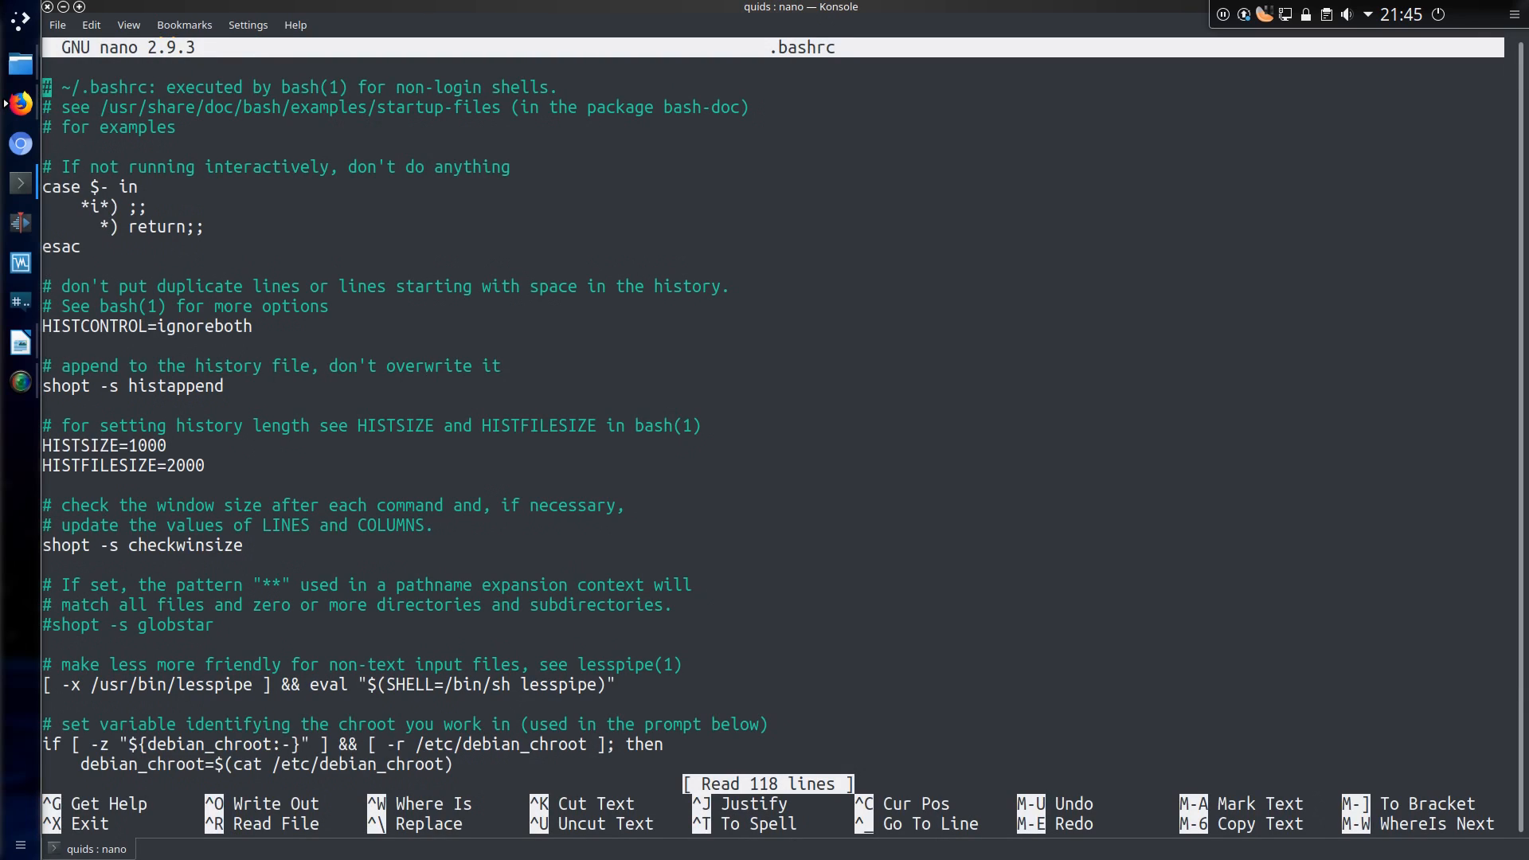
pyautogui.scroll(-3)
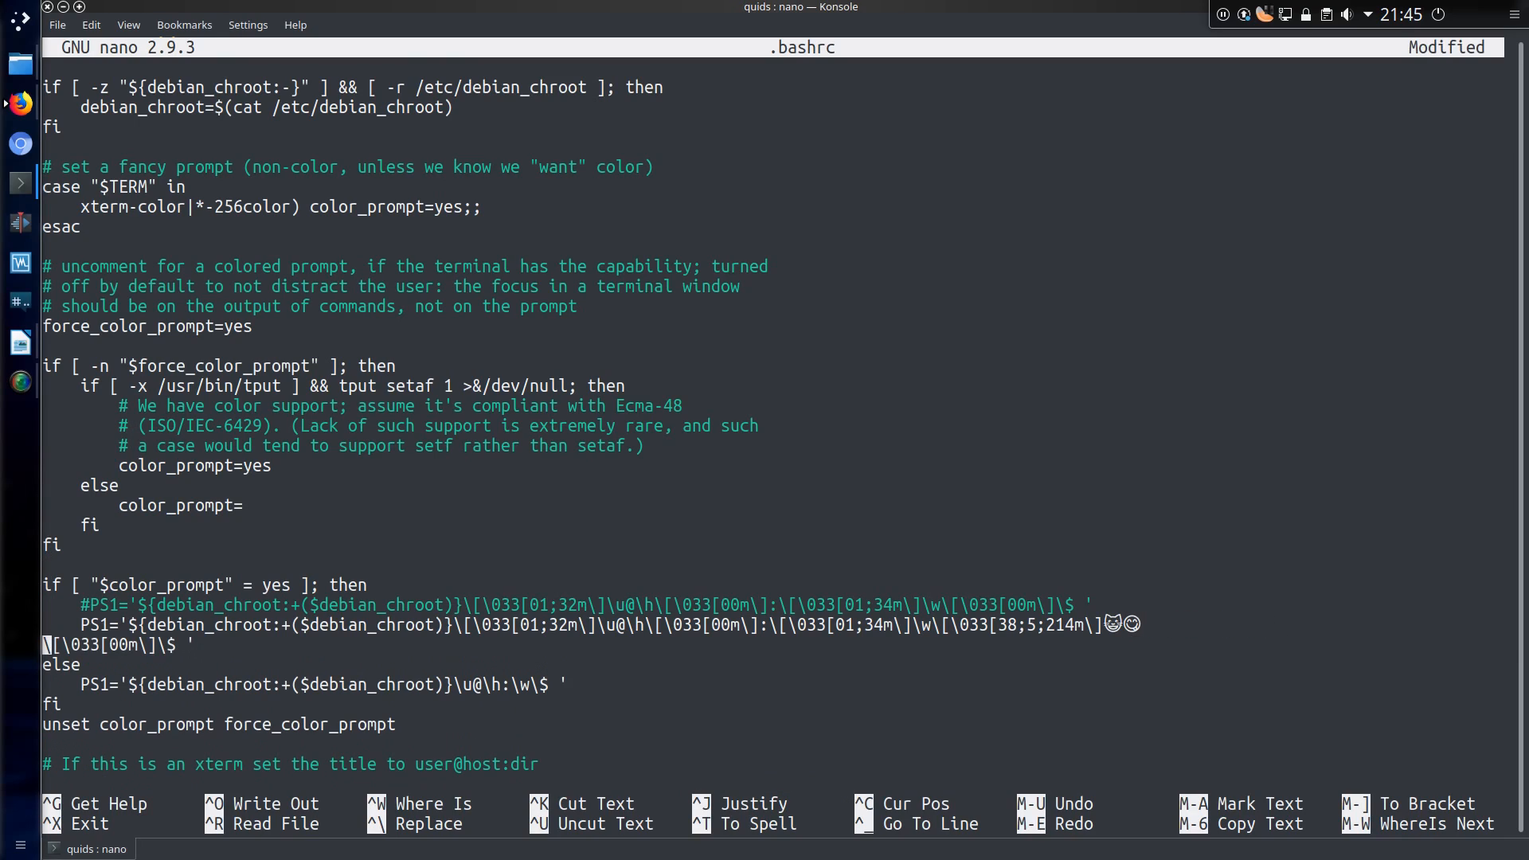
pyautogui.press('ctrl+x')
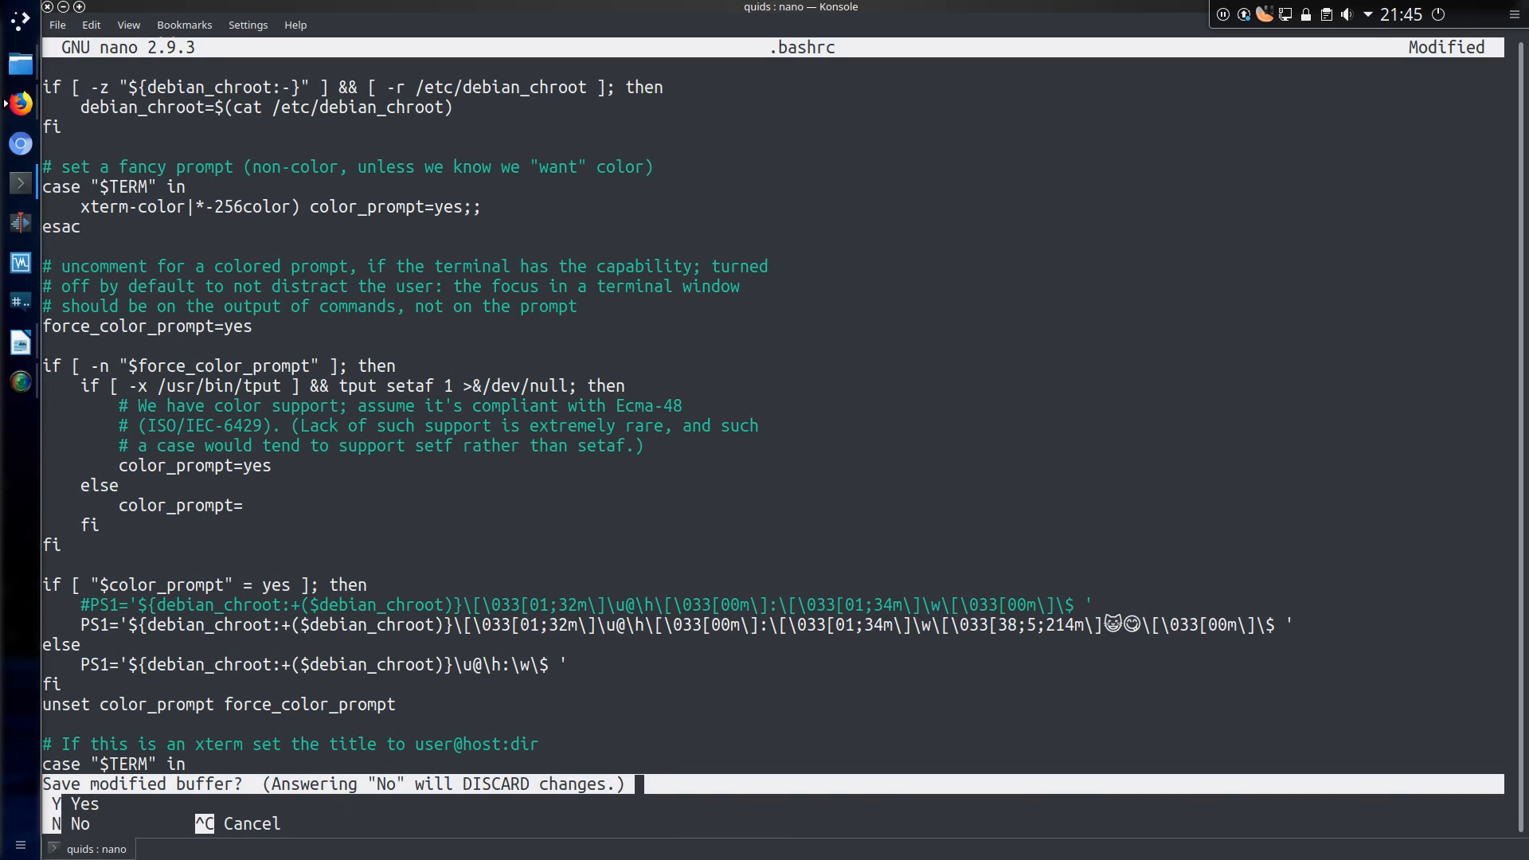
pyautogui.press('y')
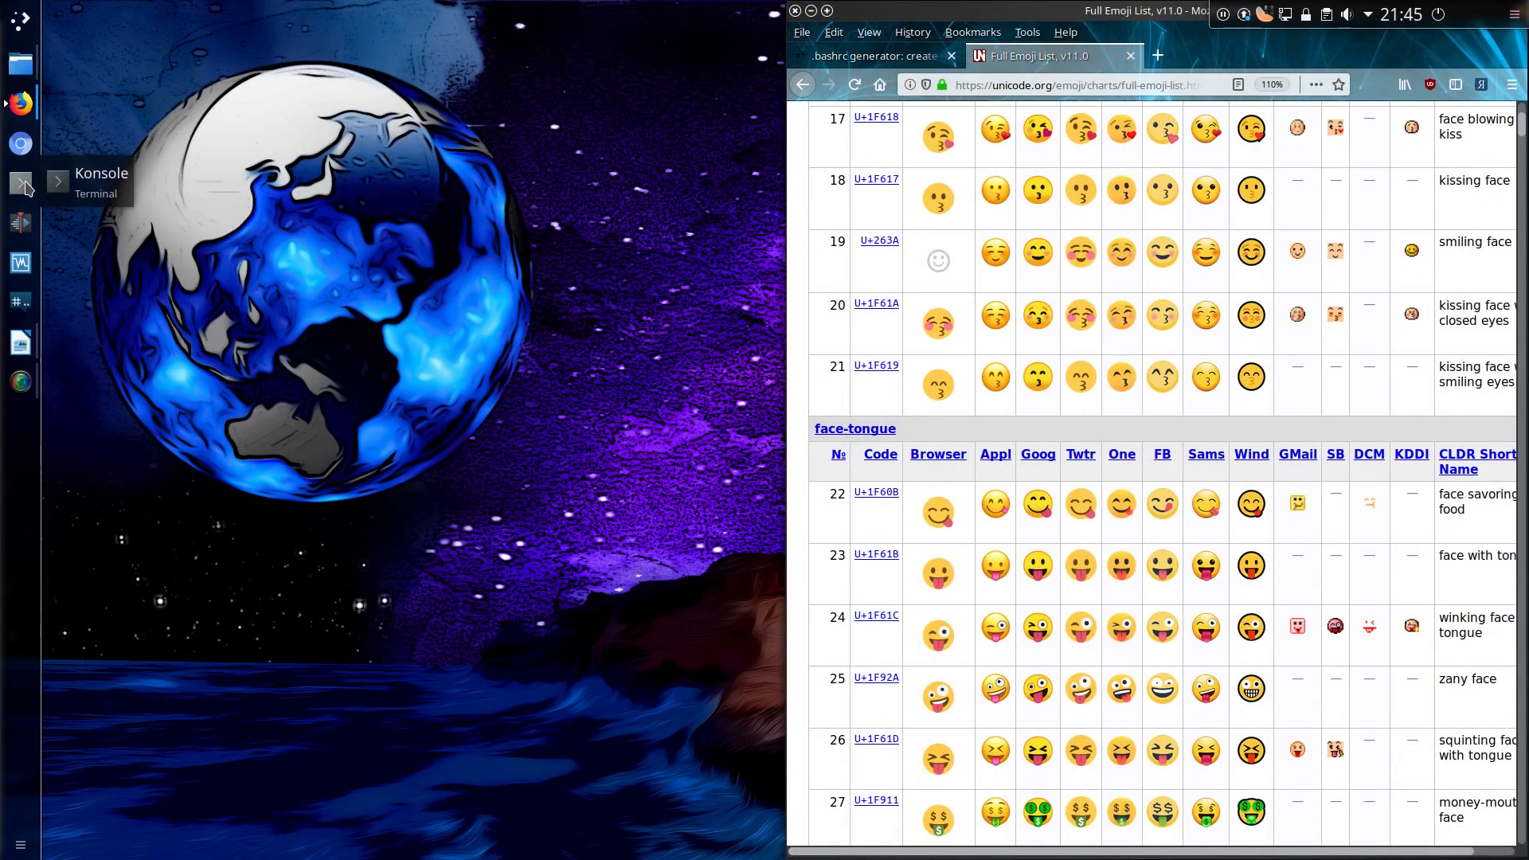
pyautogui.click(19, 185)
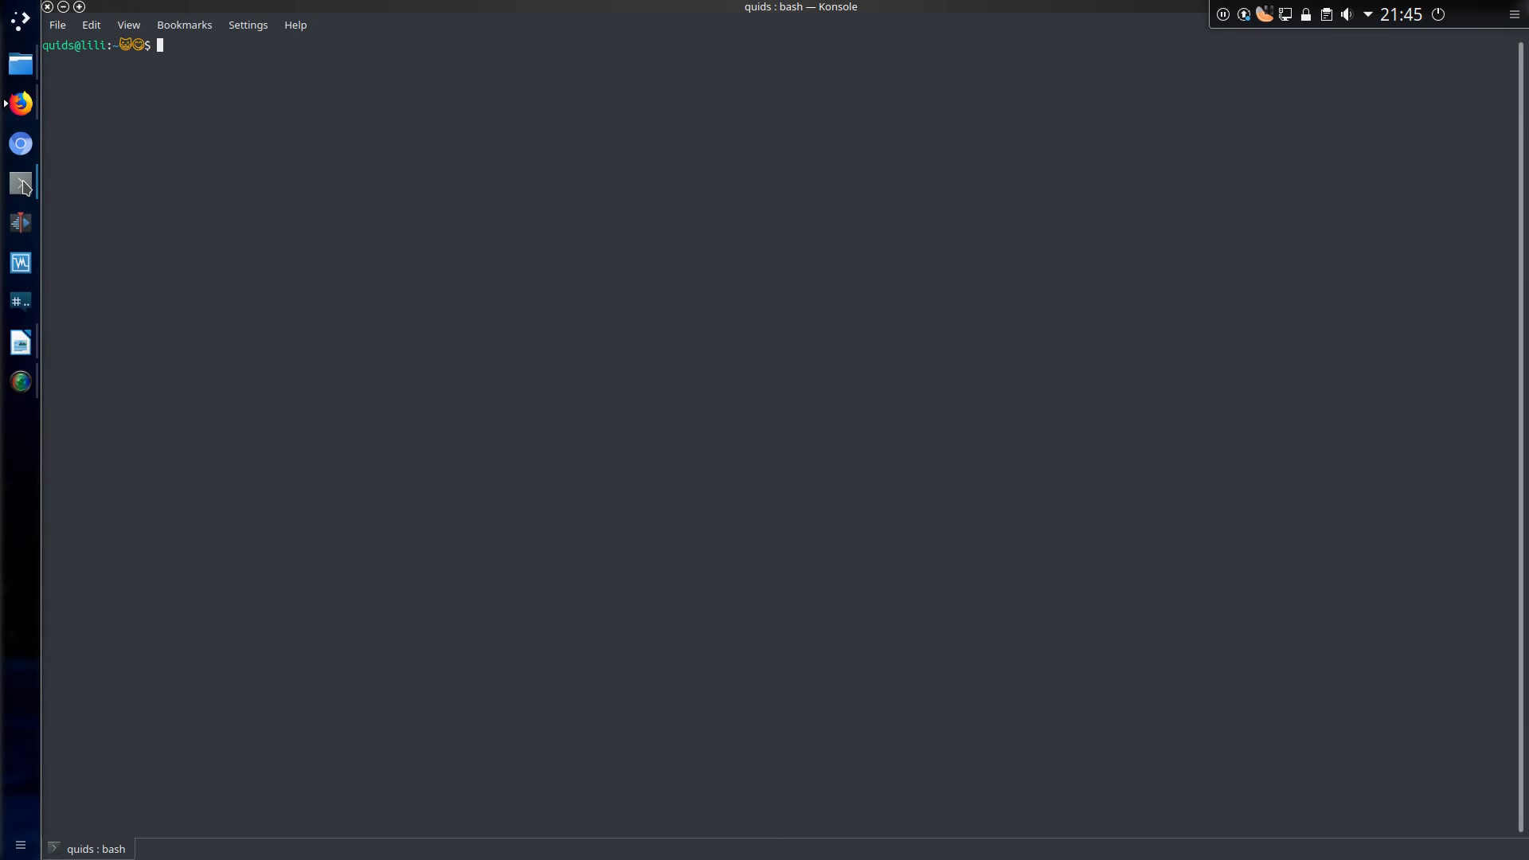